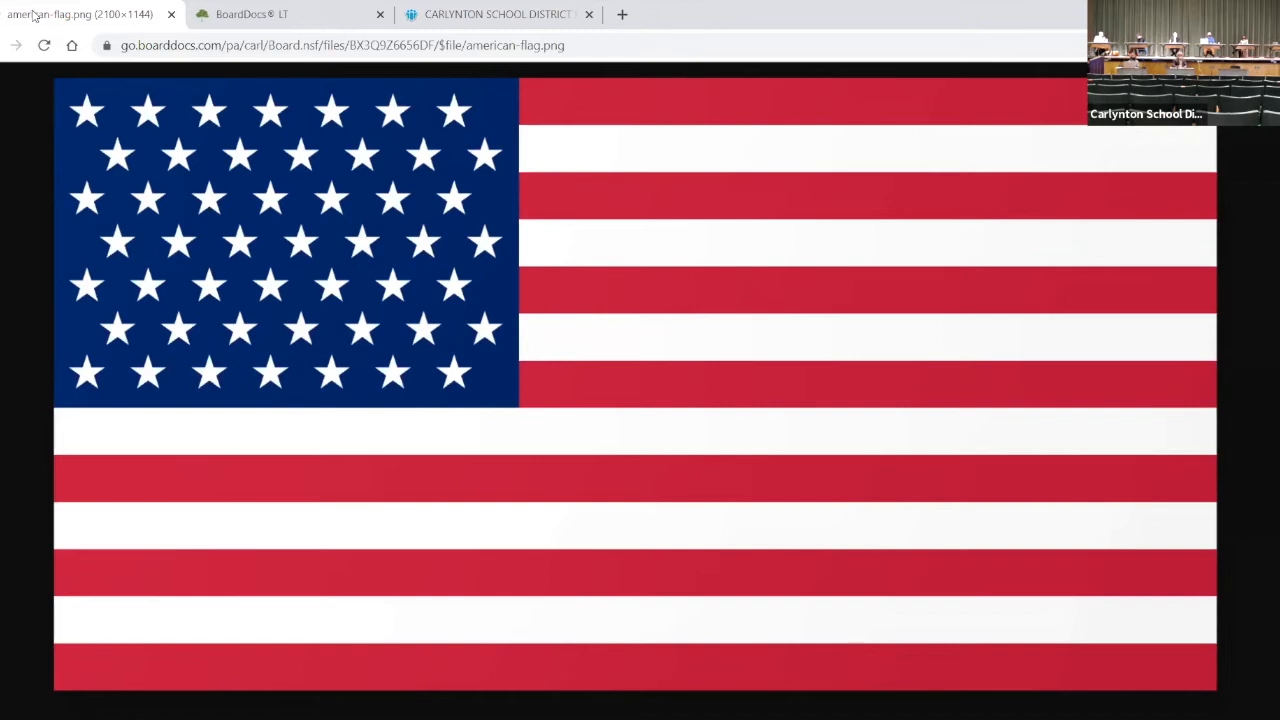
mouse_move(178, 576)
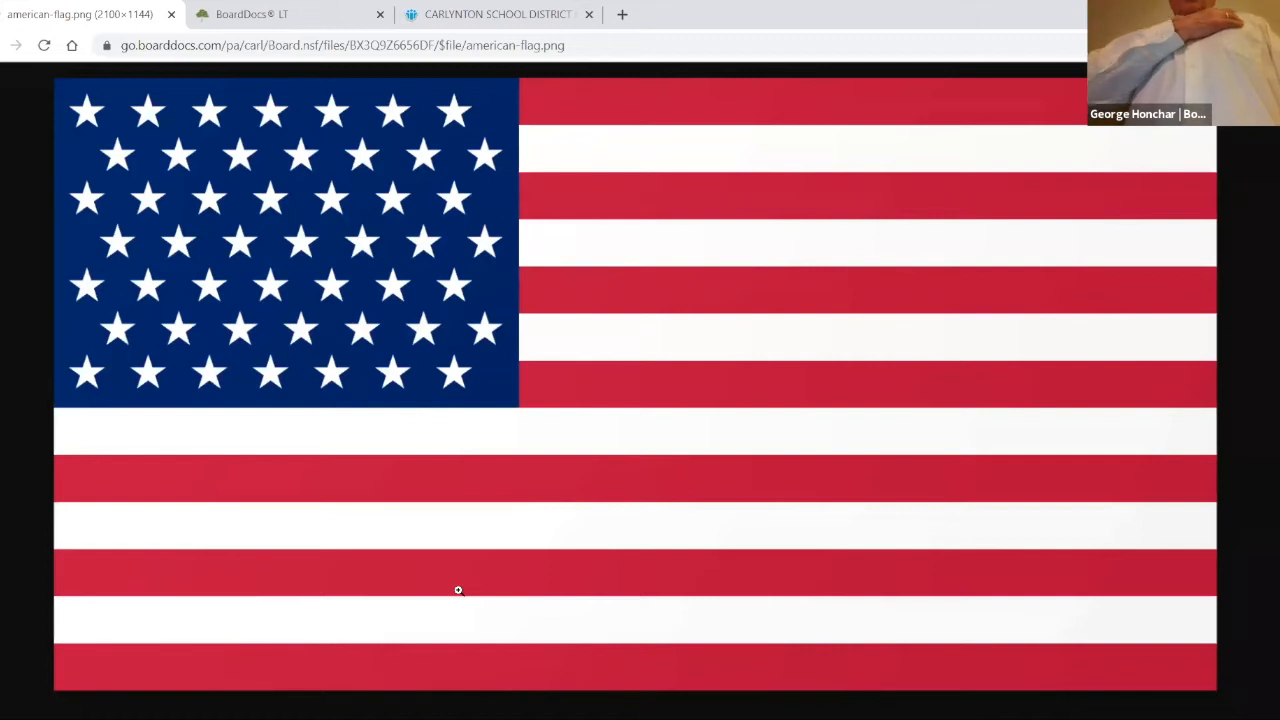
mouse_move(438, 432)
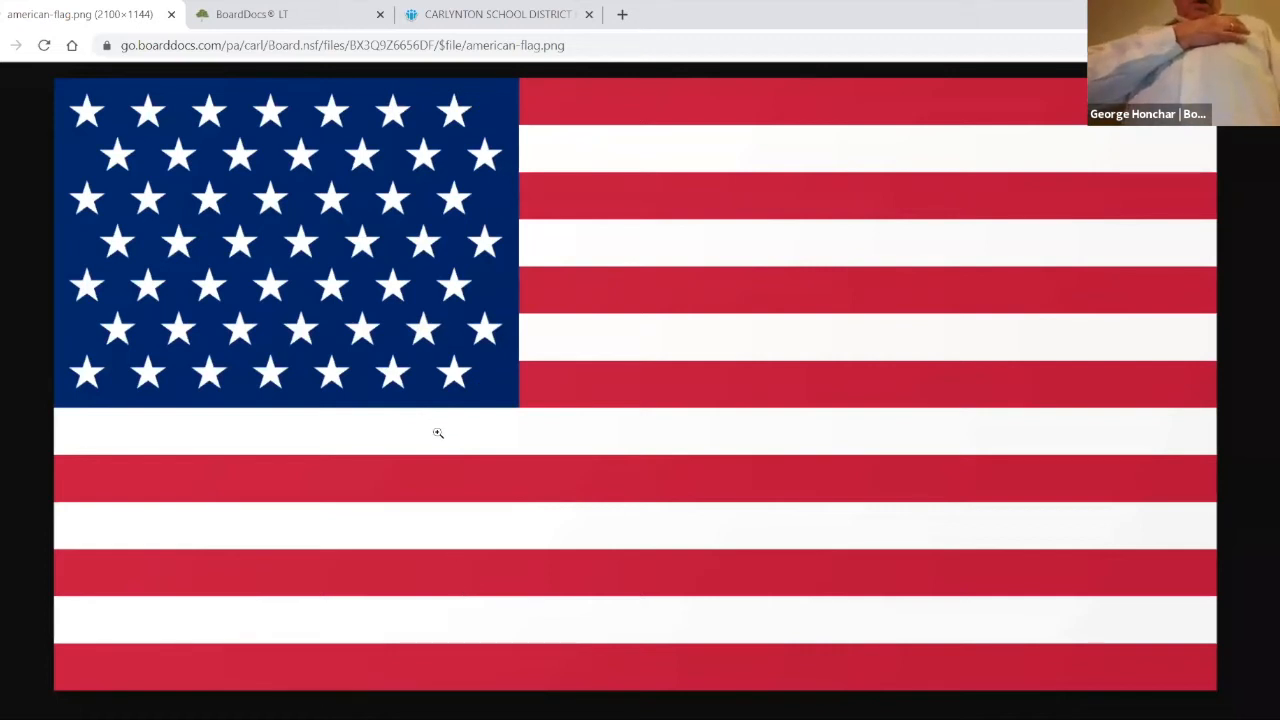
mouse_move(426, 468)
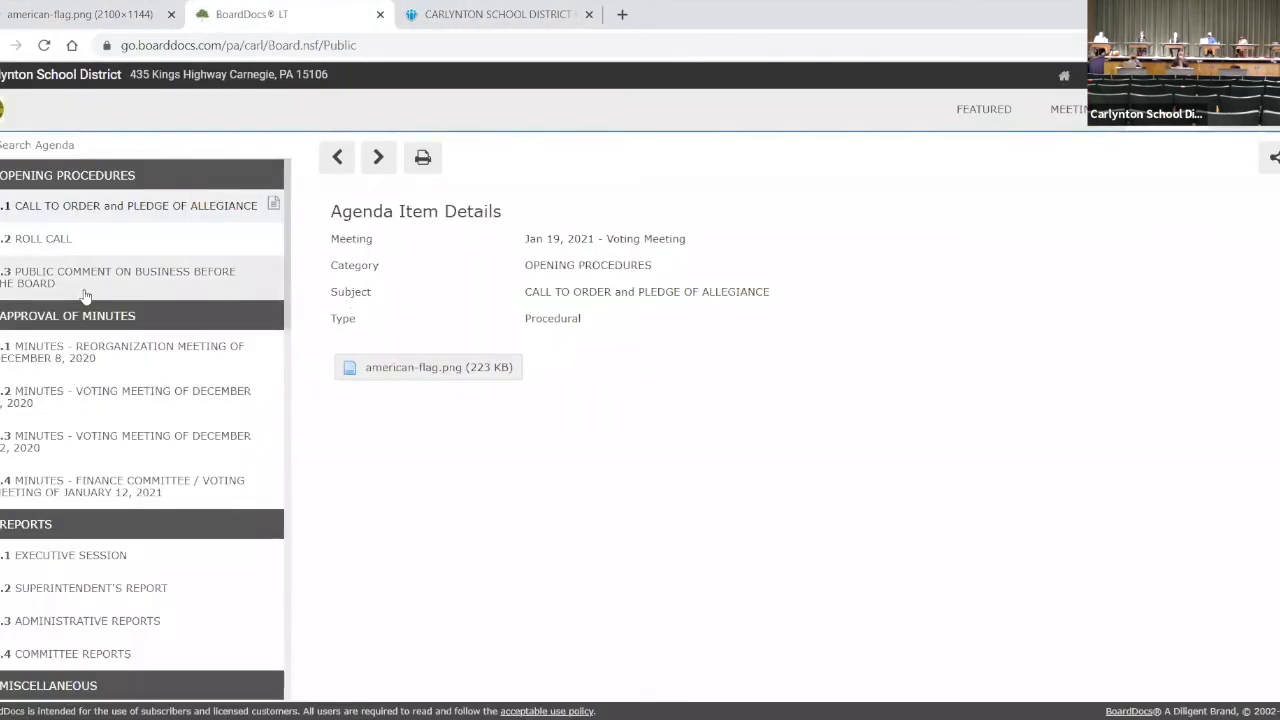
mouse_move(84, 244)
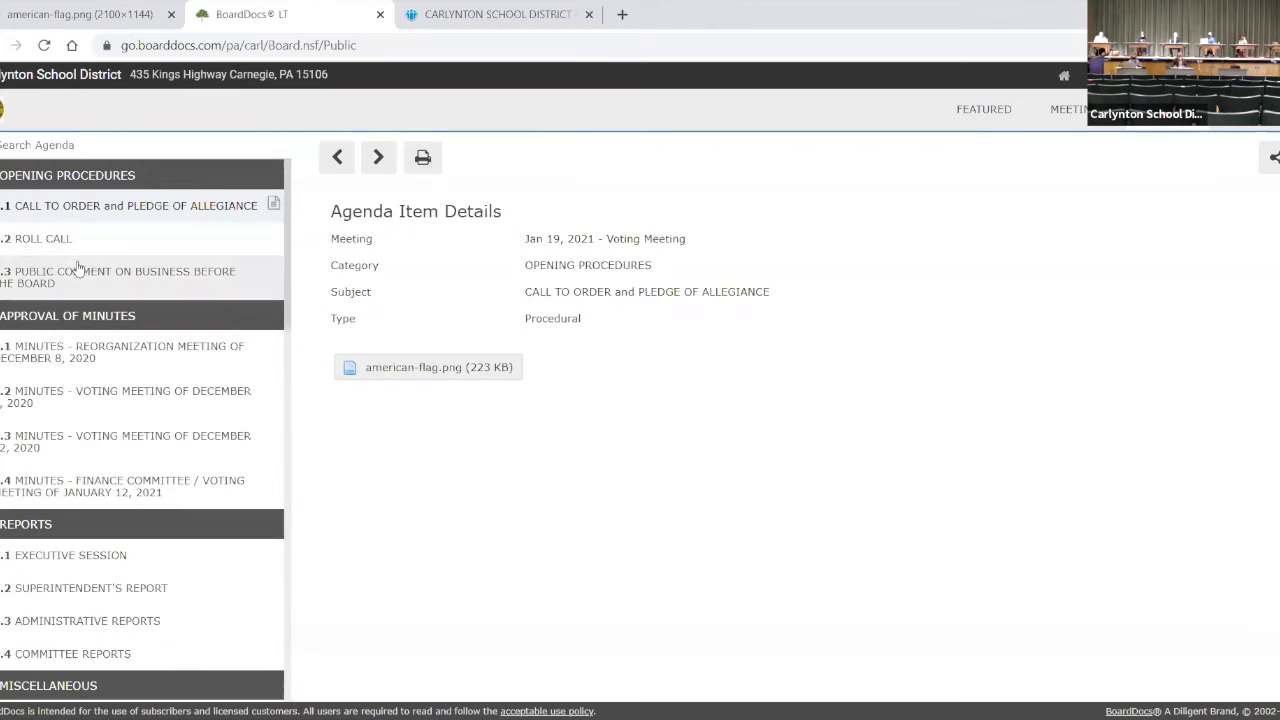
- Show the details of item 1.3 Public Comment on Business Before the Board
click(120, 276)
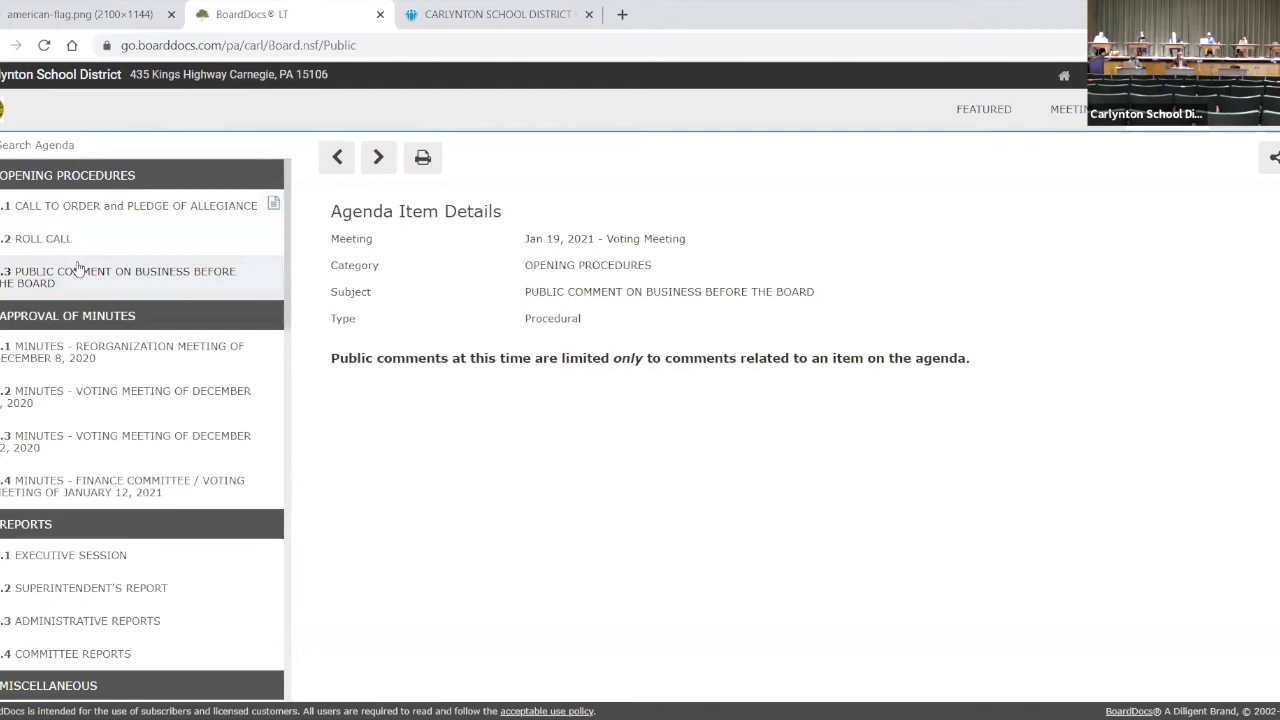
mouse_move(284, 312)
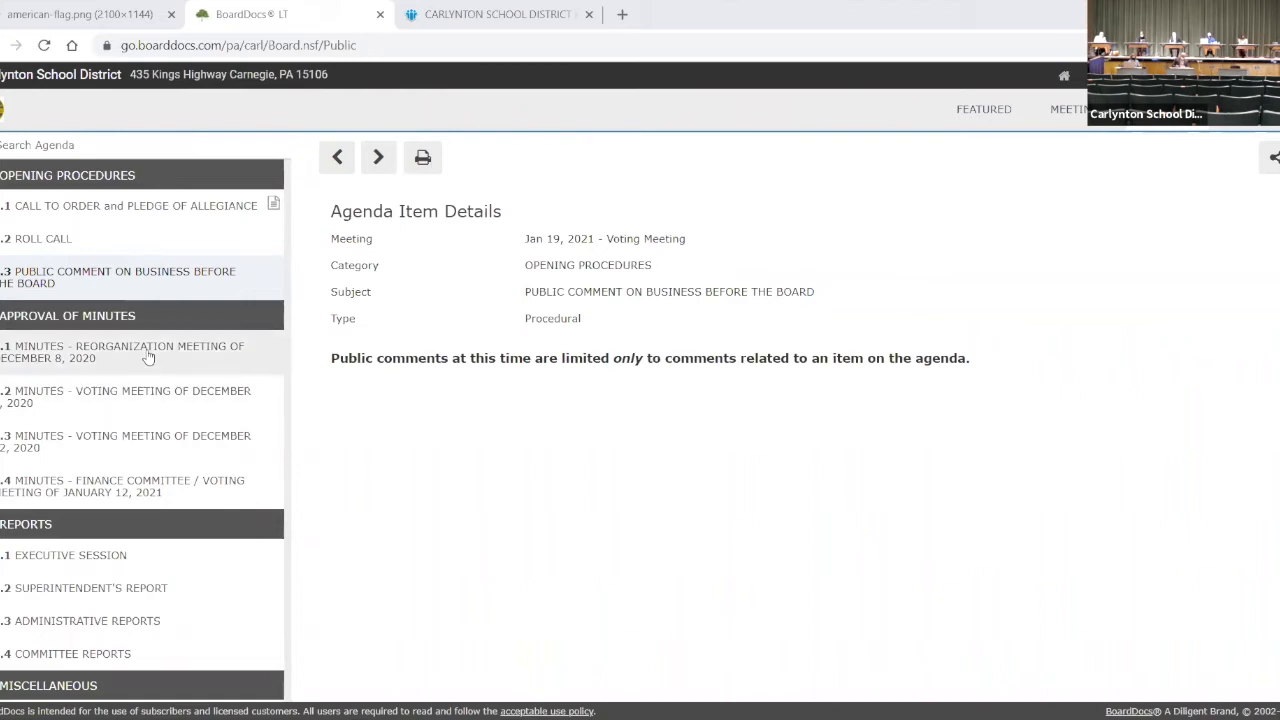
- View the December 8, 2020 reorganization minutes item, then the January 12, 2021 finance committee minutes
click(124, 352)
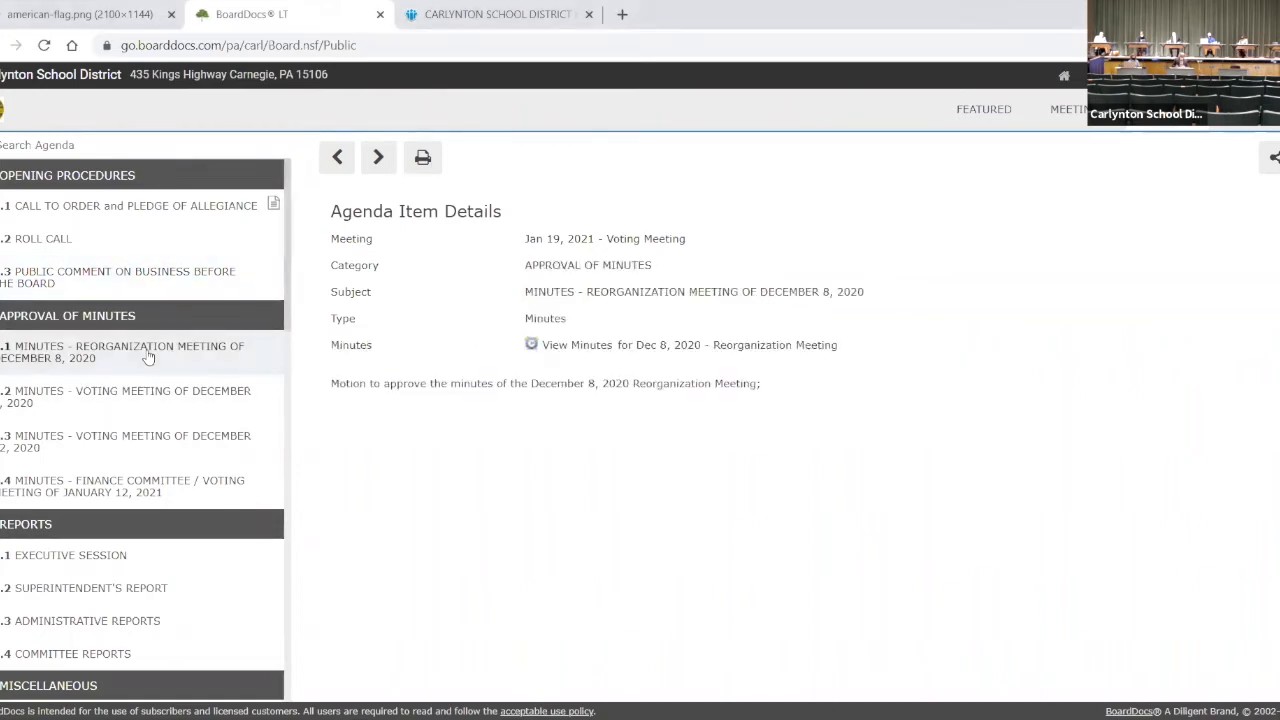
mouse_move(144, 396)
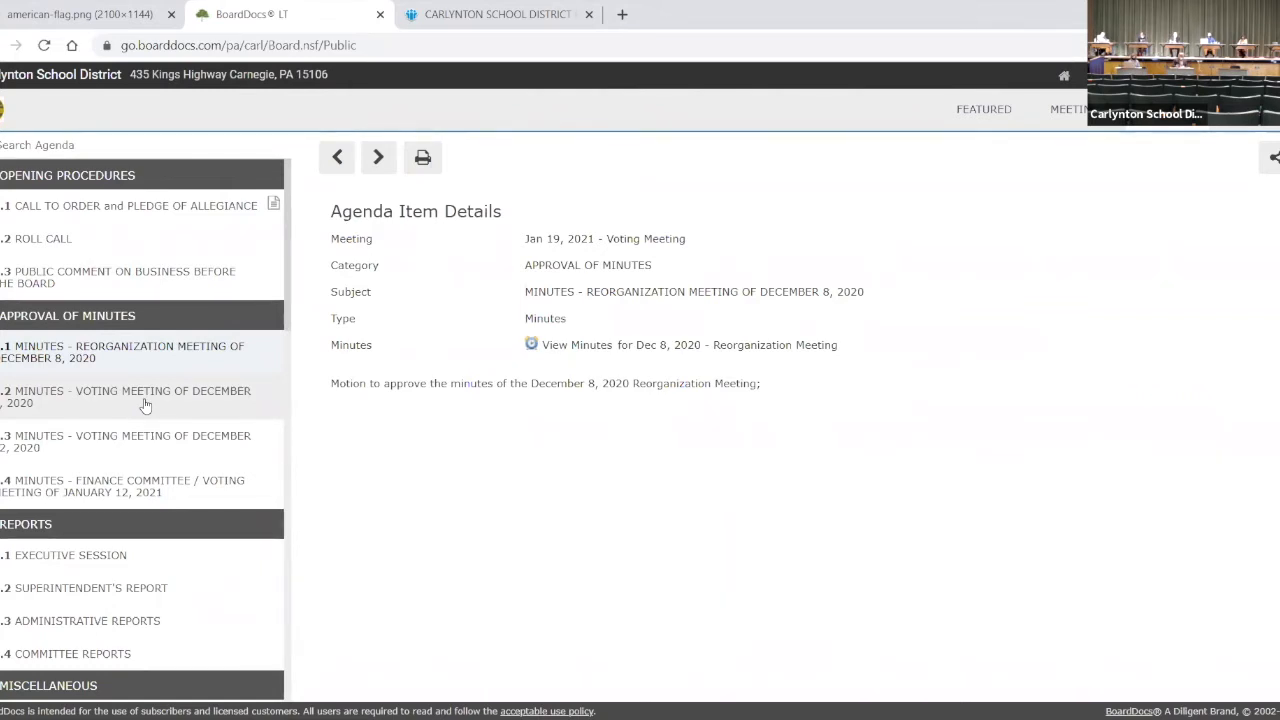
mouse_move(120, 486)
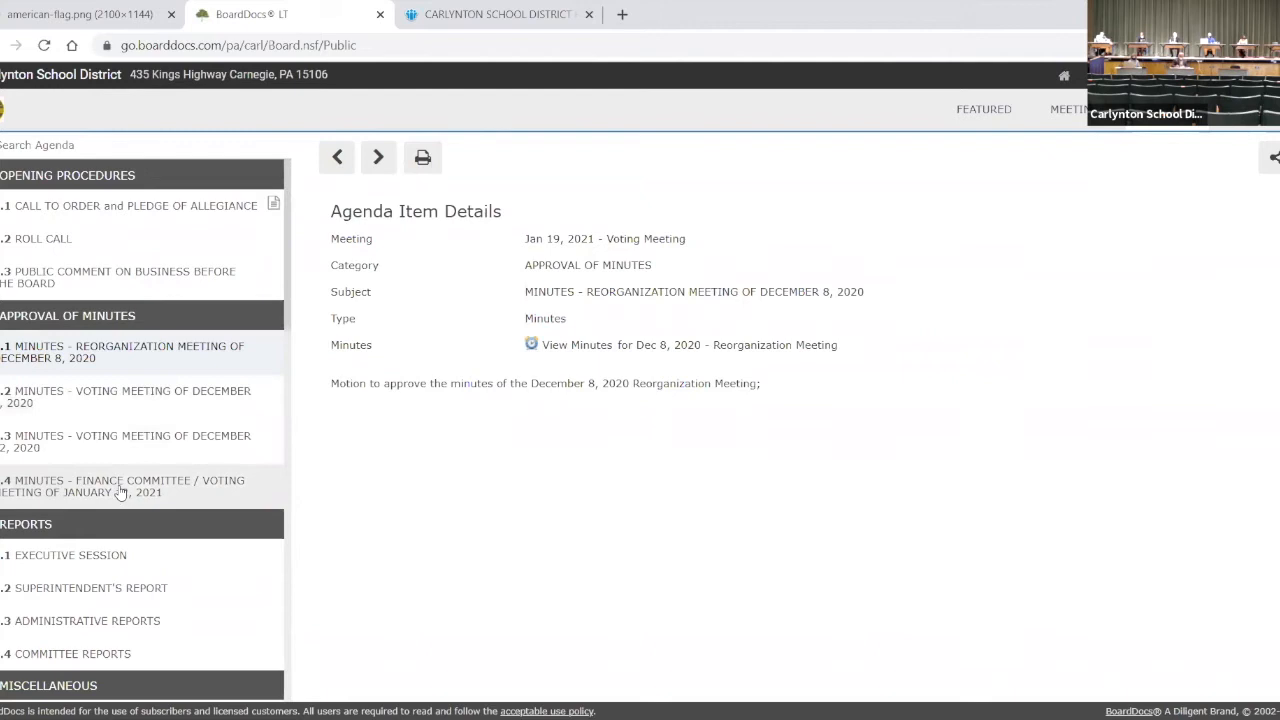
click(124, 486)
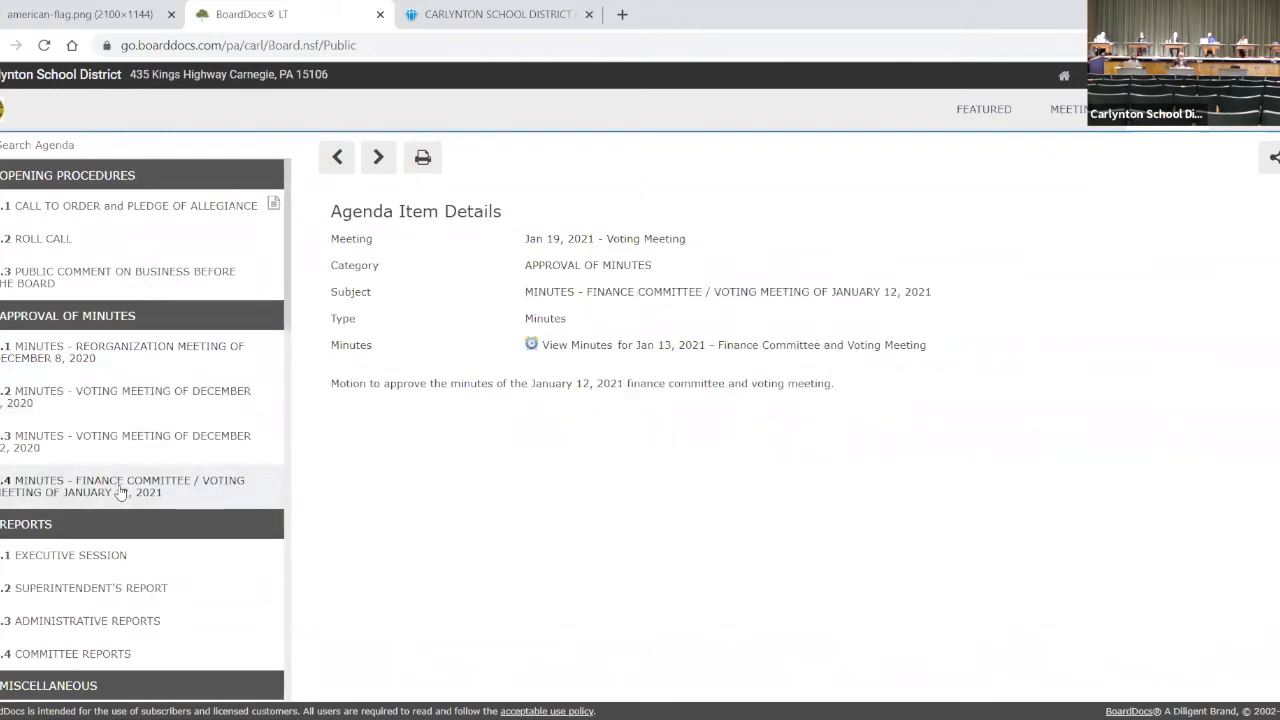
scroll(down, 3)
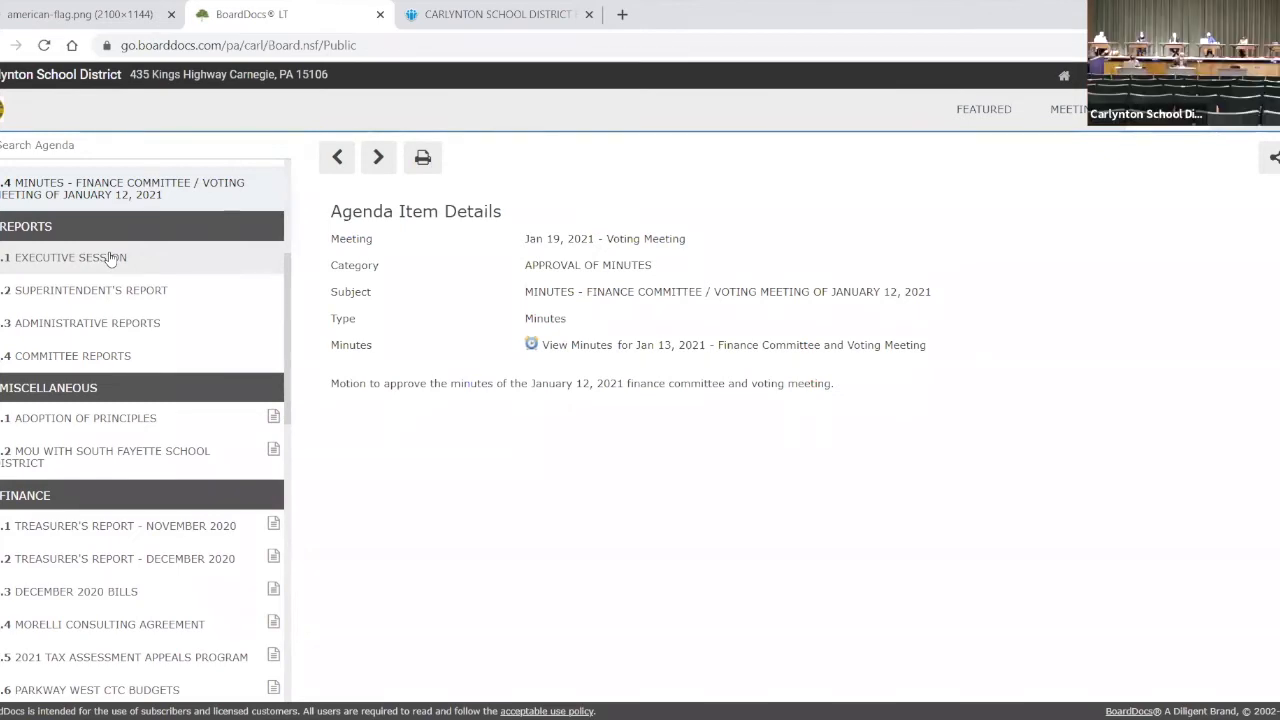
mouse_move(496, 14)
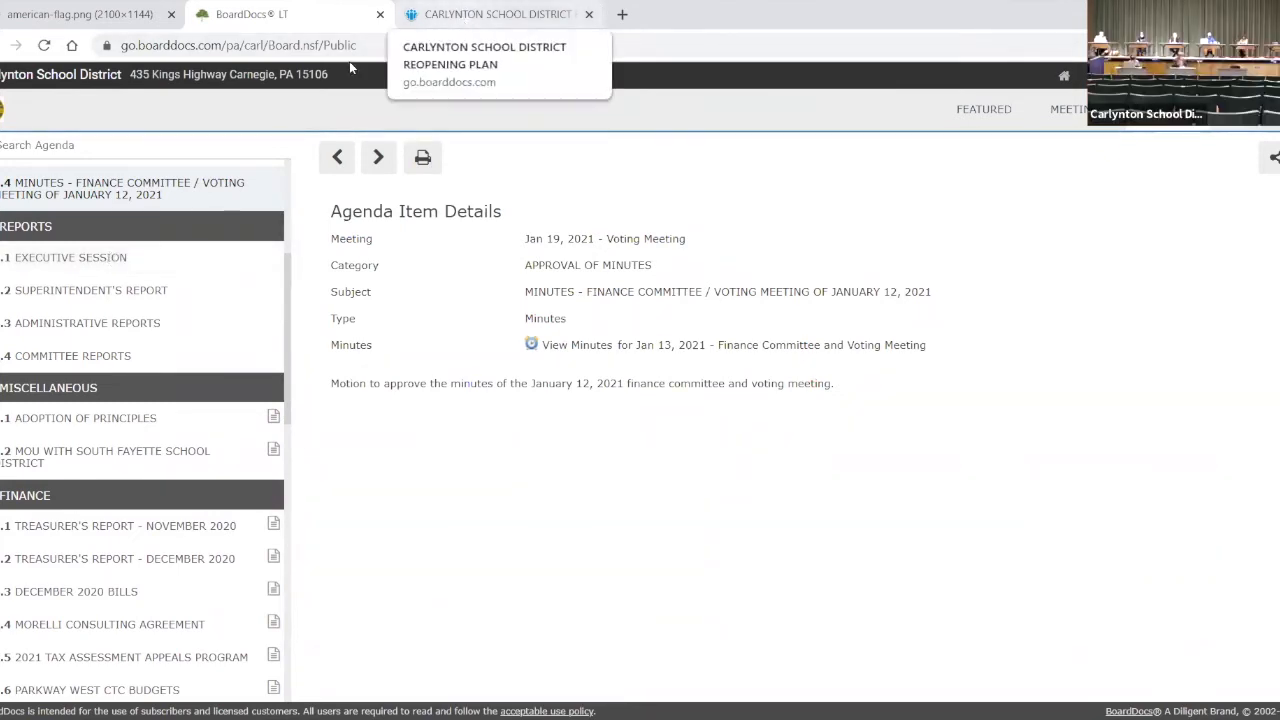
- View the Superintendent's Report PDF, then return to the agenda on item 3.1 Executive Session
click(70, 256)
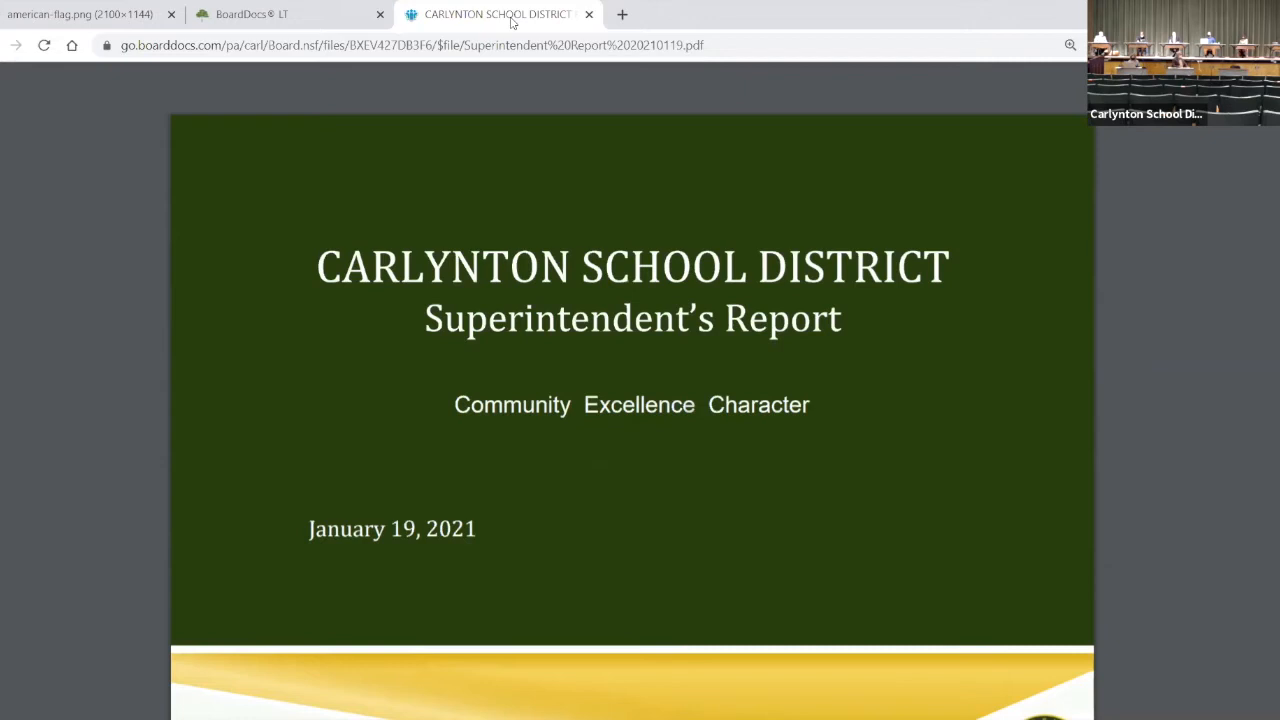
click(252, 14)
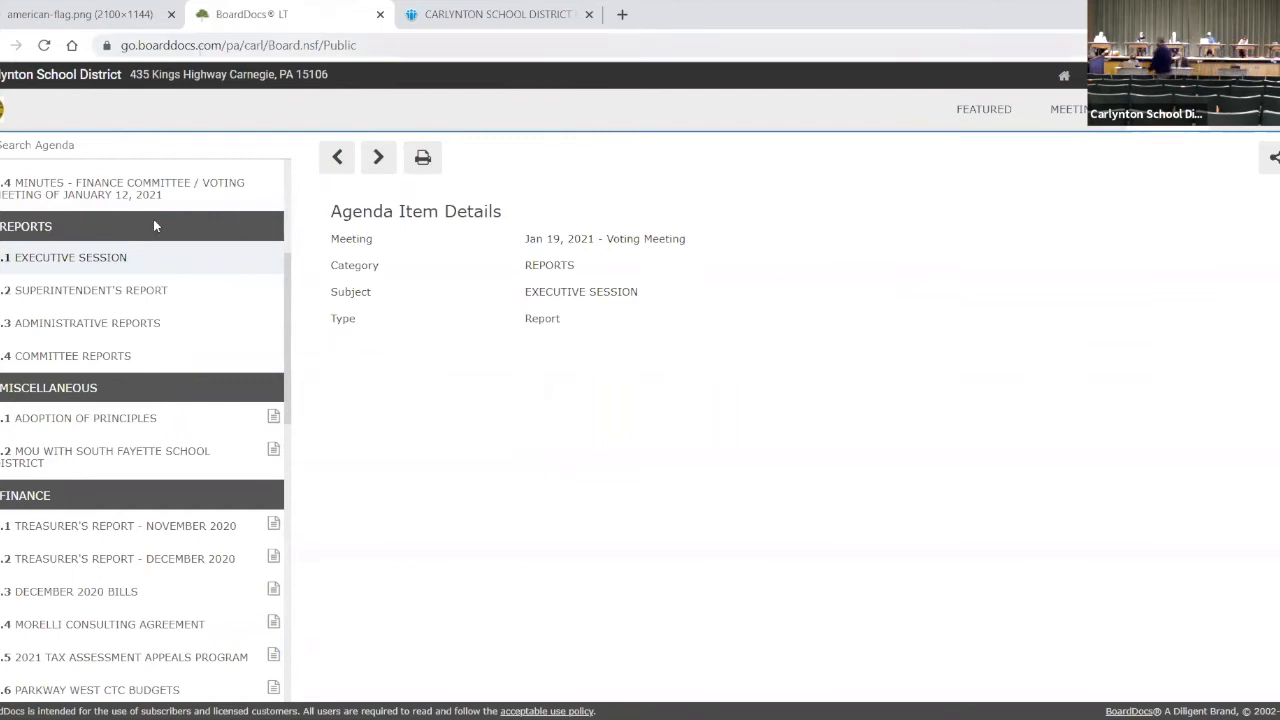
mouse_move(140, 330)
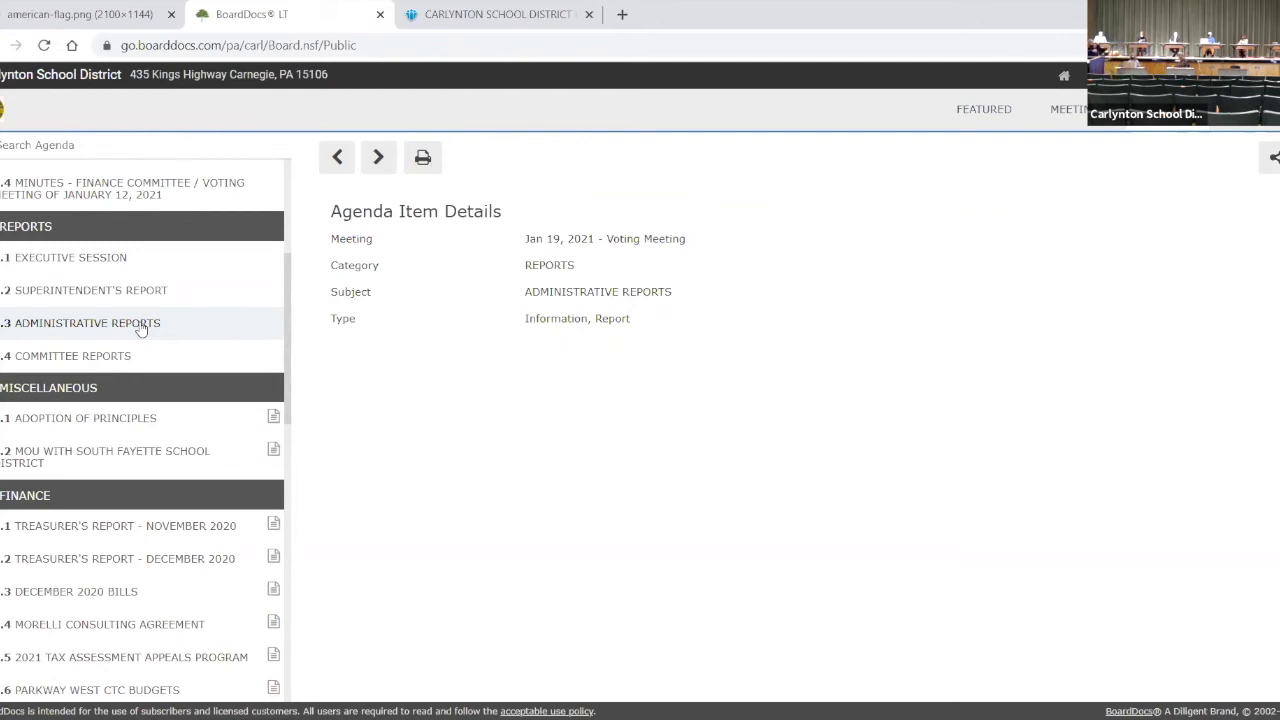
mouse_move(208, 344)
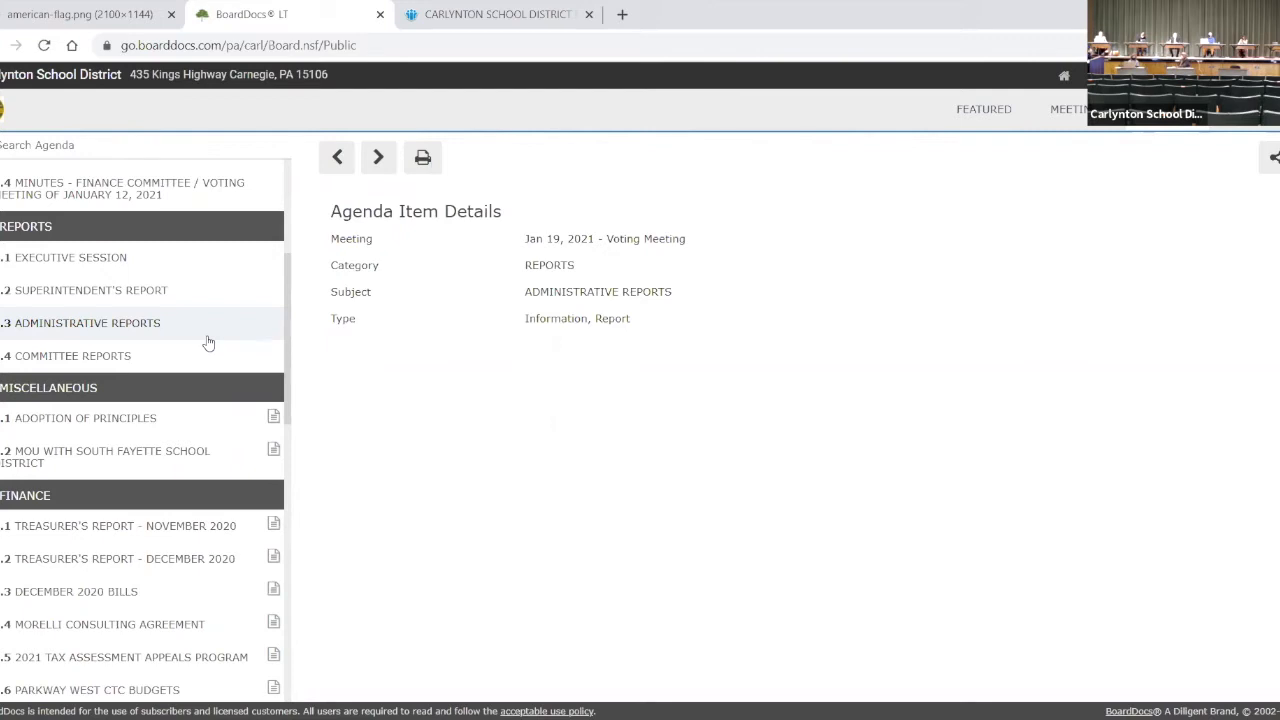
mouse_move(558, 82)
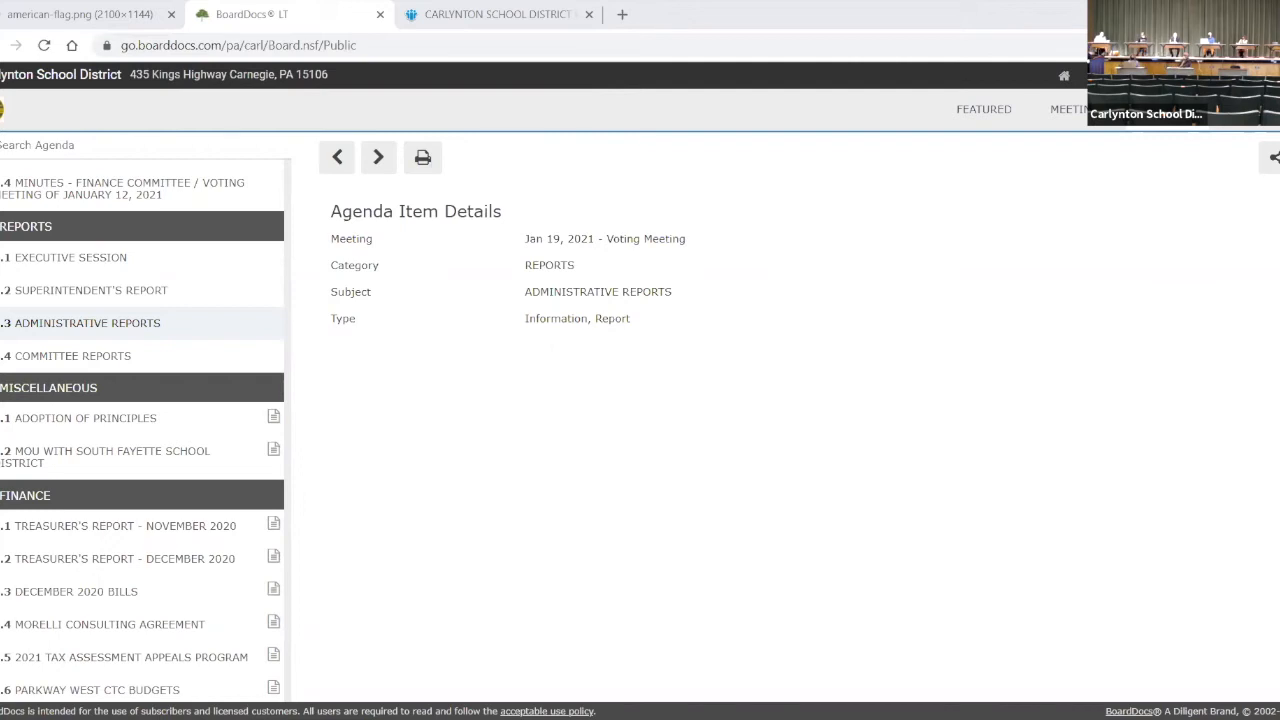
mouse_move(800, 84)
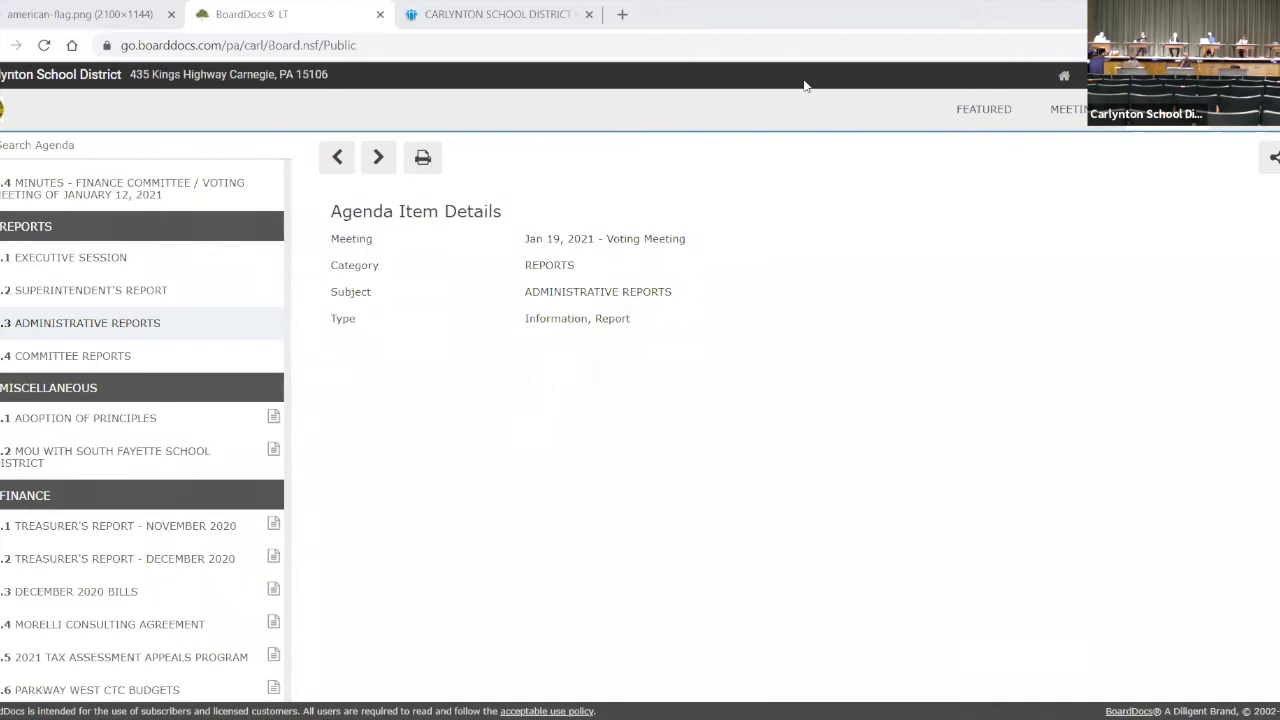
mouse_move(490, 246)
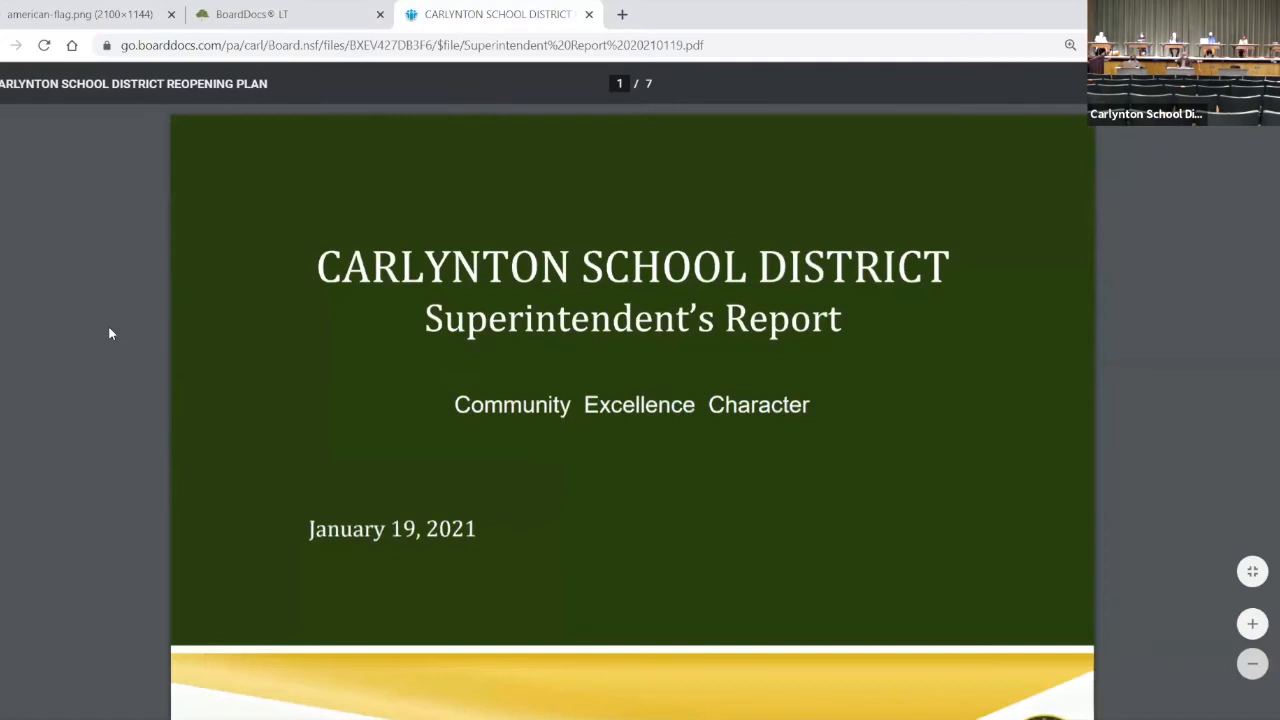
mouse_move(148, 348)
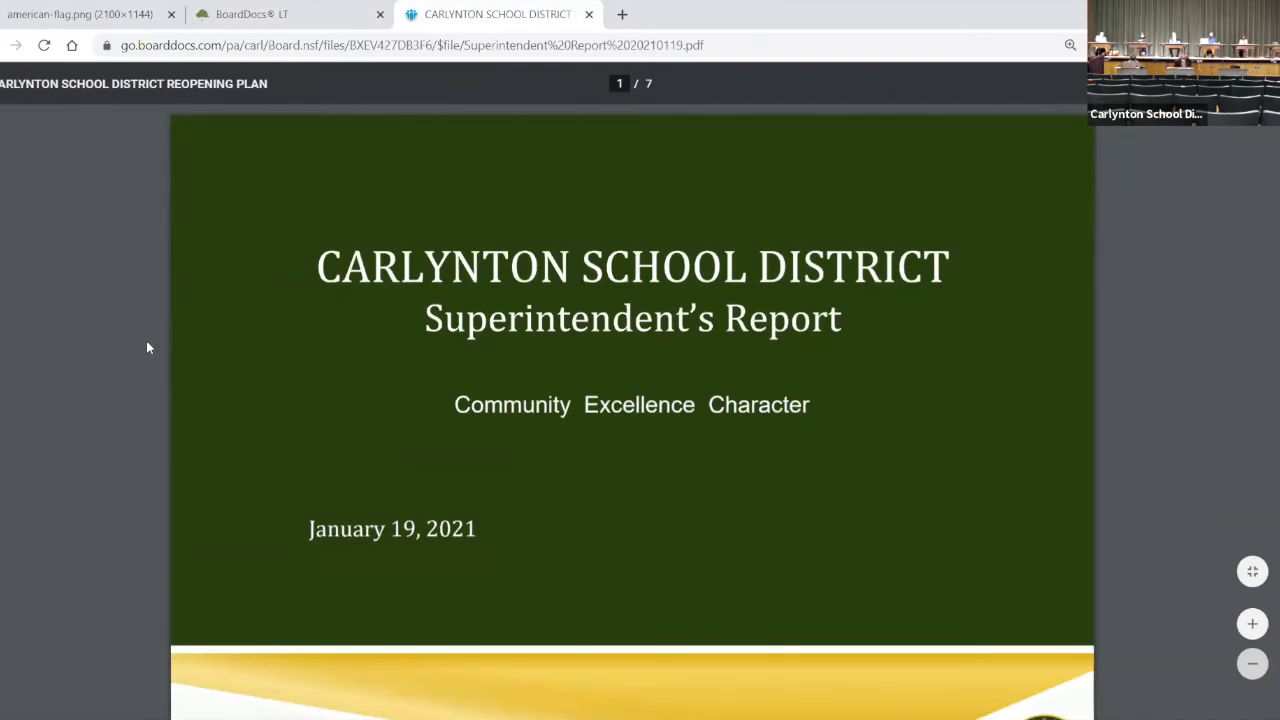
- Scroll the report from its title slide to the Return to In-Person Instruction slide
scroll(down, 3)
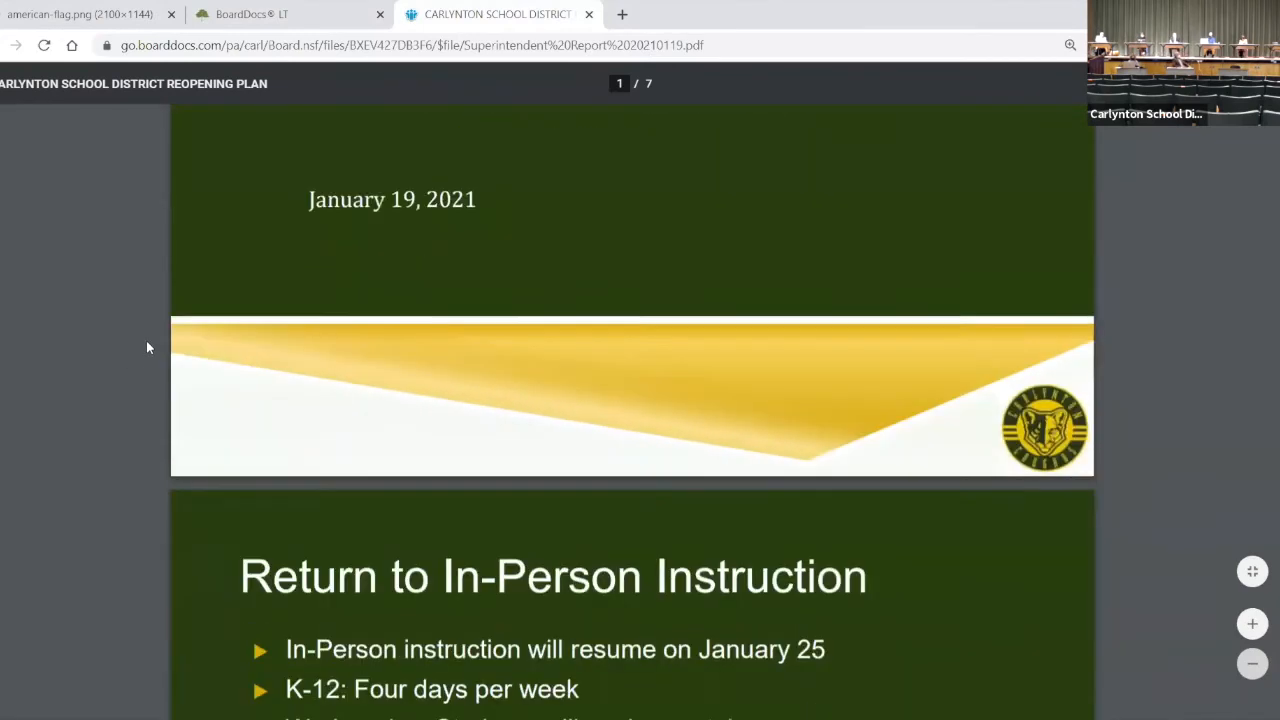
scroll(down, 3)
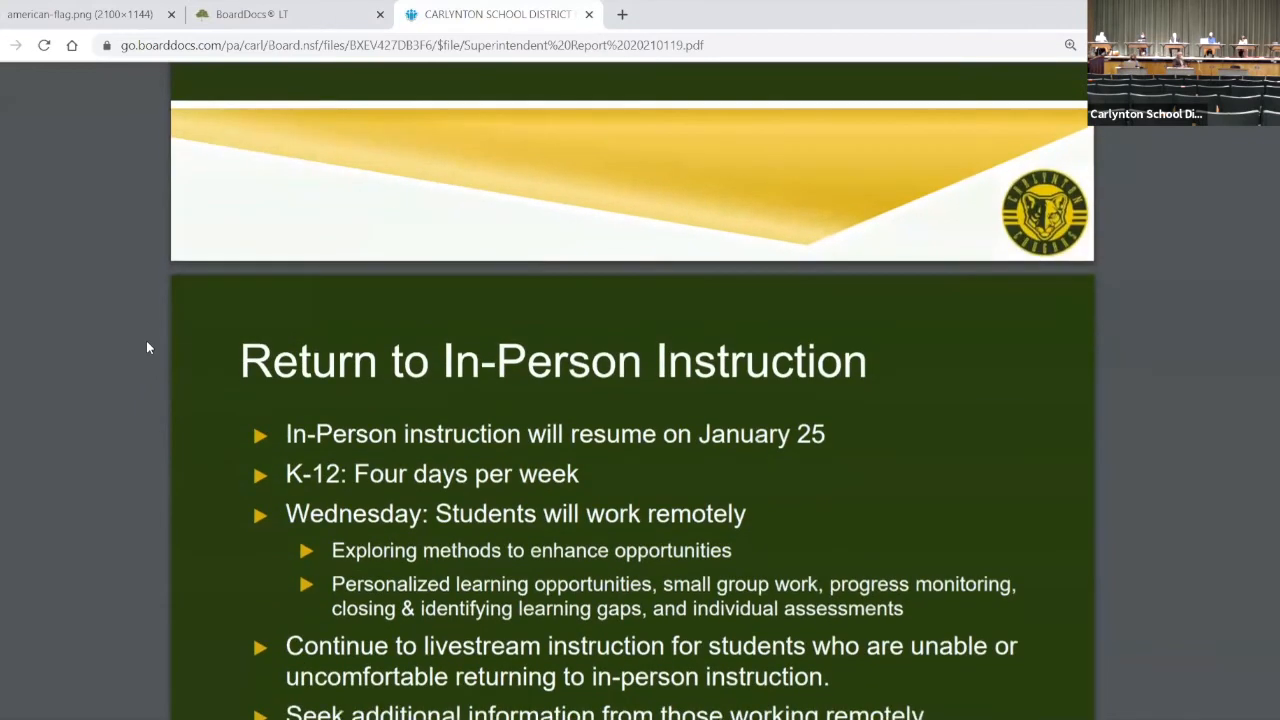
scroll(down, 3)
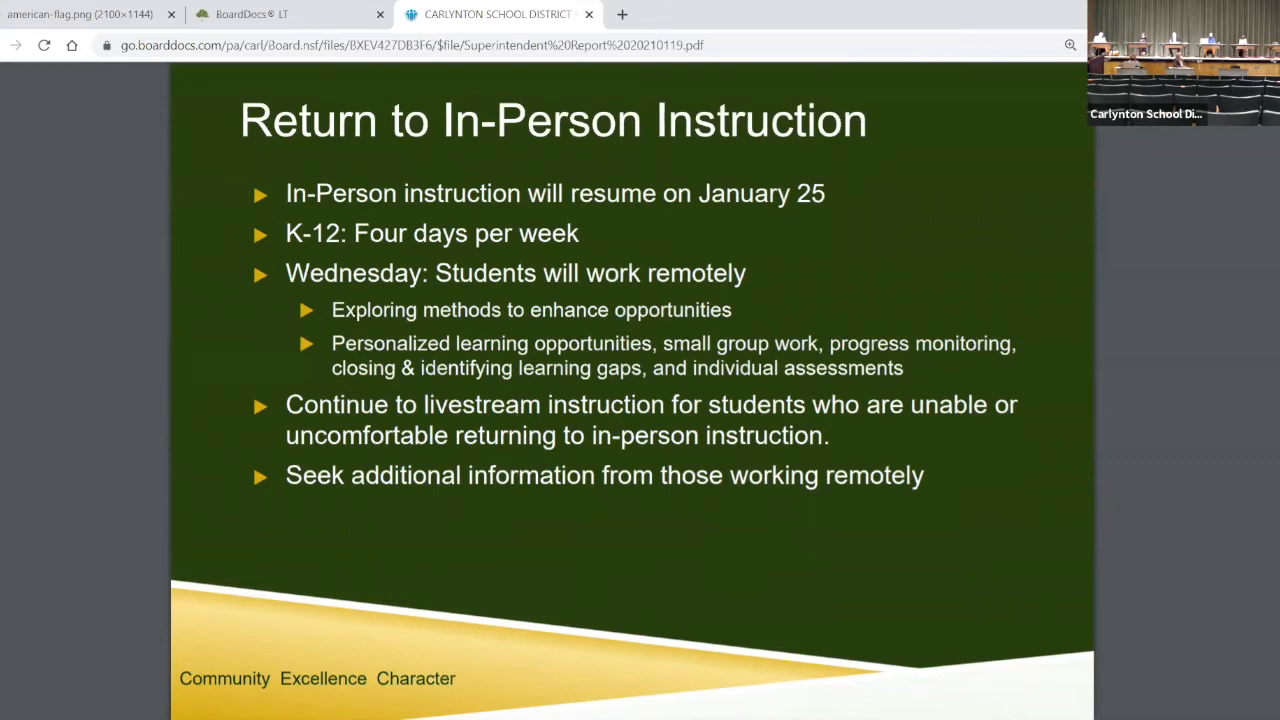
- Scroll the report to page 3, the Additional Staff slide on two long-term substitutes
scroll(down, 3)
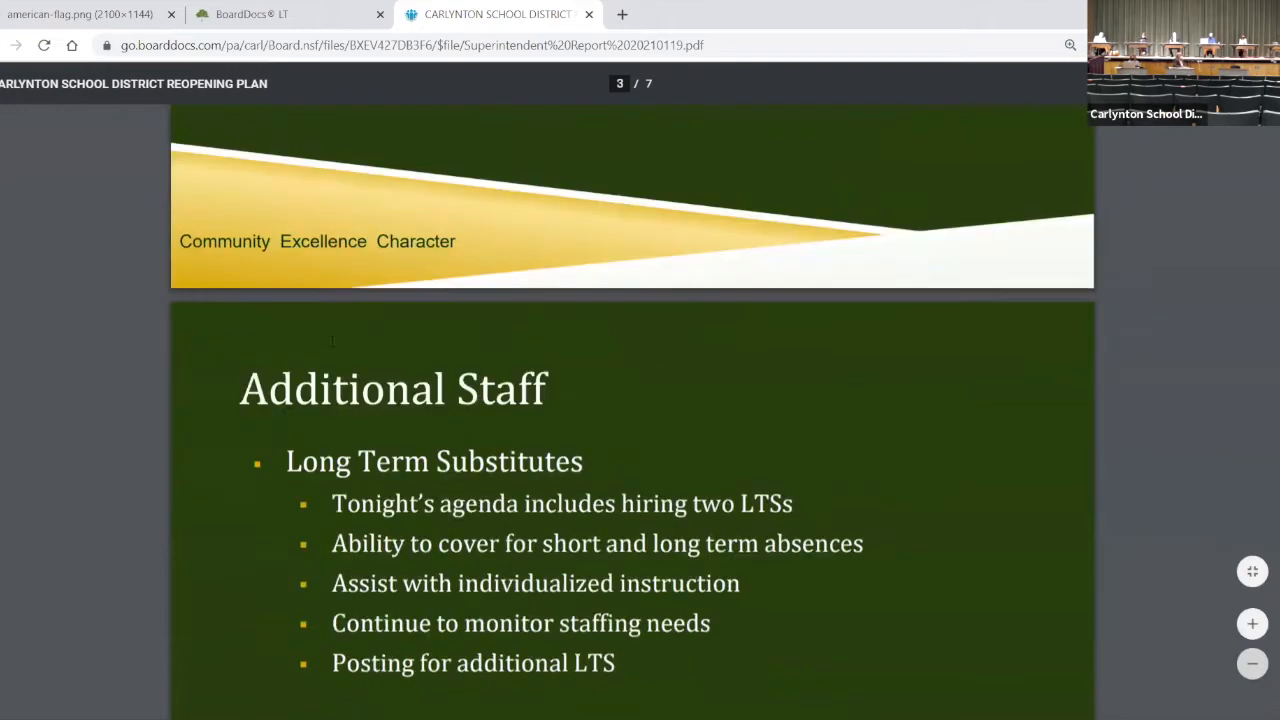
scroll(down, 3)
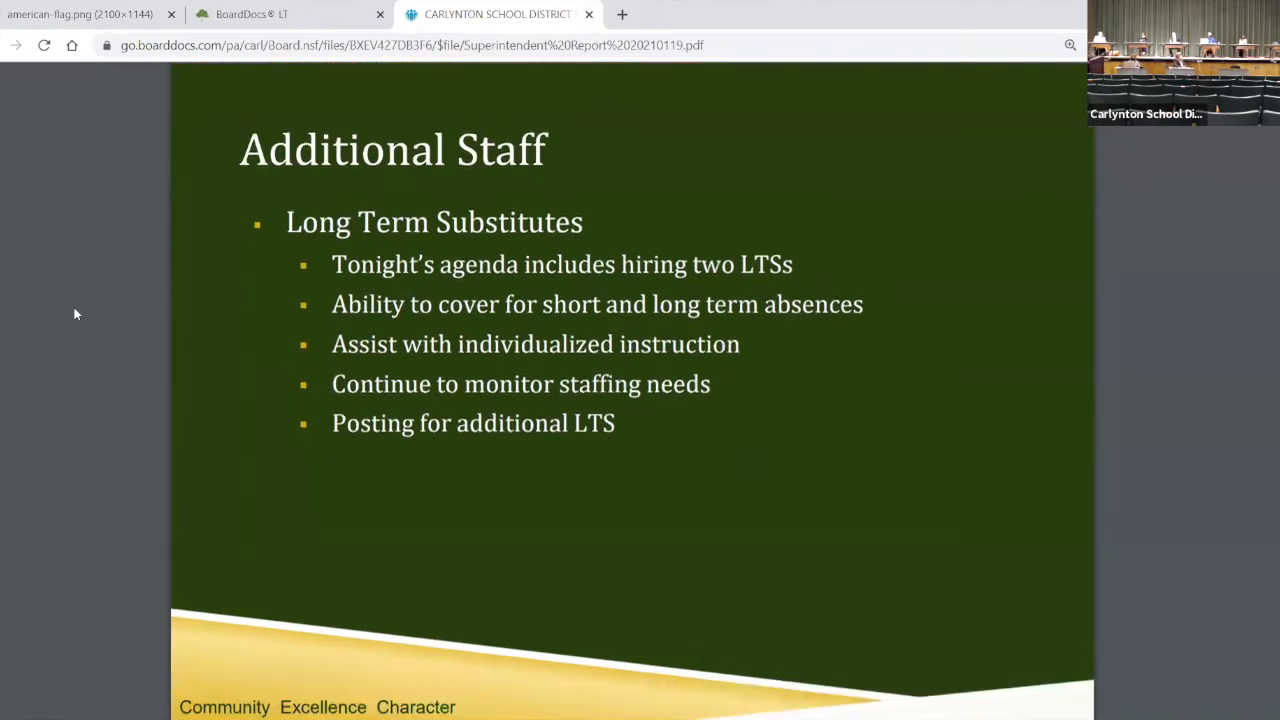
- Scroll the report through the end of the Pennsylvania Vaccination Plan slide
scroll(down, 3)
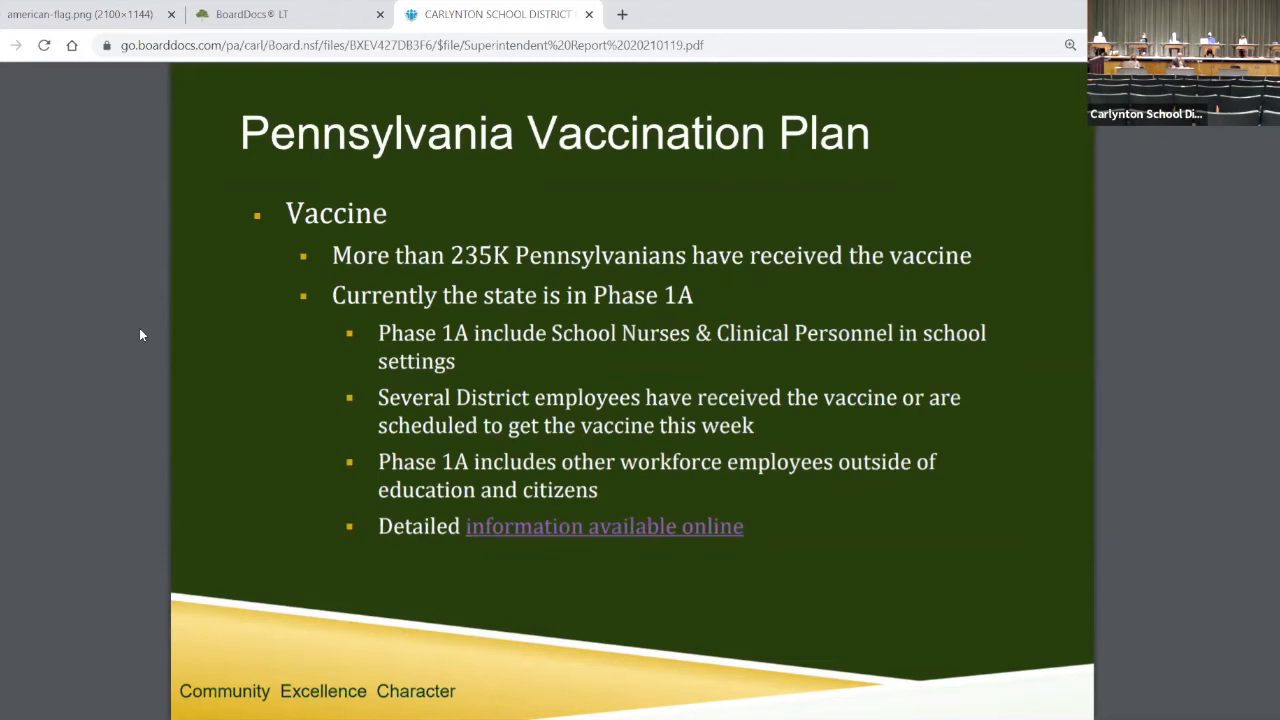
scroll(down, 3)
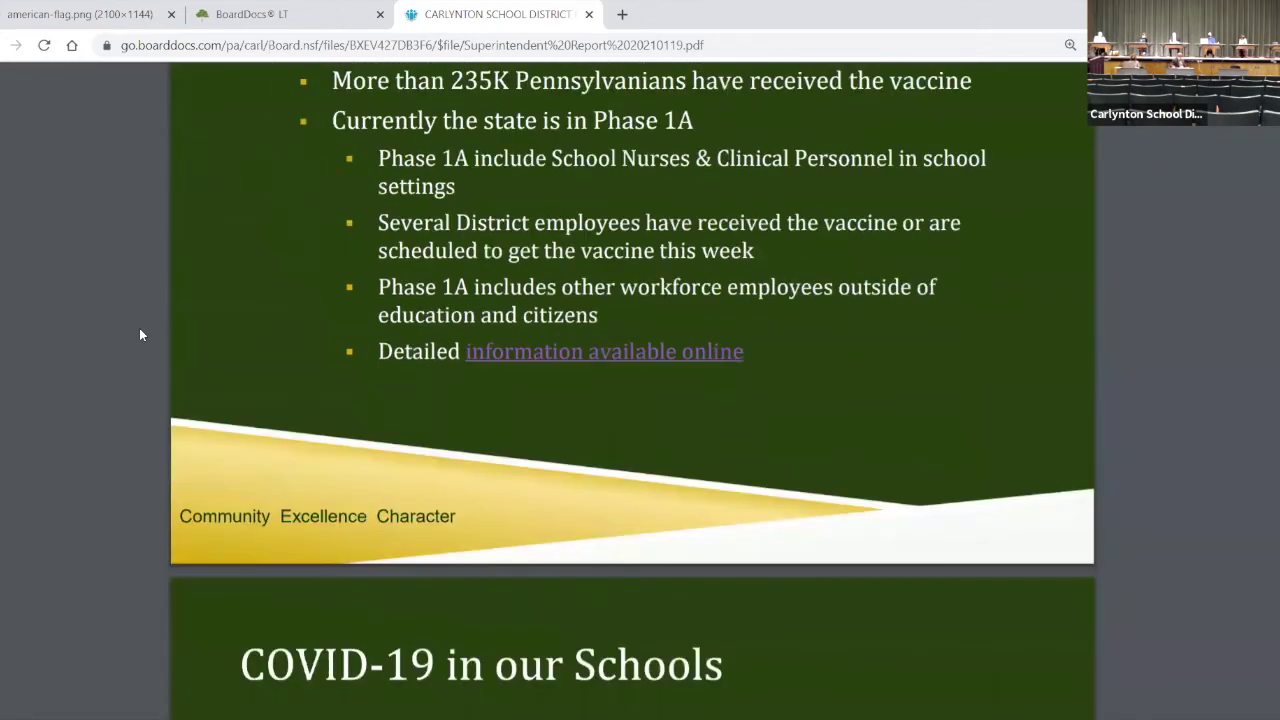
- Scroll through the COVID-19 in our Schools dashboard slide of cases and quarantines
scroll(down, 3)
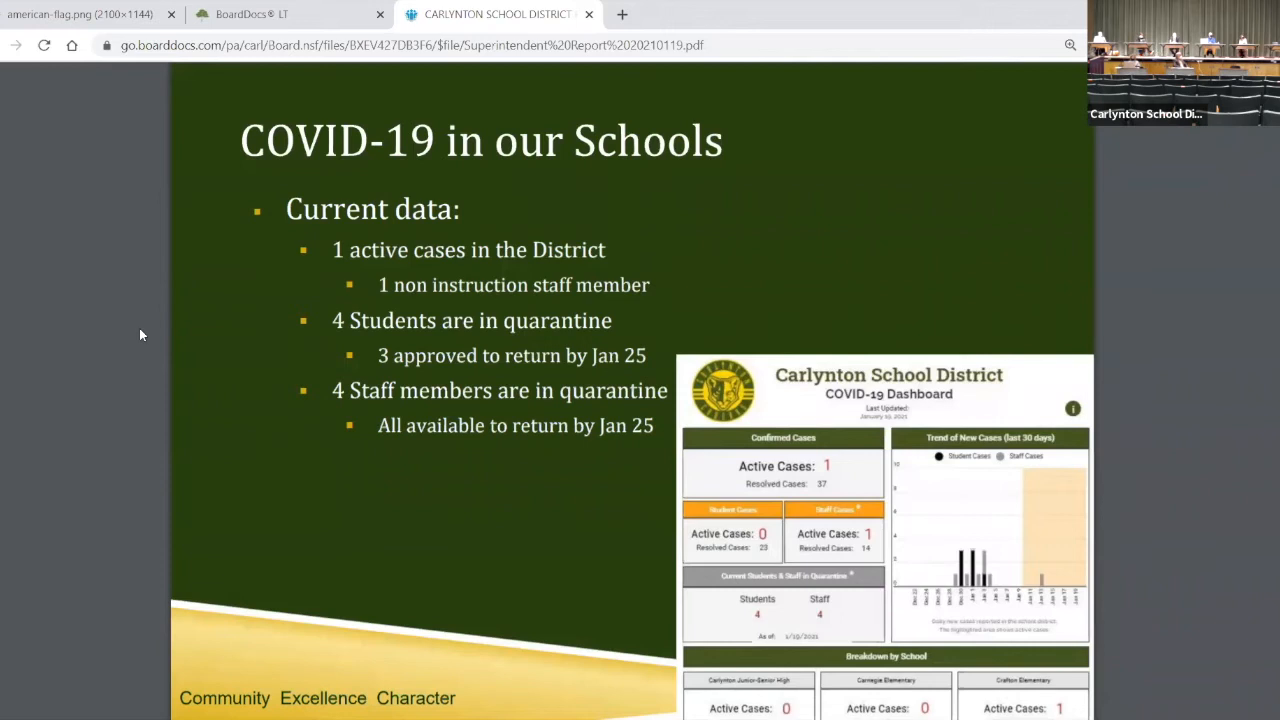
mouse_move(156, 358)
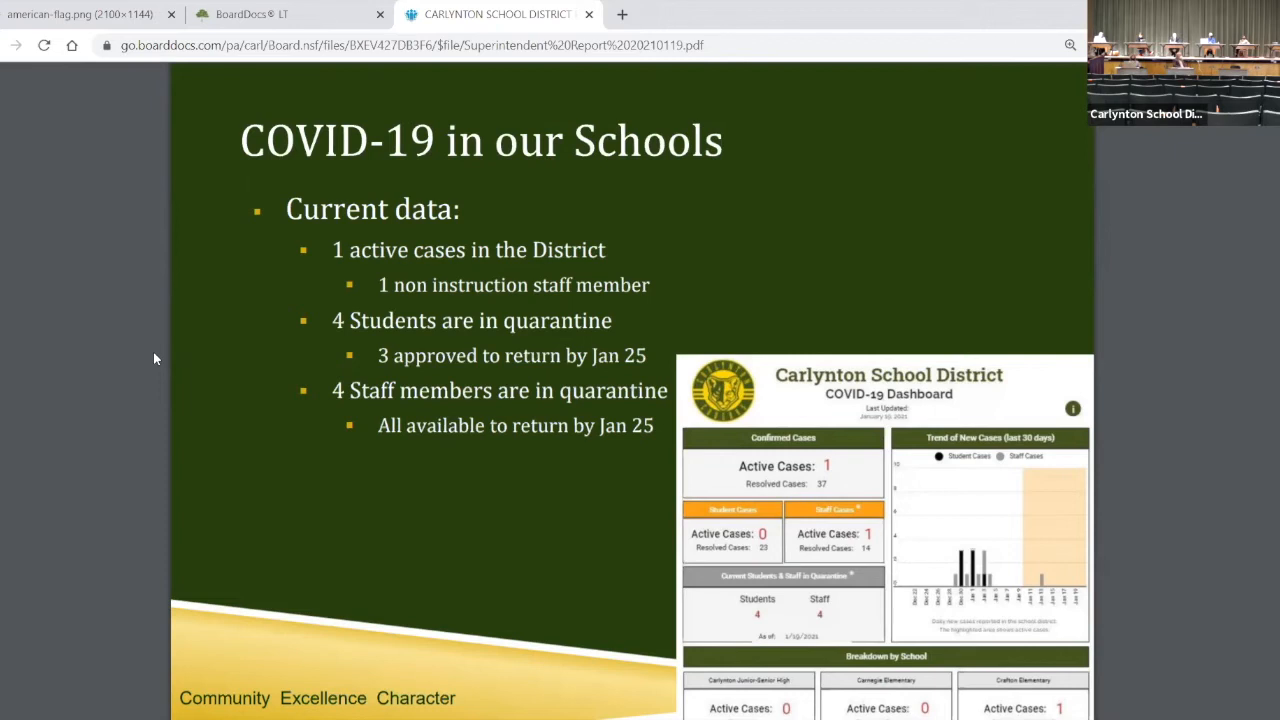
scroll(down, 3)
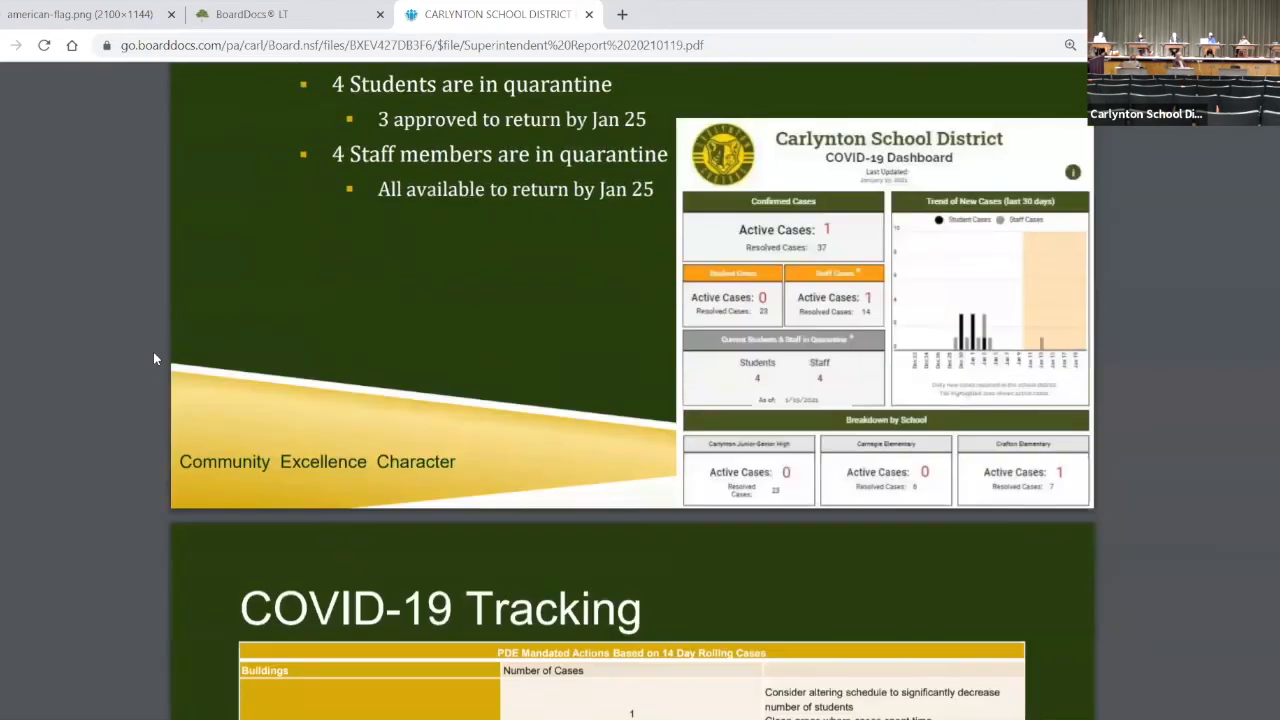
- Scroll to the COVID-19 Tracking slide's table of PDE mandated actions by case count
scroll(down, 3)
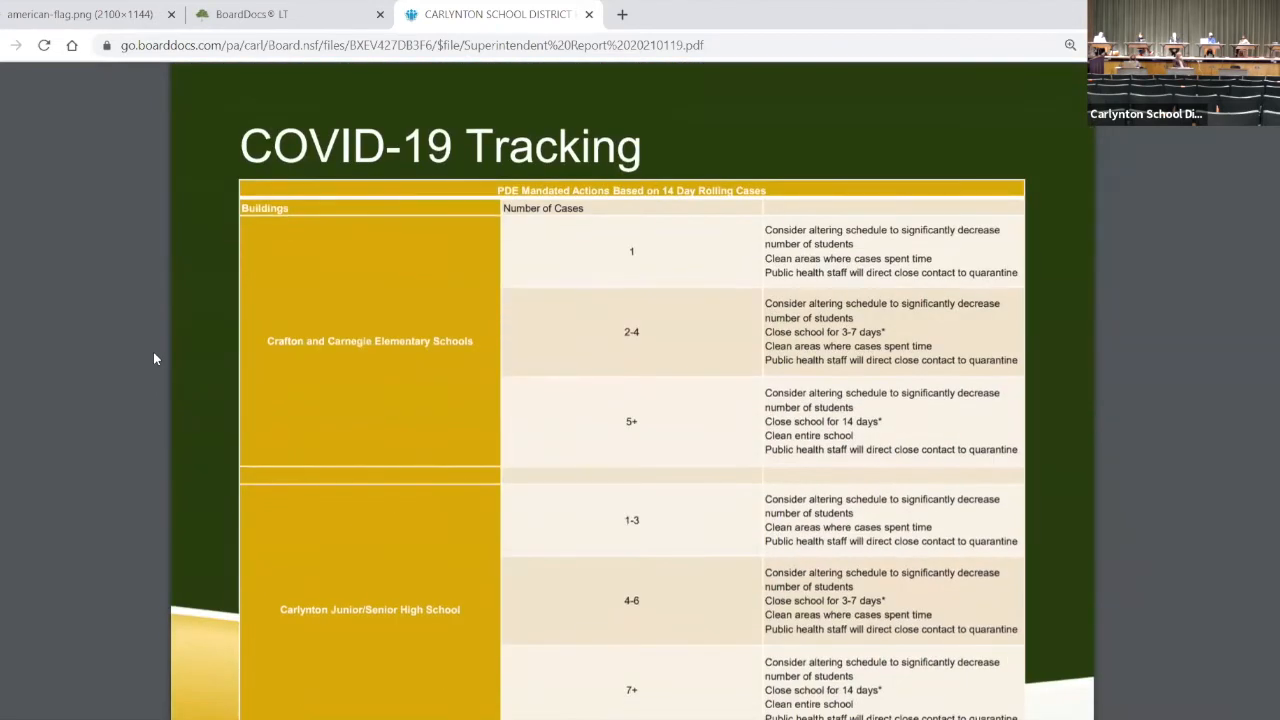
scroll(down, 3)
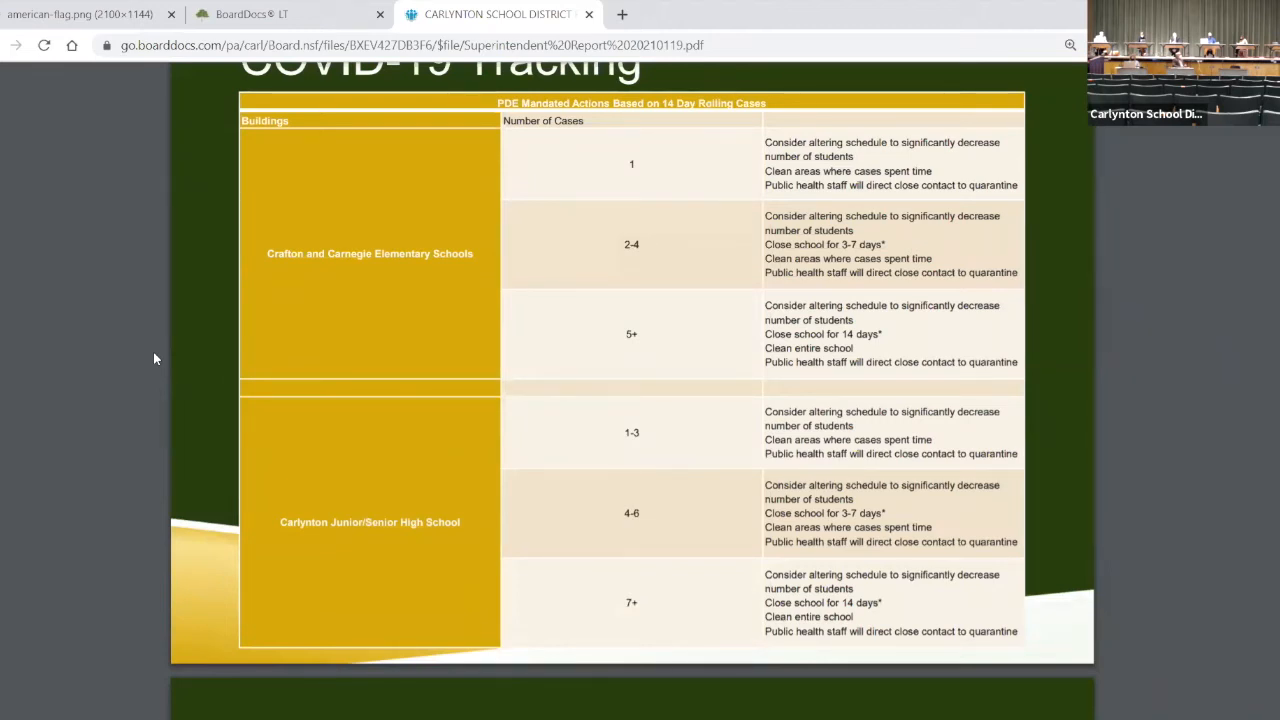
mouse_move(74, 288)
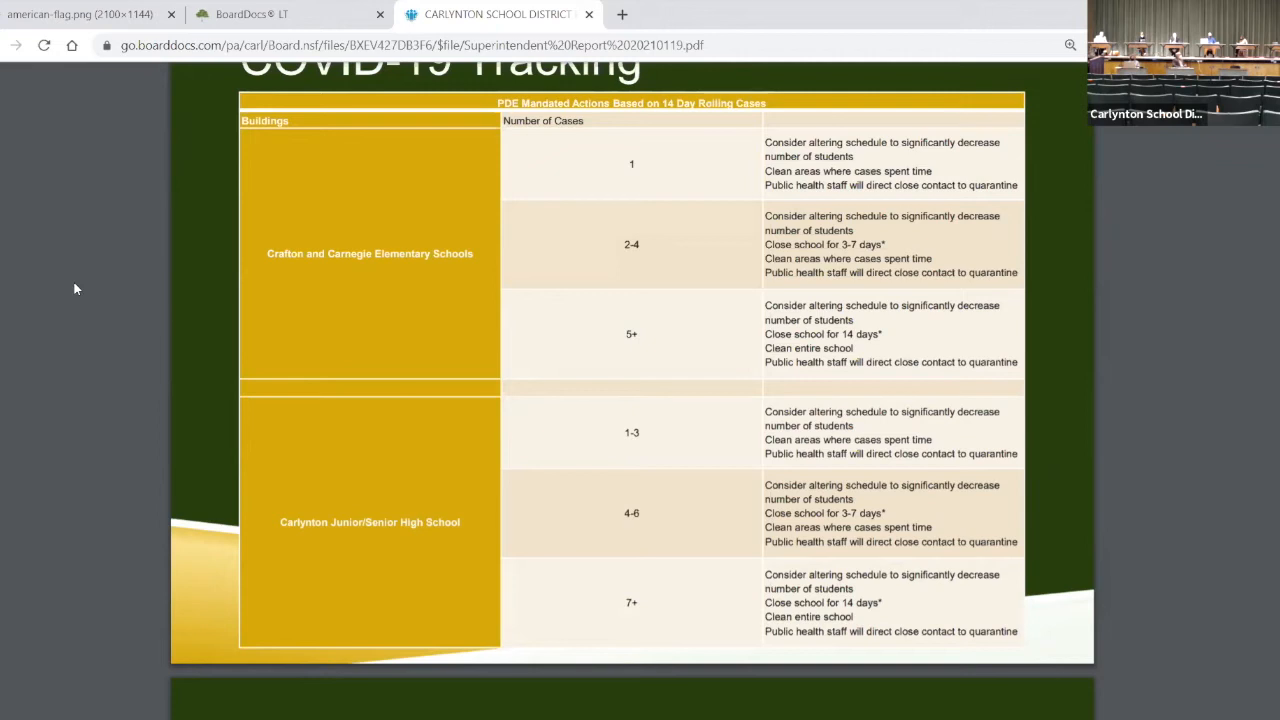
mouse_move(60, 288)
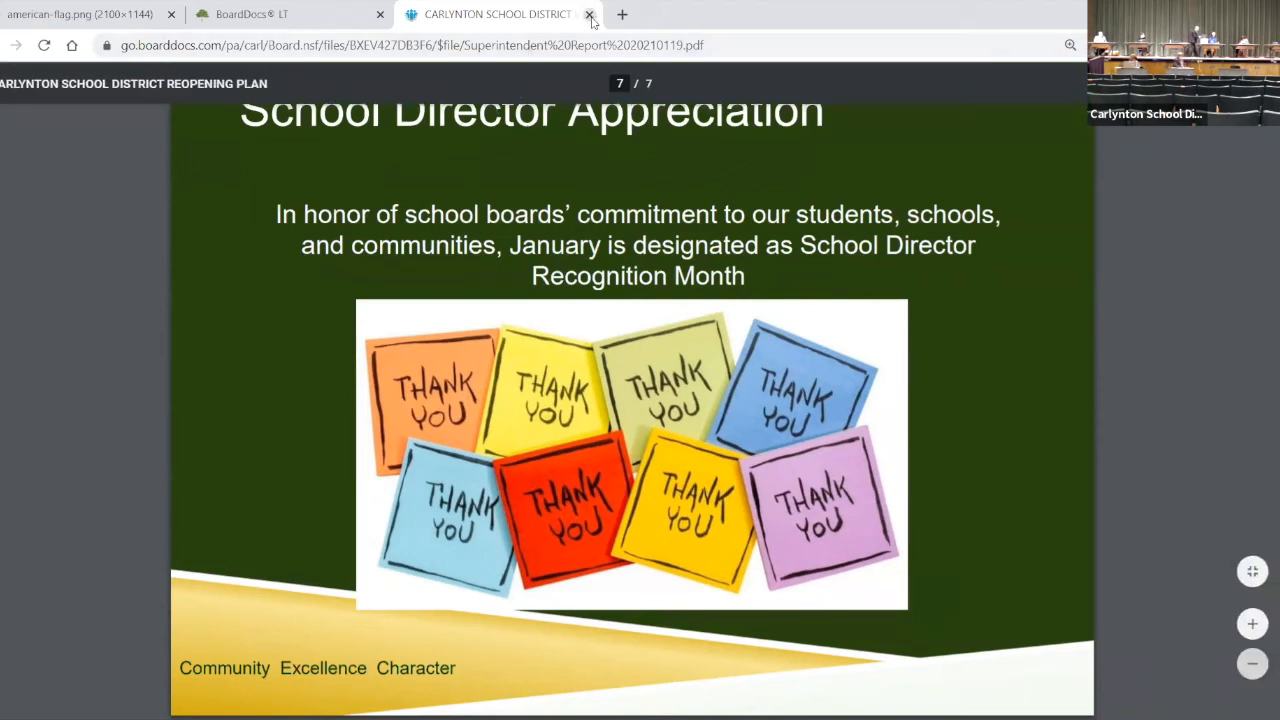
- Close the report tab and return to the Administrative Reports agenda item
click(590, 14)
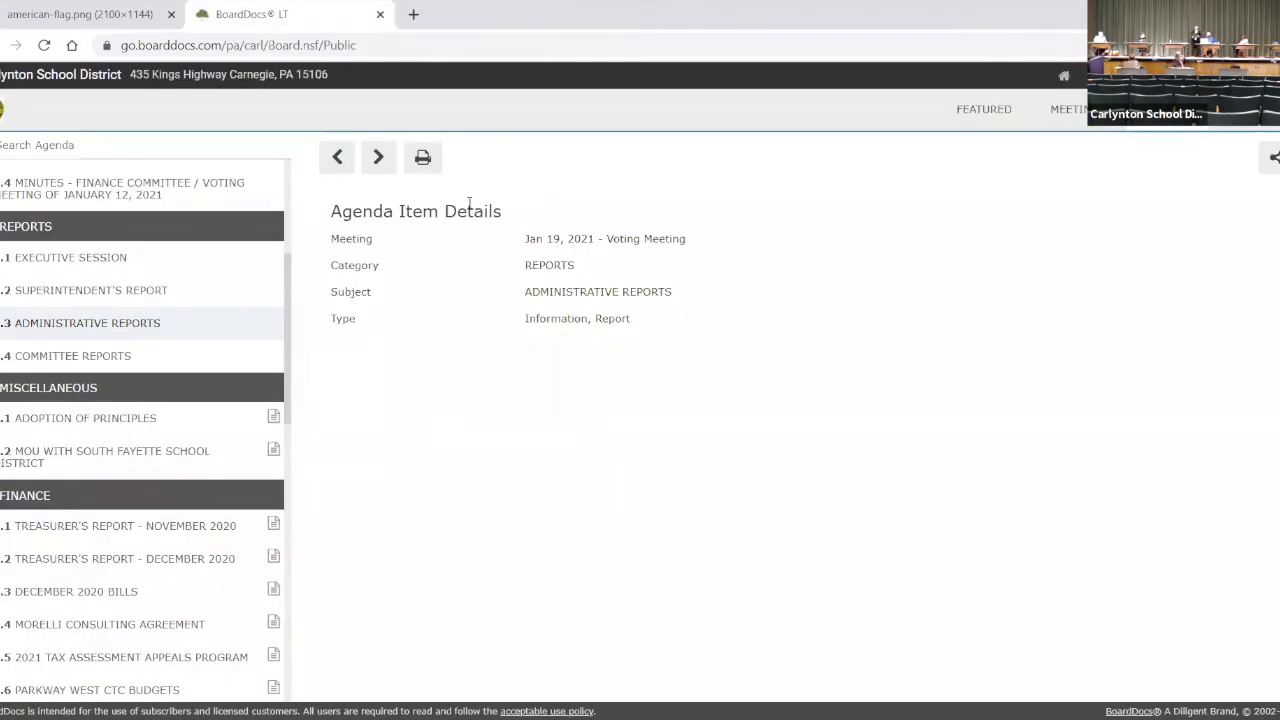
mouse_move(180, 360)
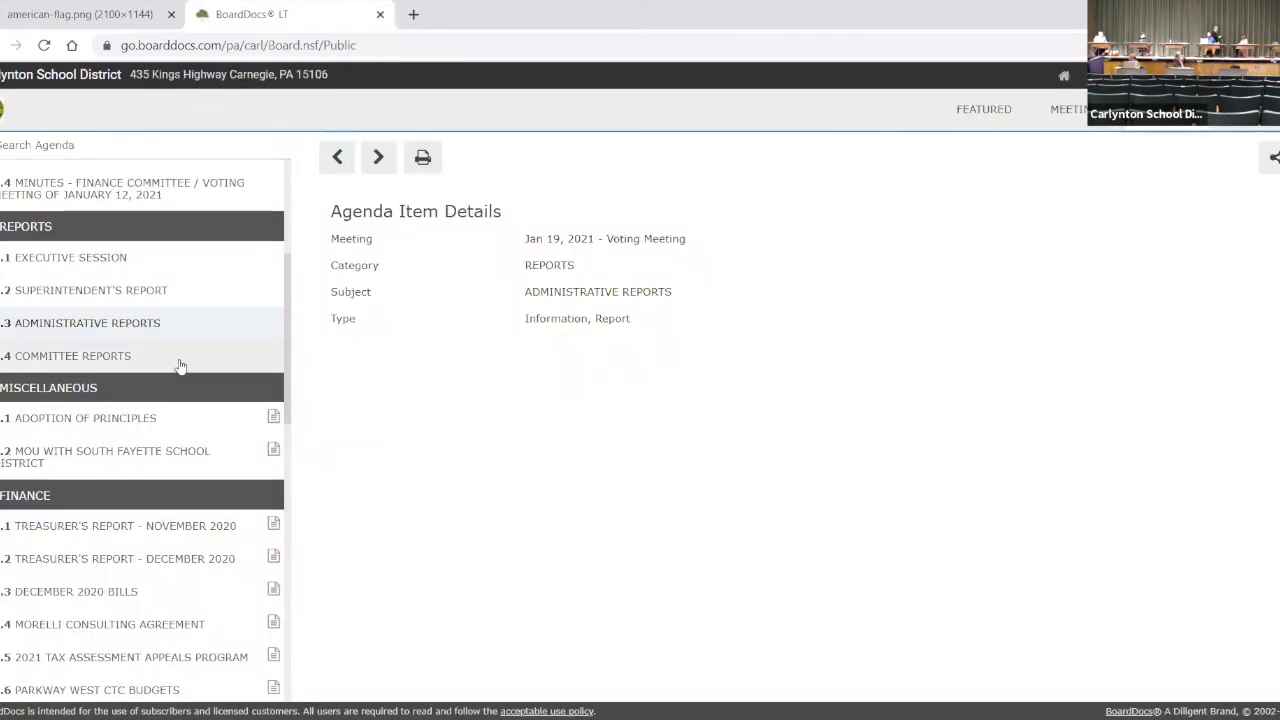
- View item 4.4 Committee Reports, then show item 5.1 Adoption of Principles with its PSBA motion
click(72, 356)
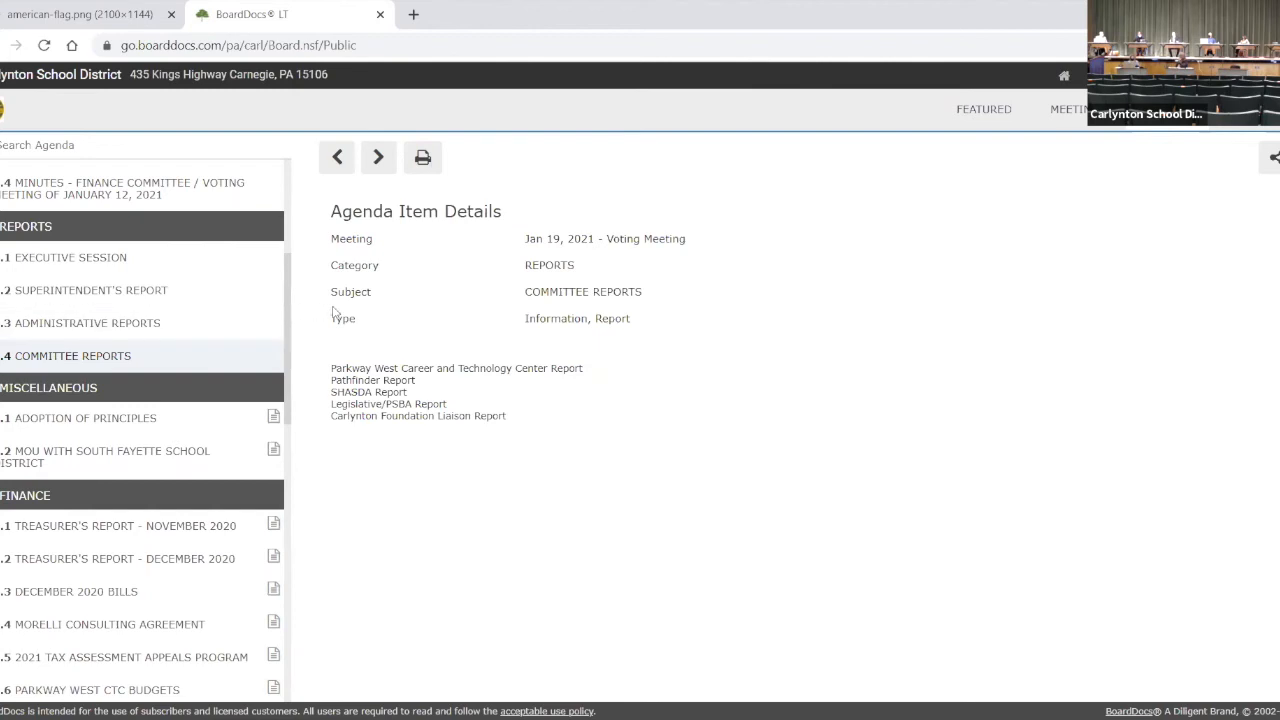
mouse_move(228, 418)
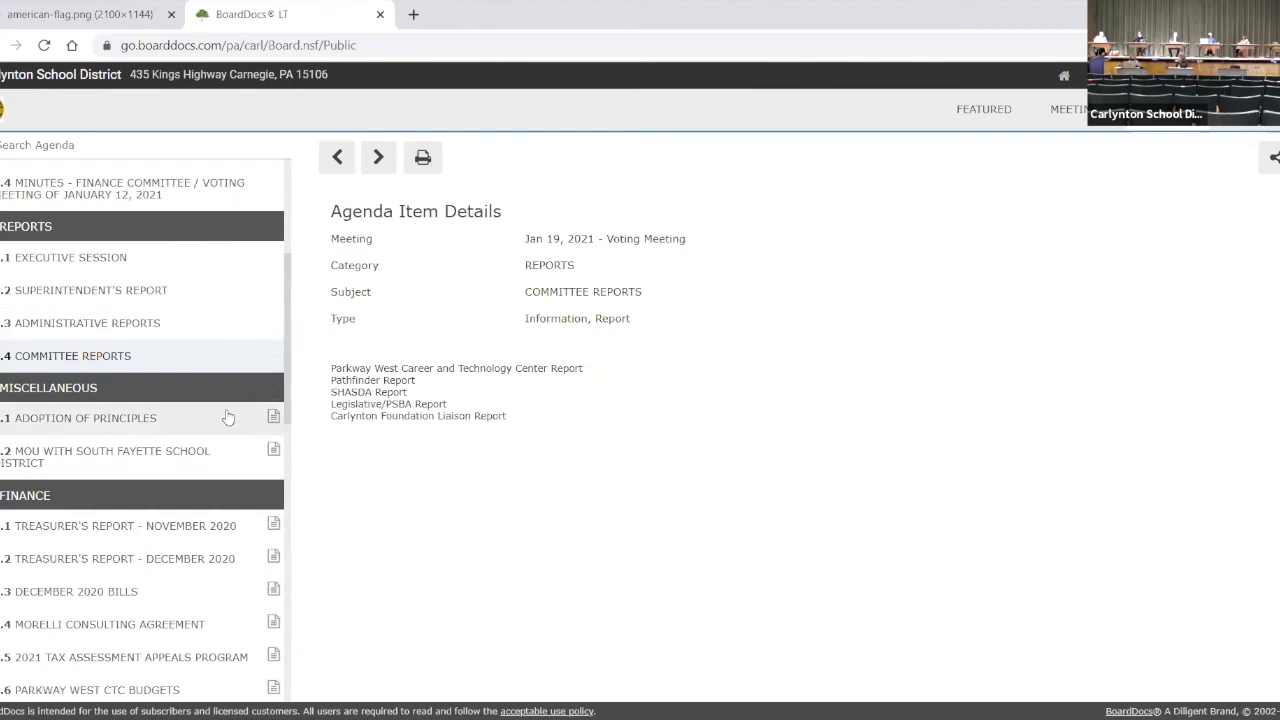
mouse_move(288, 452)
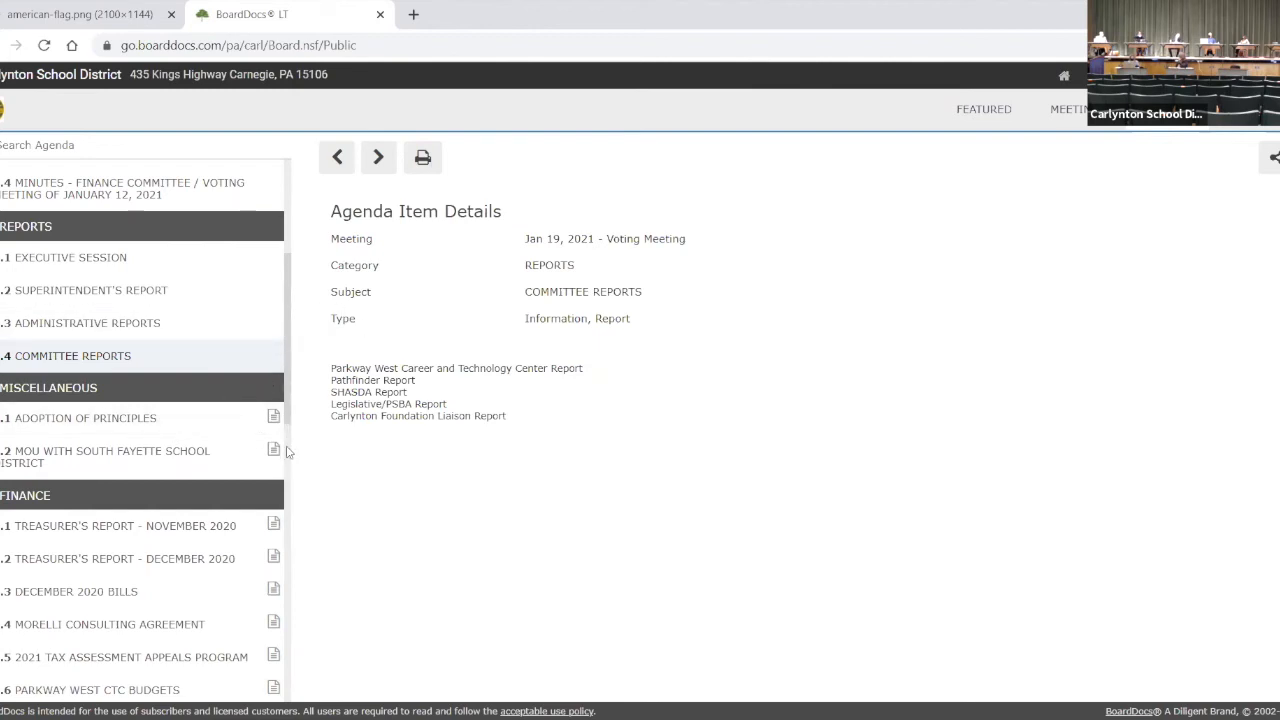
mouse_move(216, 516)
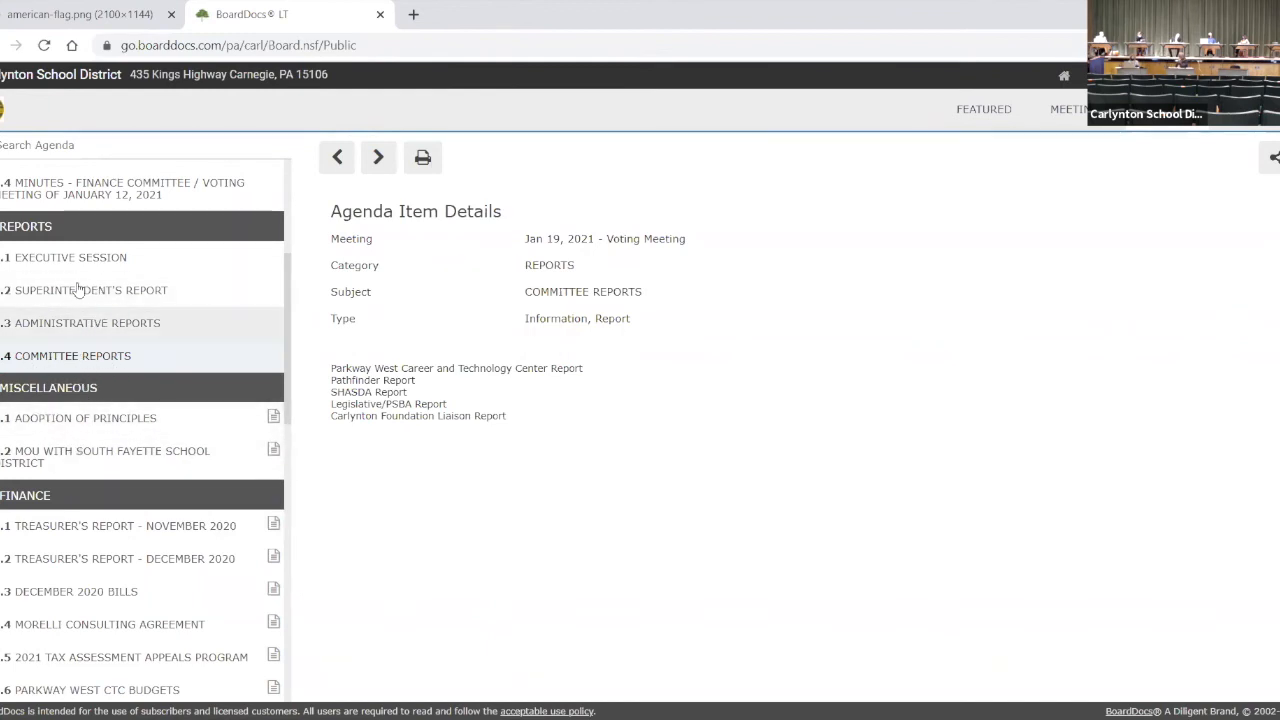
mouse_move(504, 344)
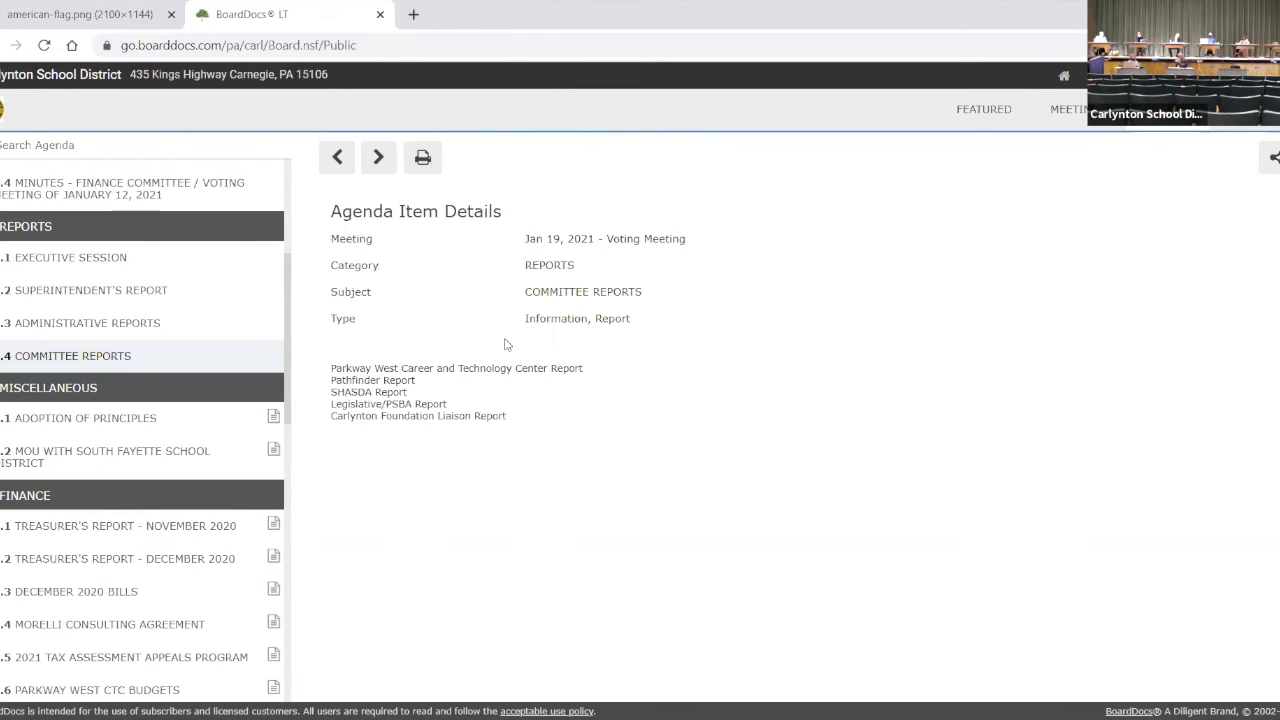
mouse_move(462, 636)
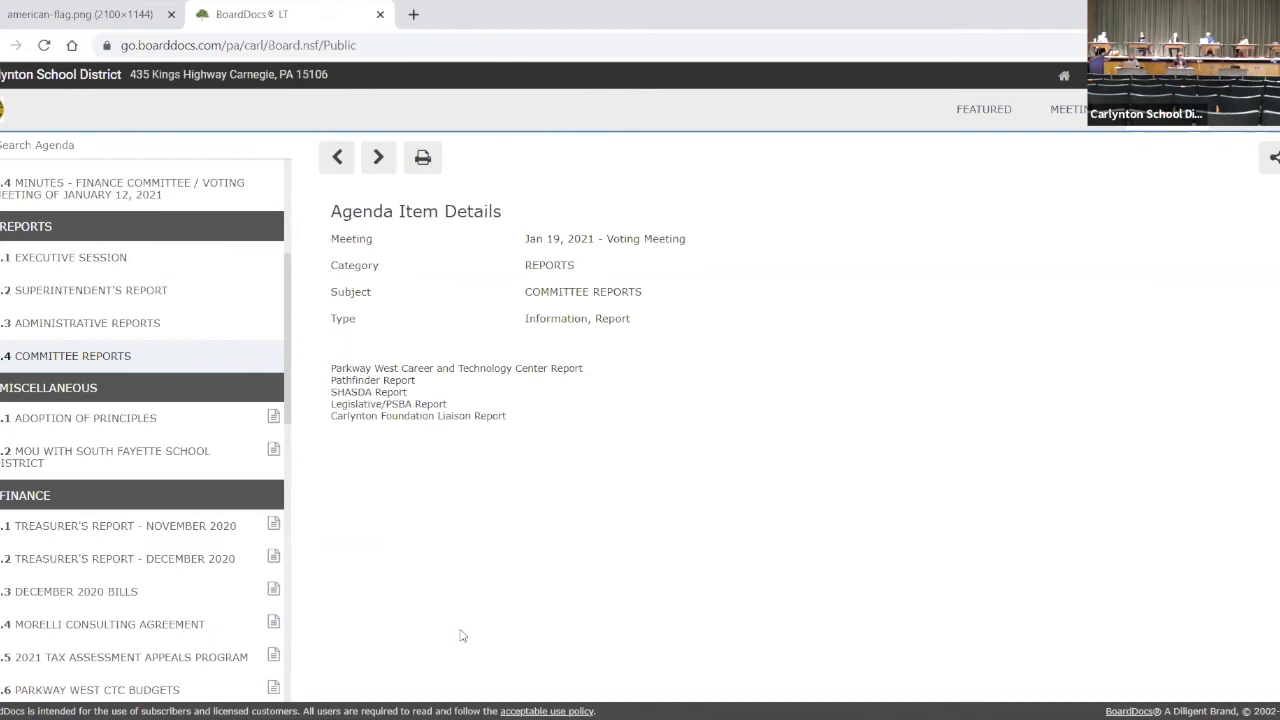
mouse_move(308, 326)
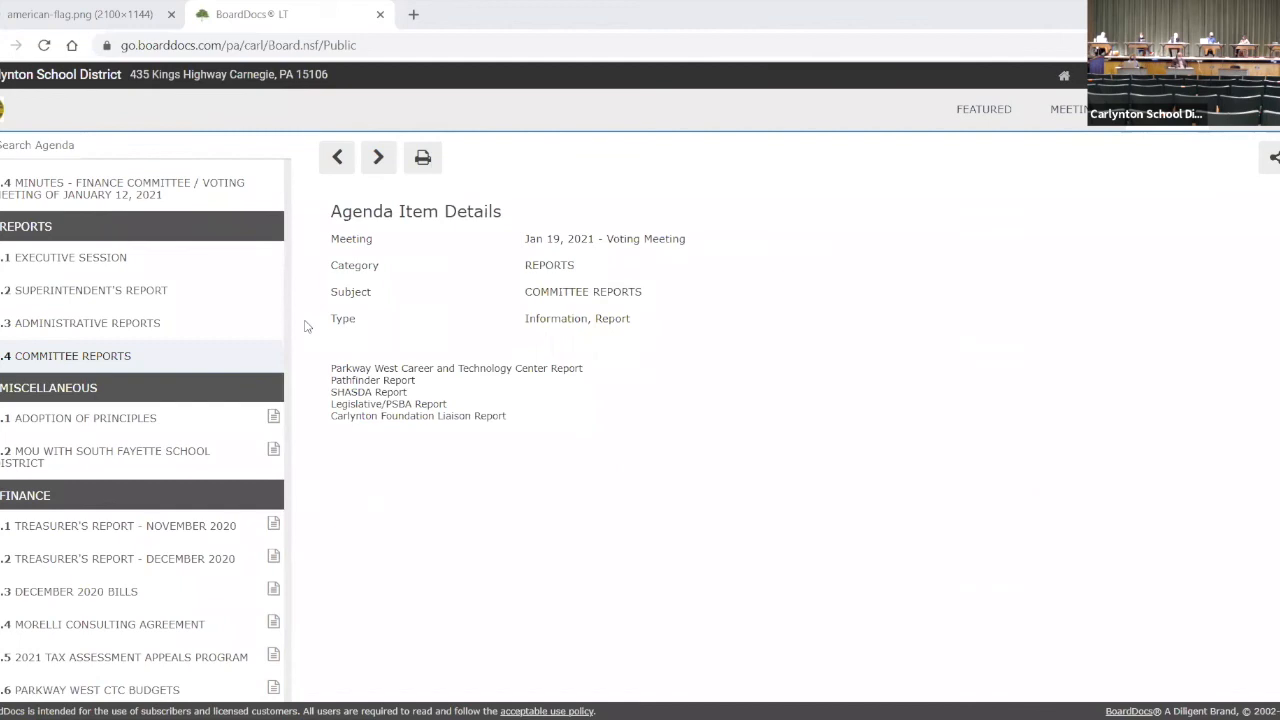
mouse_move(996, 200)
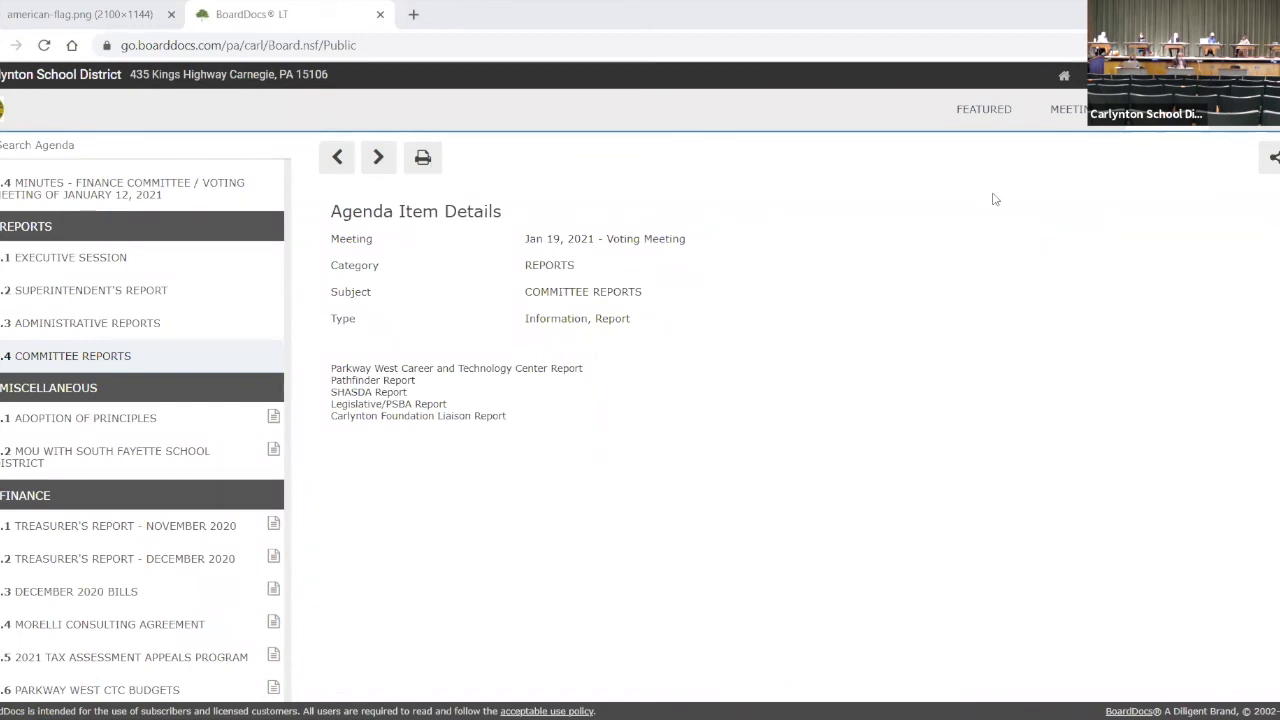
mouse_move(264, 428)
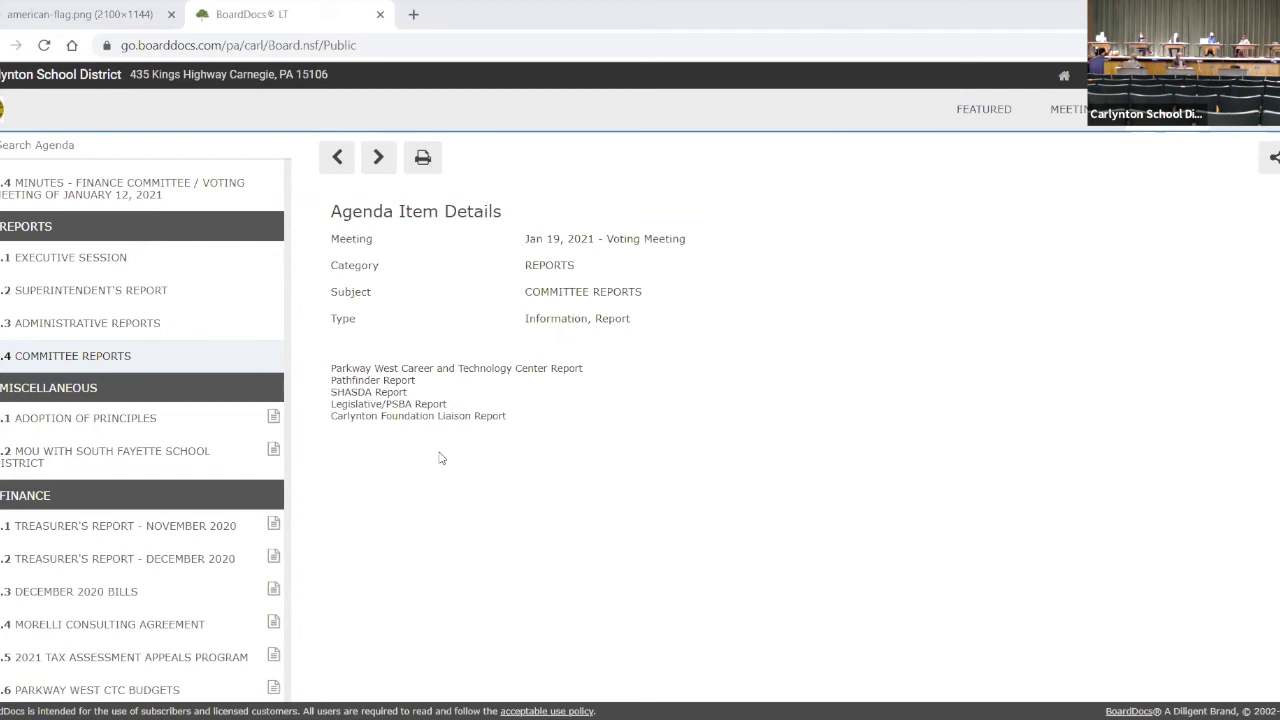
mouse_move(504, 476)
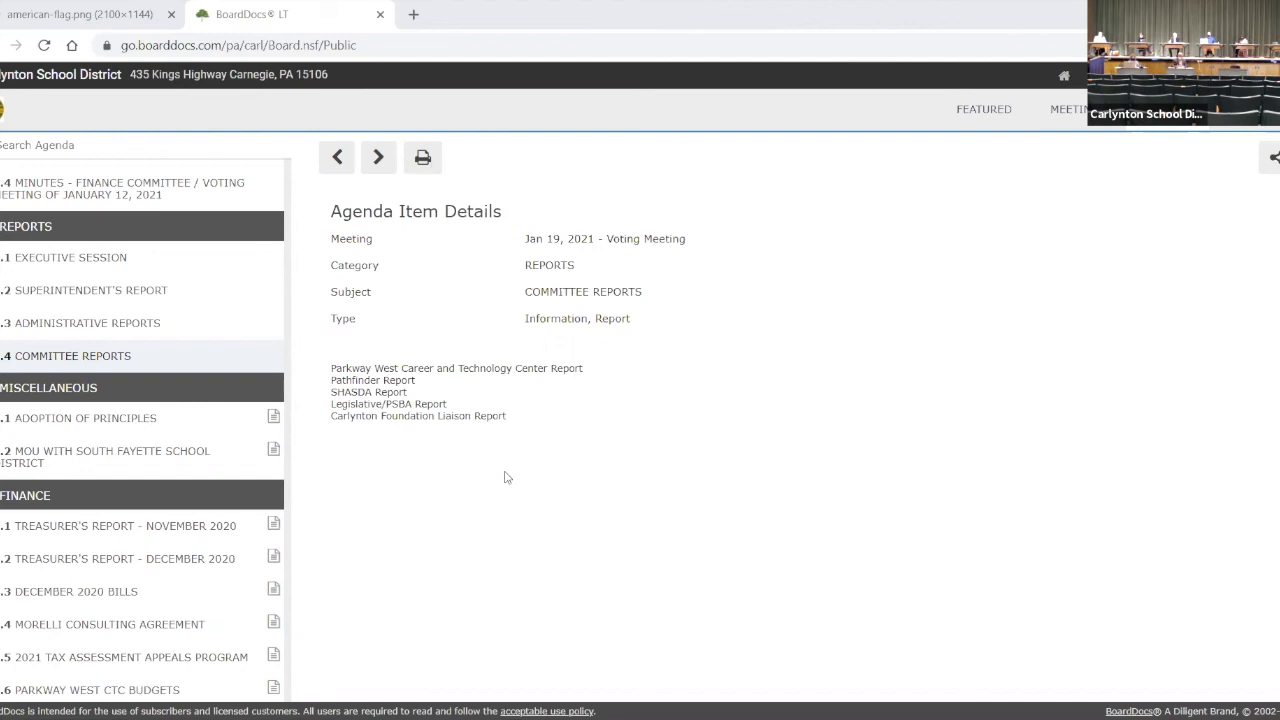
mouse_move(140, 424)
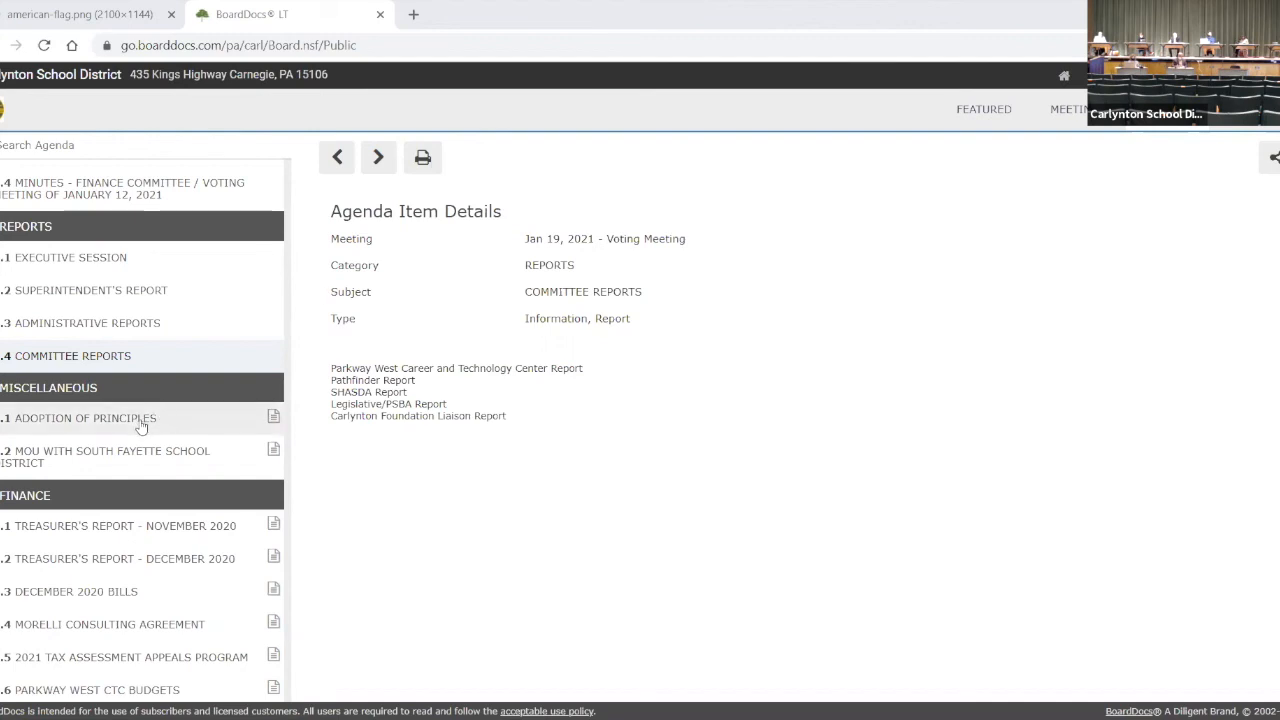
click(84, 418)
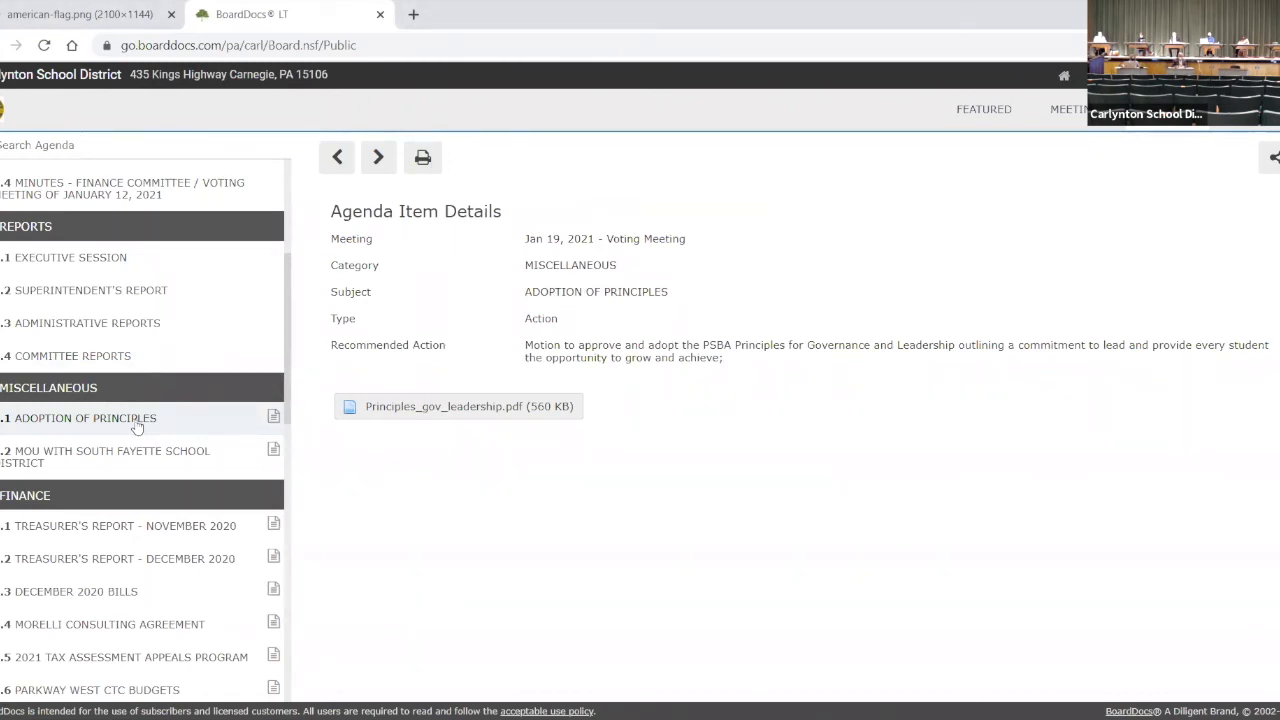
mouse_move(140, 456)
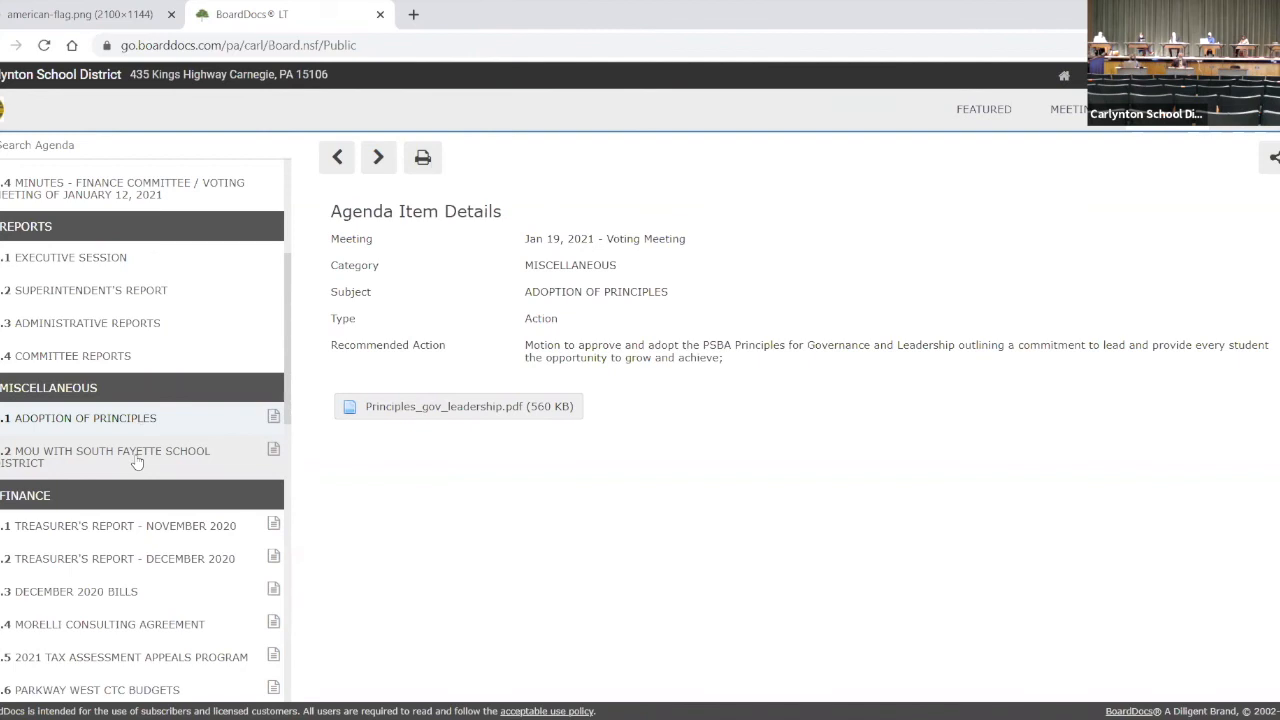
- View the MOU with South Fayette School District item, then the November 2020 Treasurer's Report
click(104, 456)
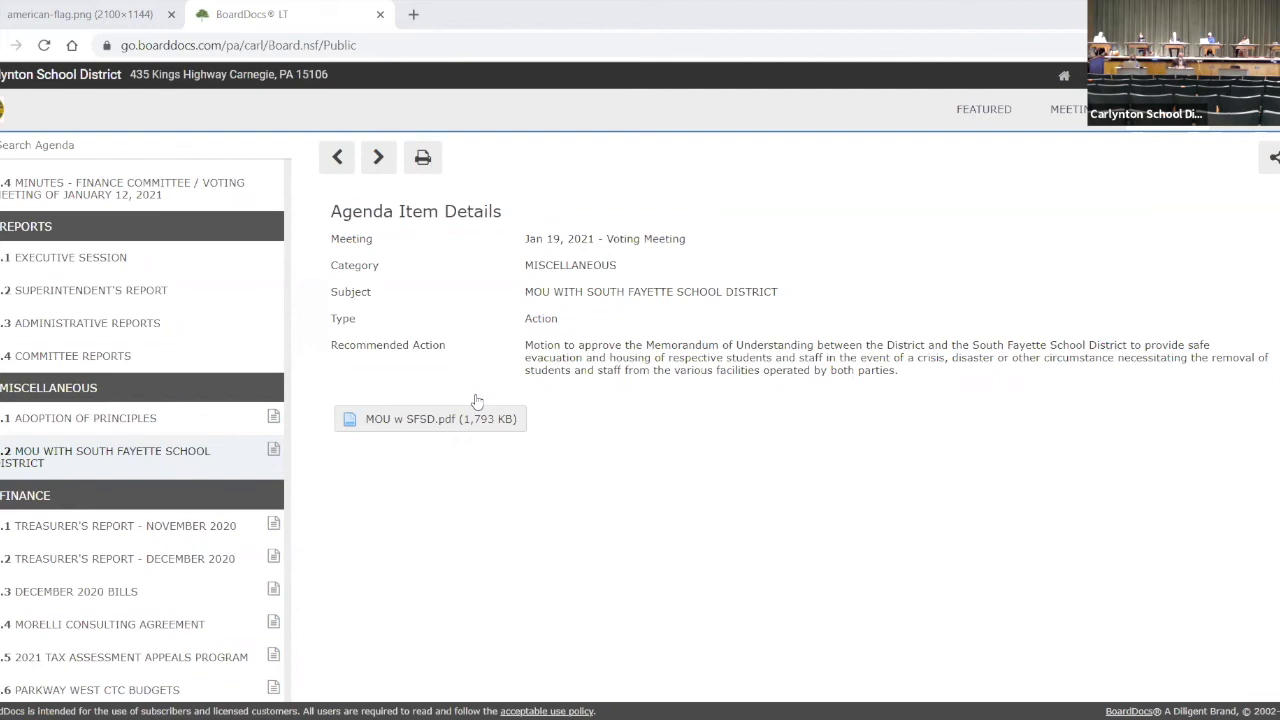
mouse_move(186, 458)
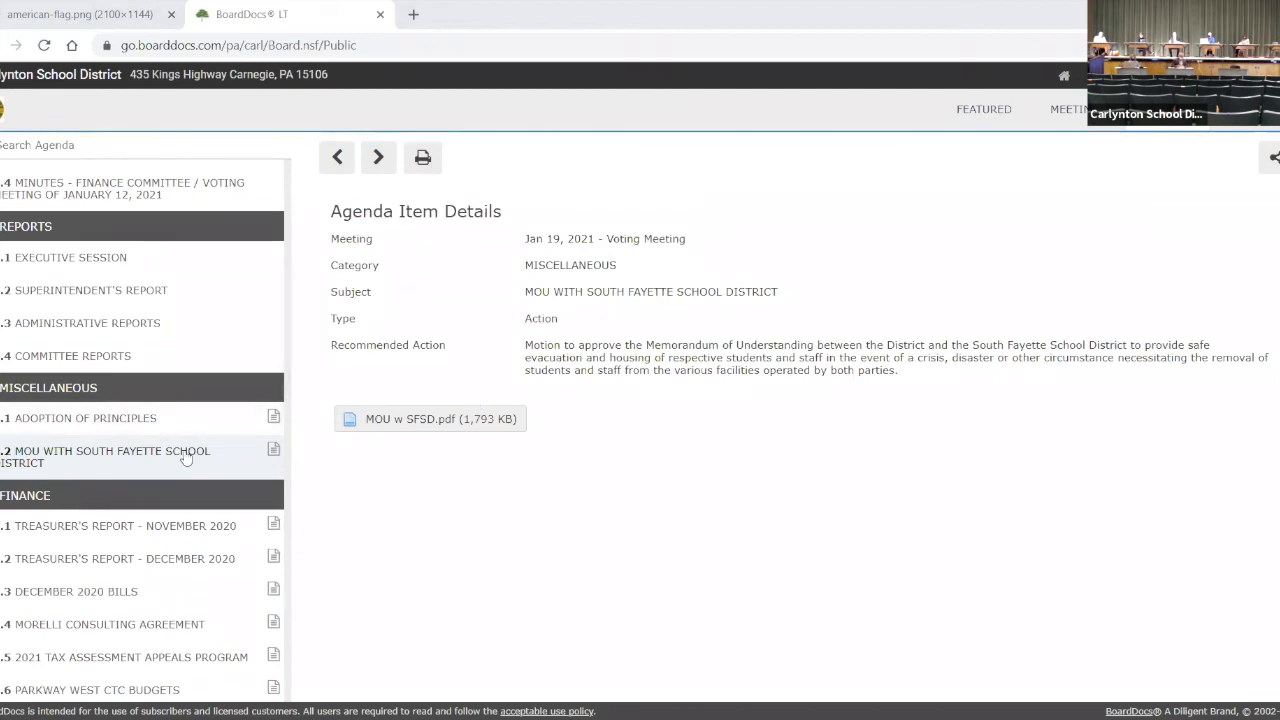
scroll(down, 3)
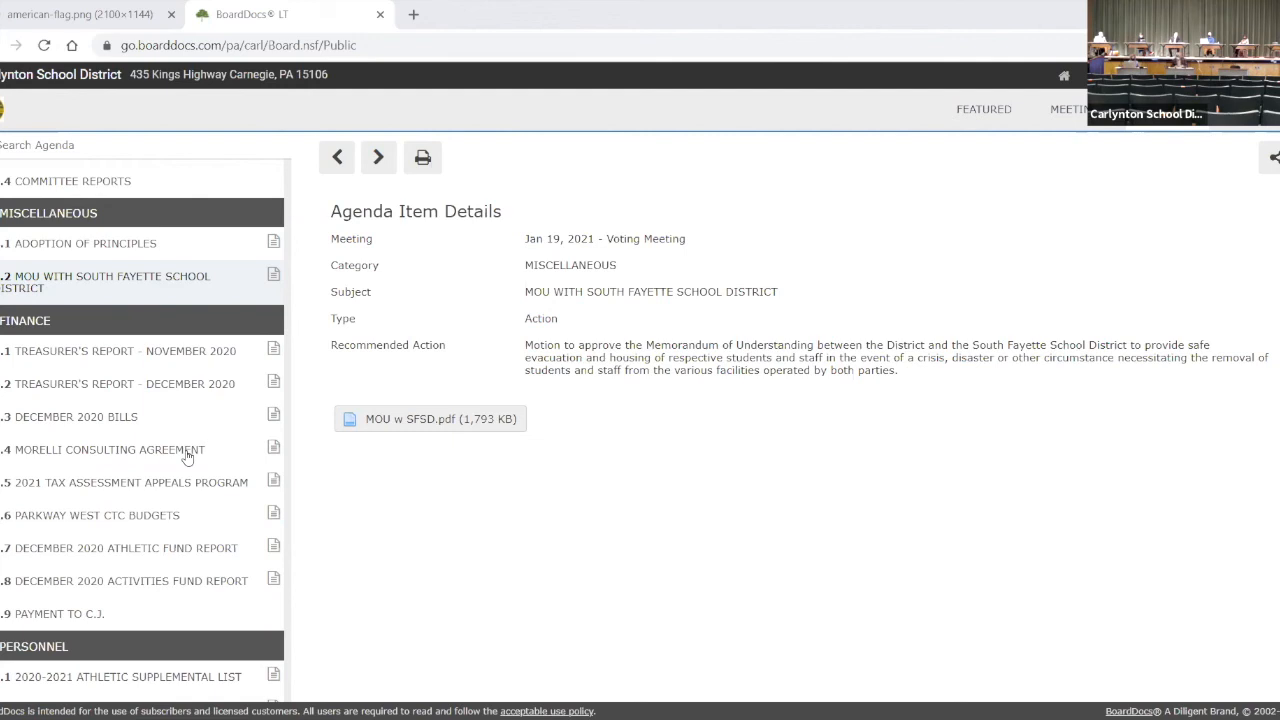
mouse_move(184, 358)
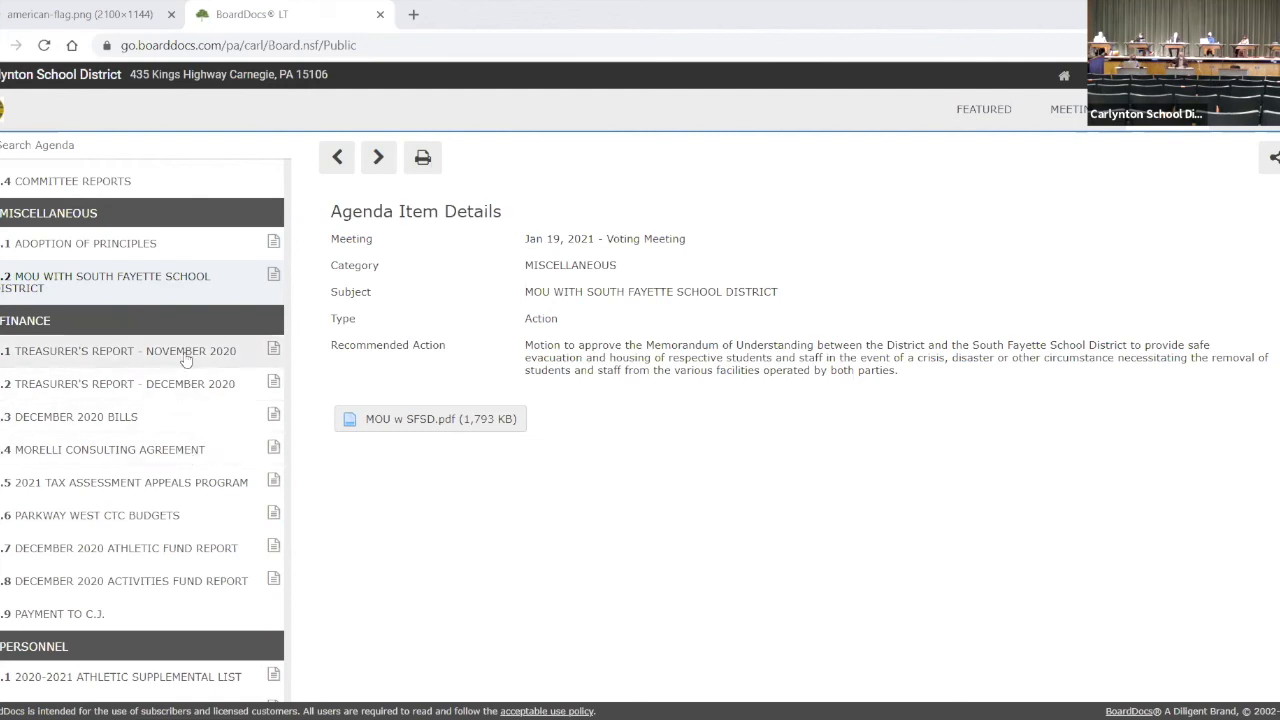
click(120, 350)
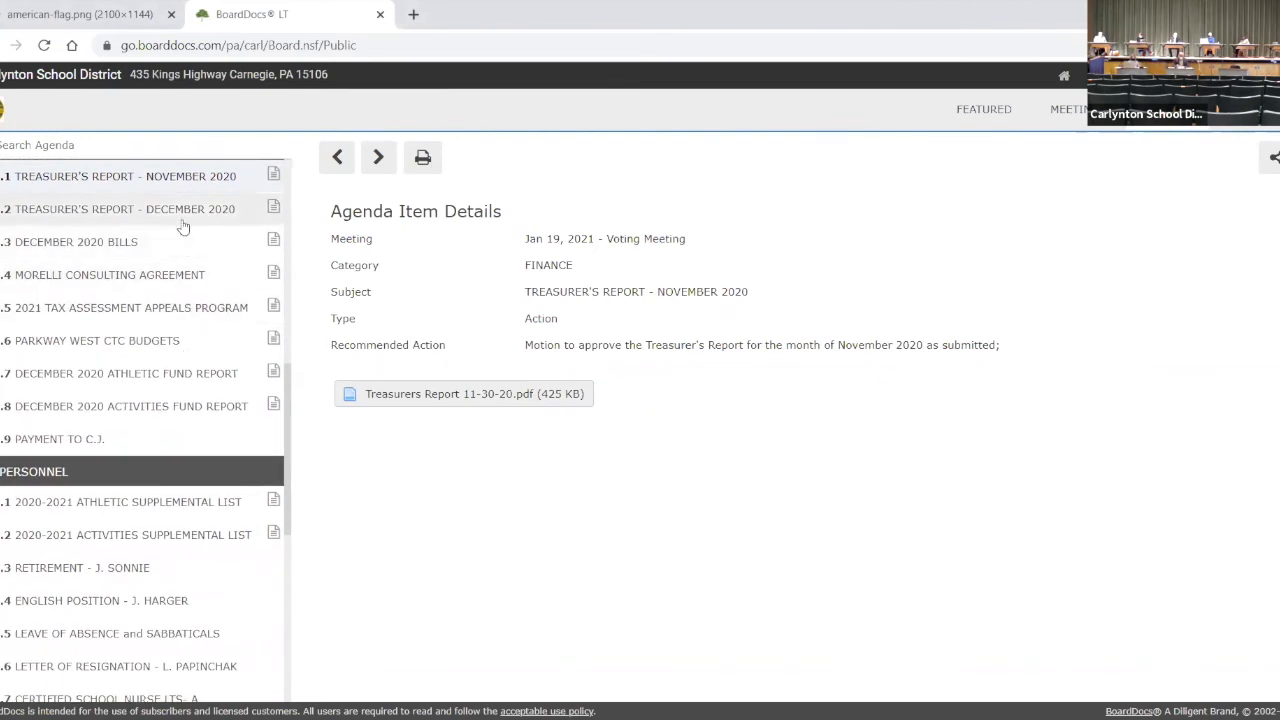
mouse_move(200, 216)
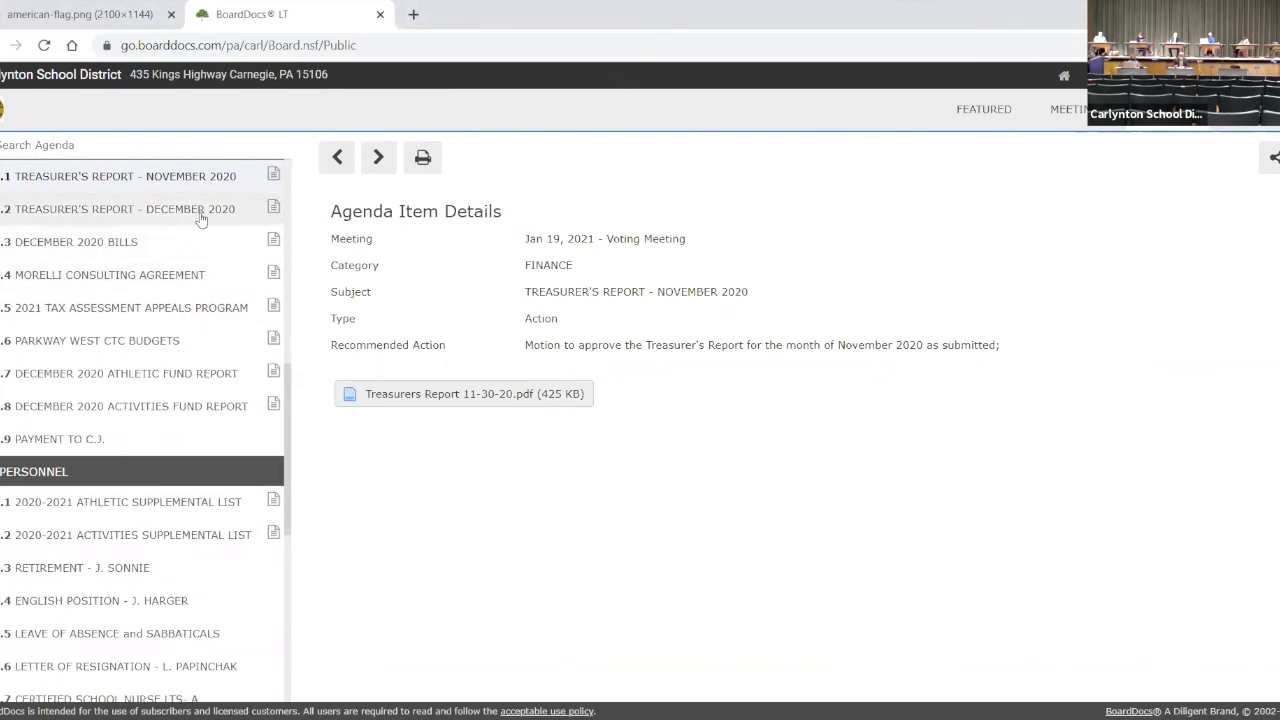
- Step through December 2020 bills, Morelli Consulting, 2021 Tax Assessment Appeals, and Parkway West CTC Budgets
click(124, 208)
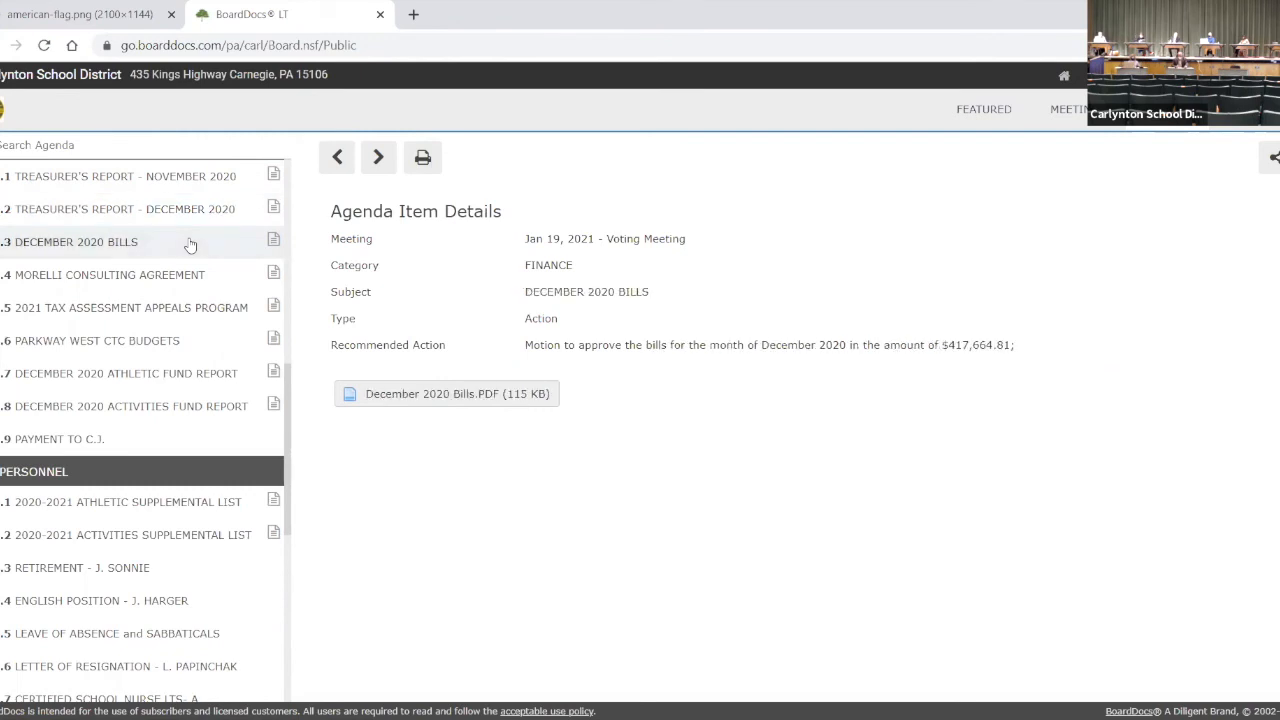
mouse_move(186, 264)
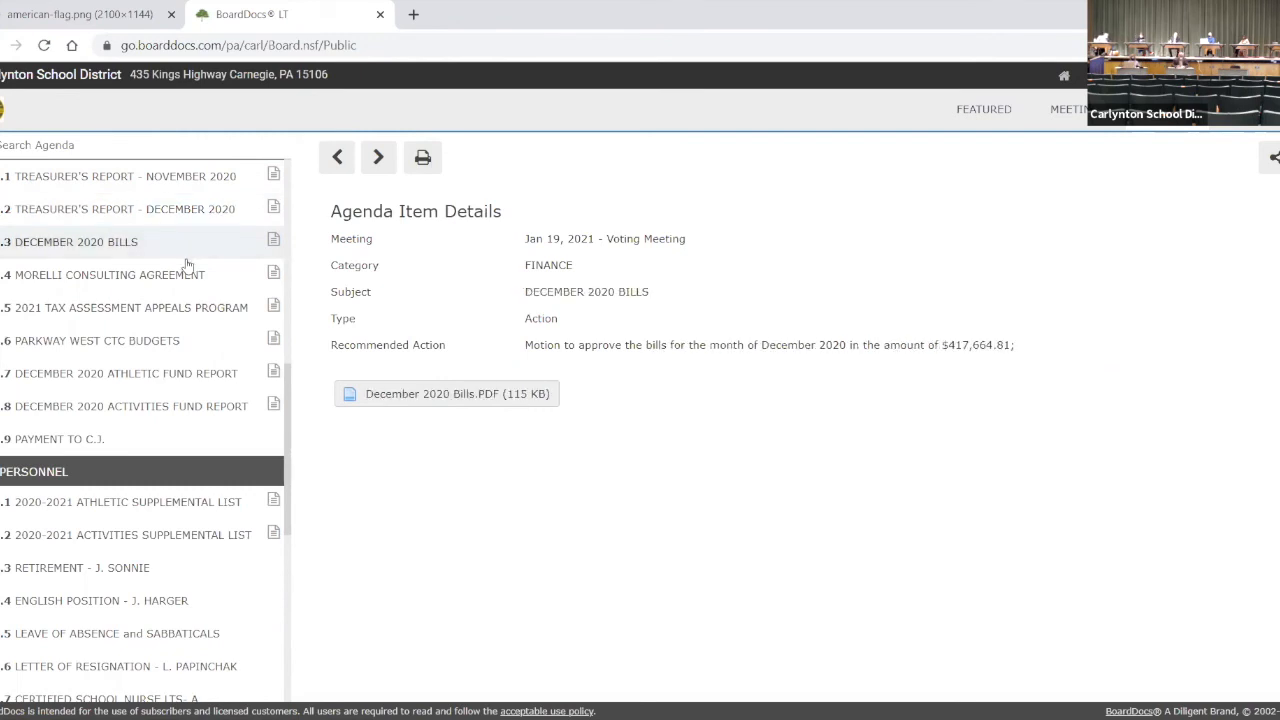
mouse_move(218, 278)
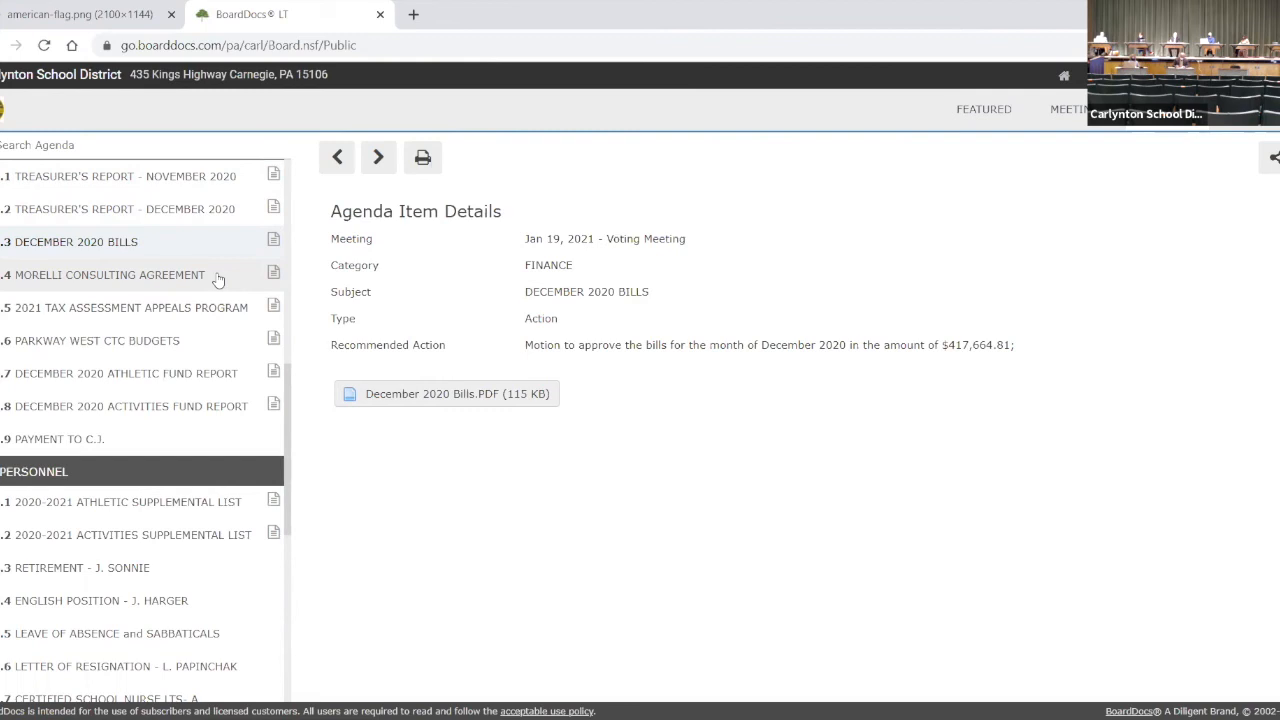
click(108, 274)
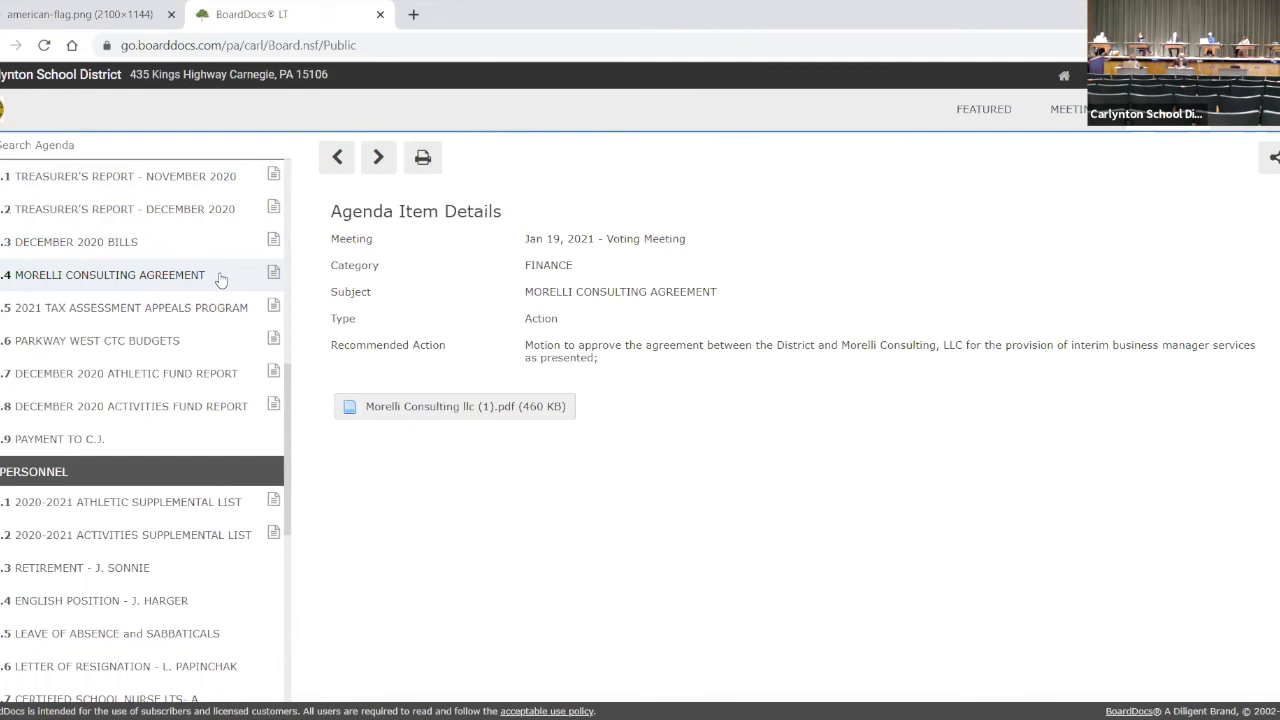
mouse_move(200, 308)
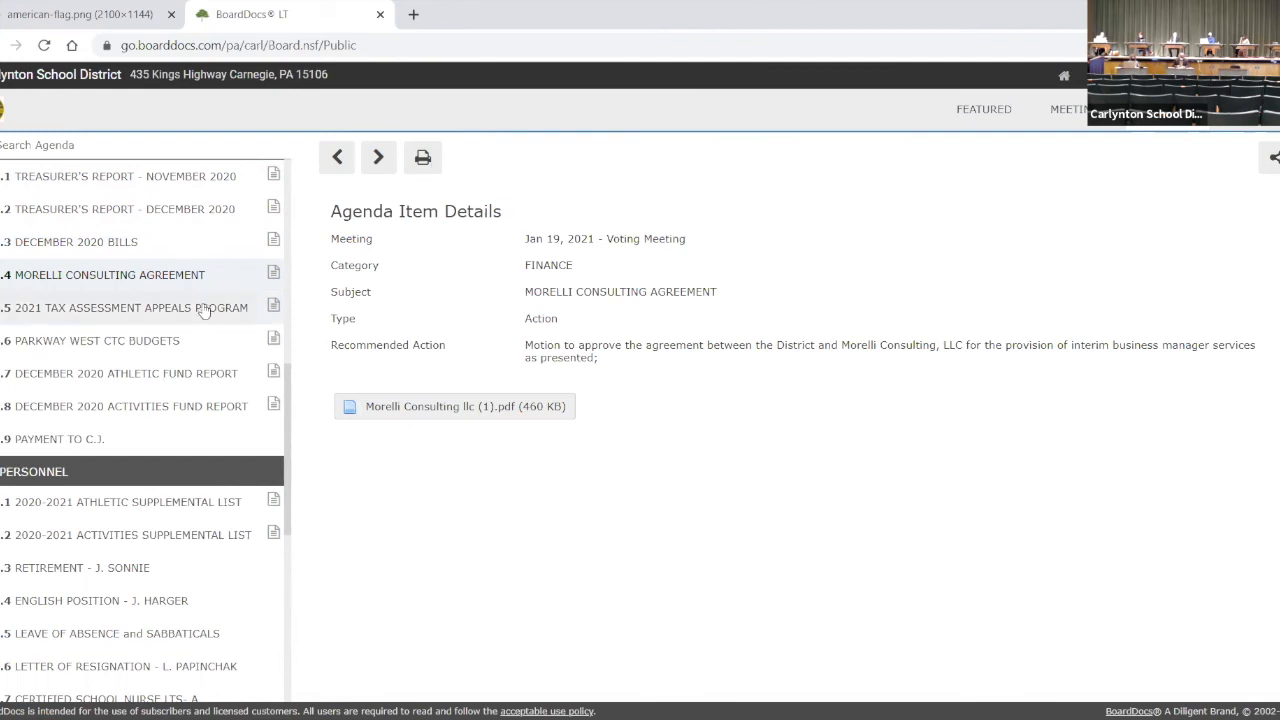
click(130, 308)
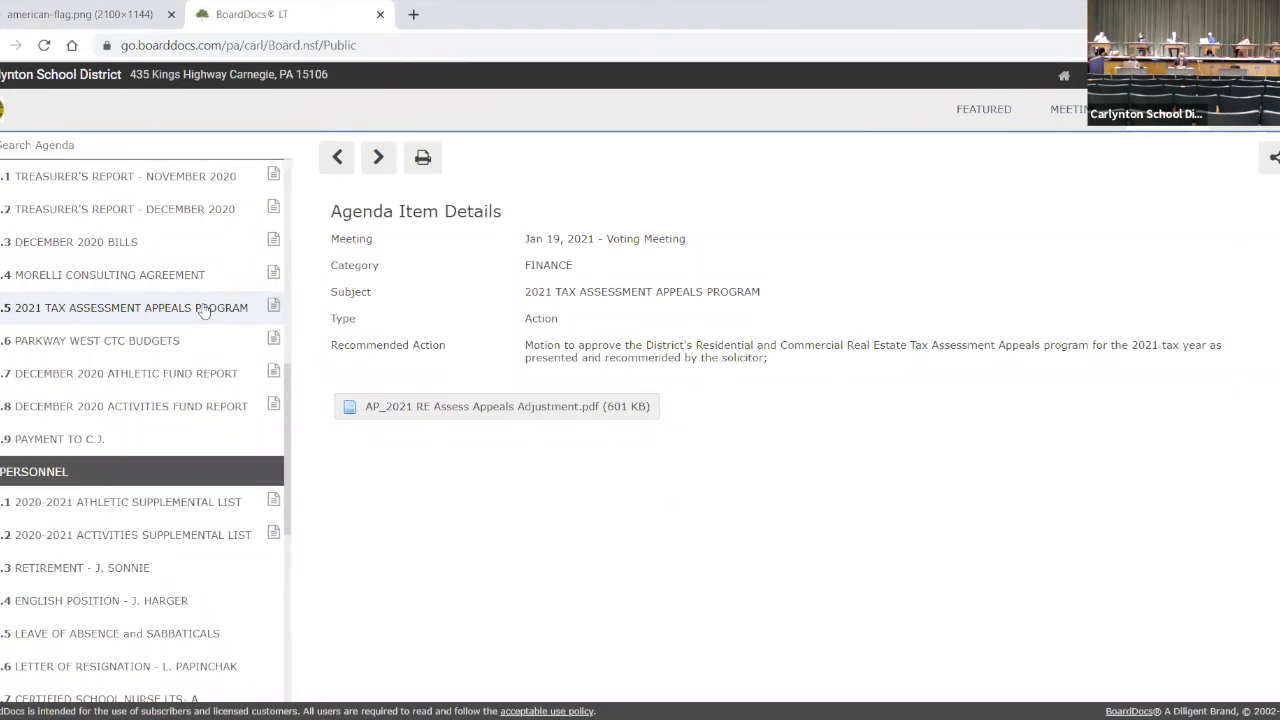
click(96, 340)
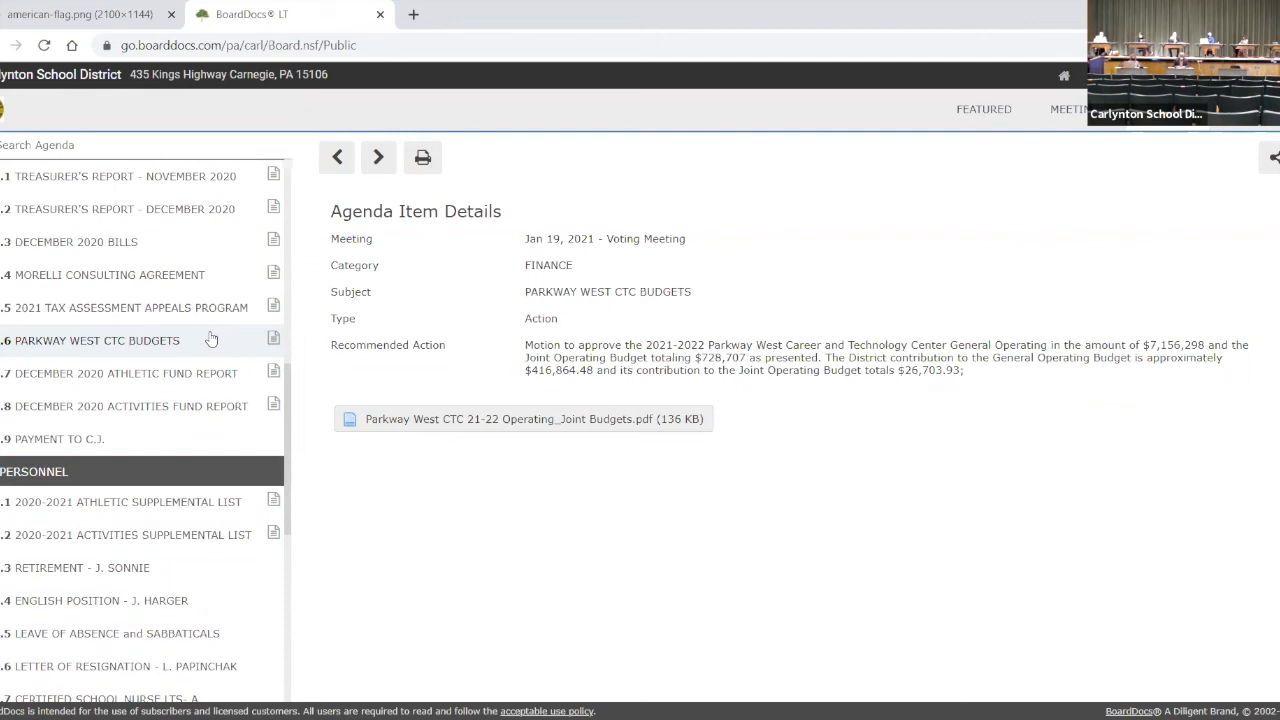
mouse_move(208, 380)
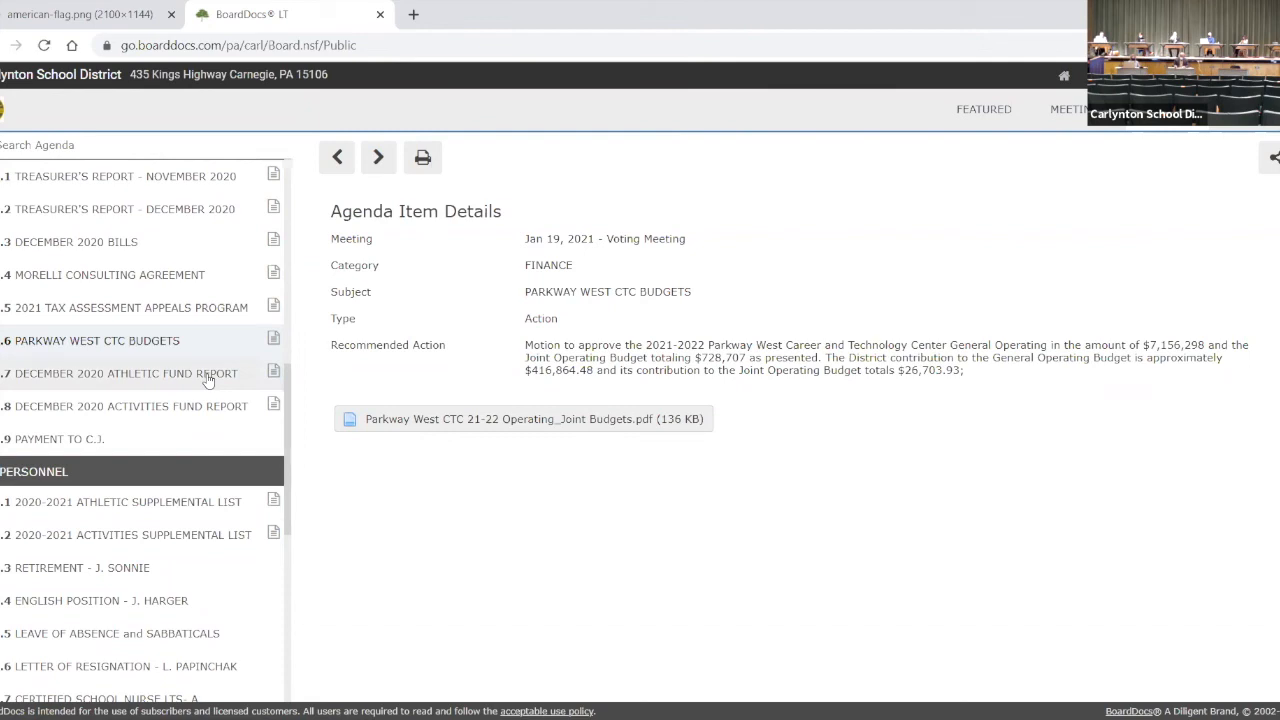
mouse_move(172, 432)
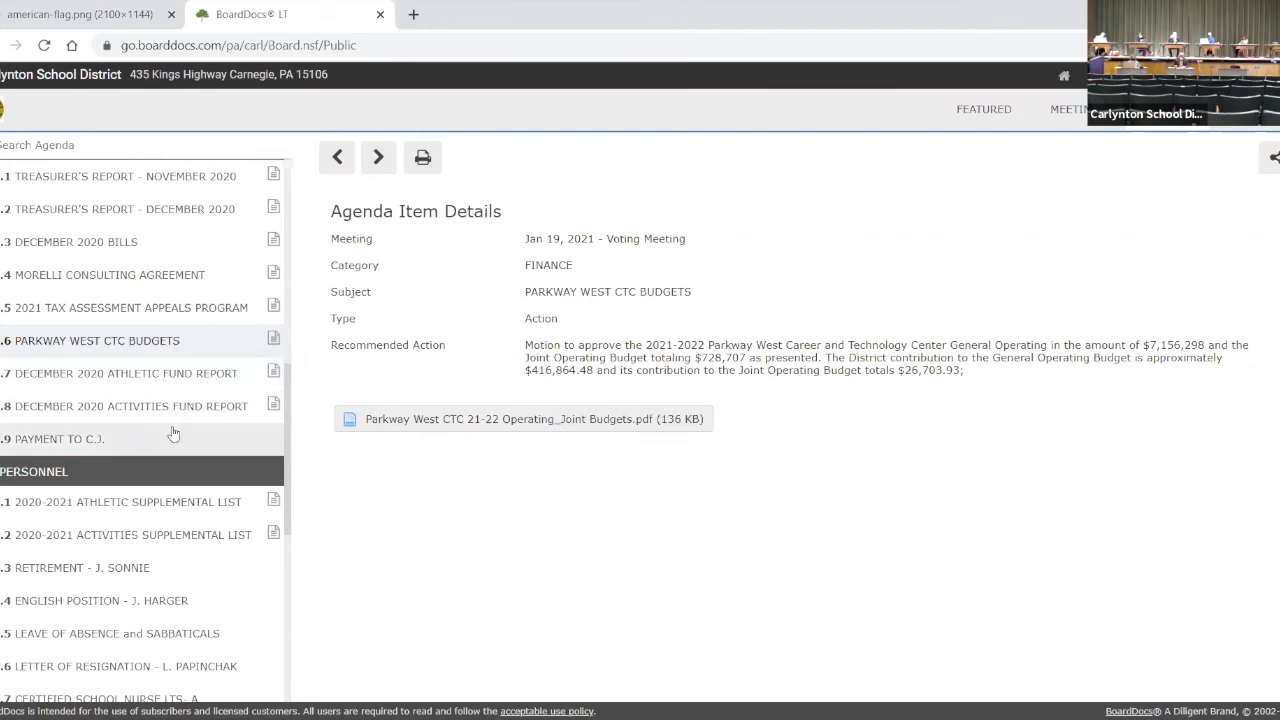
- View the December 2020 Athletic Fund Report item with its $4,102.05 ending balance
click(124, 374)
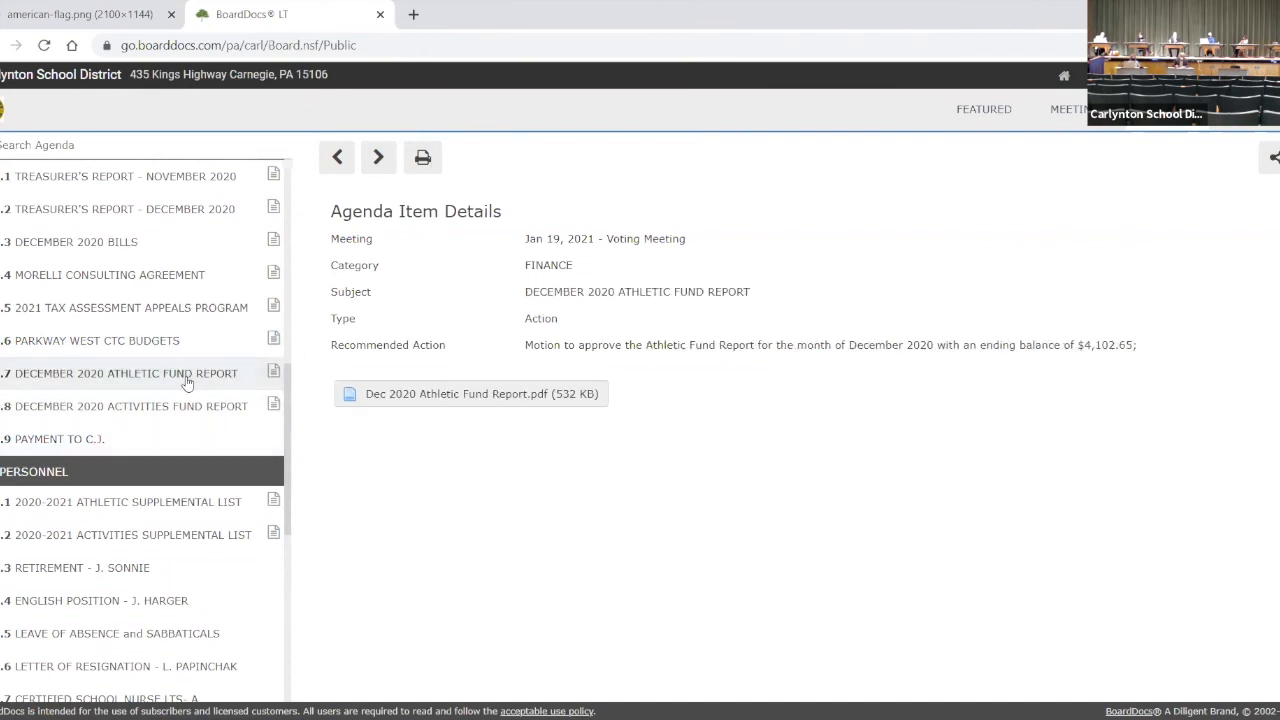
mouse_move(186, 404)
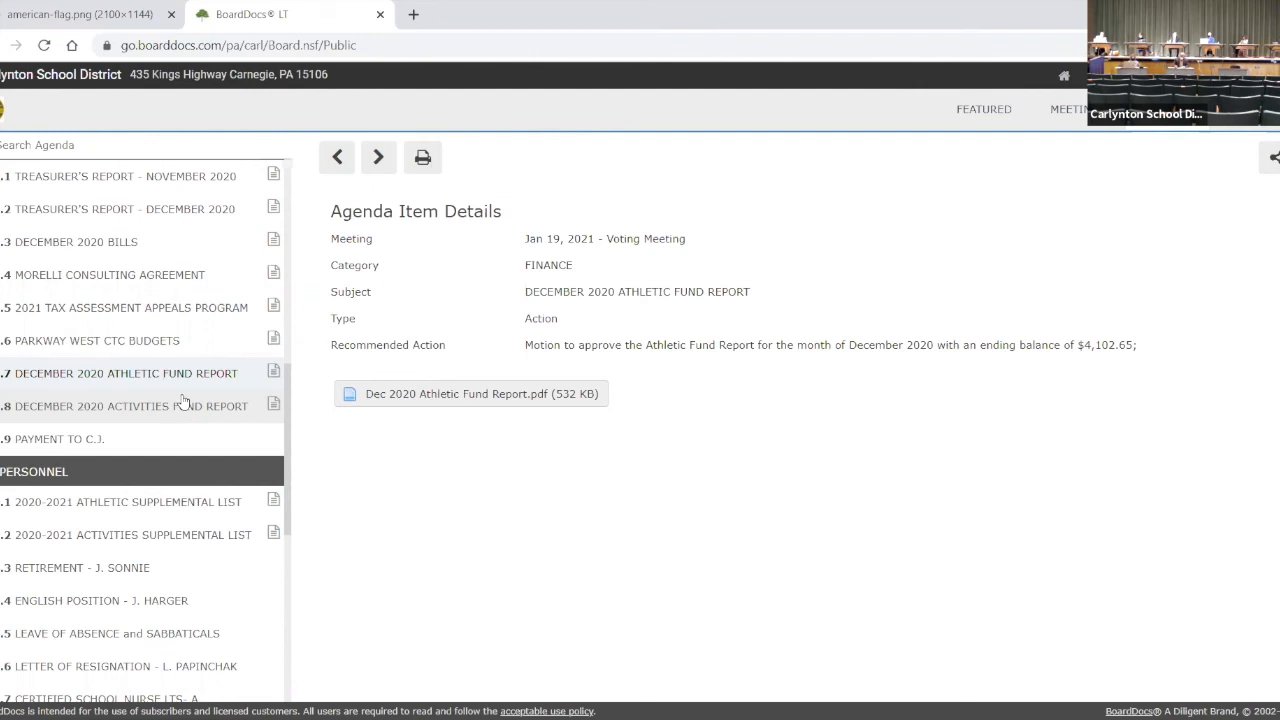
mouse_move(252, 374)
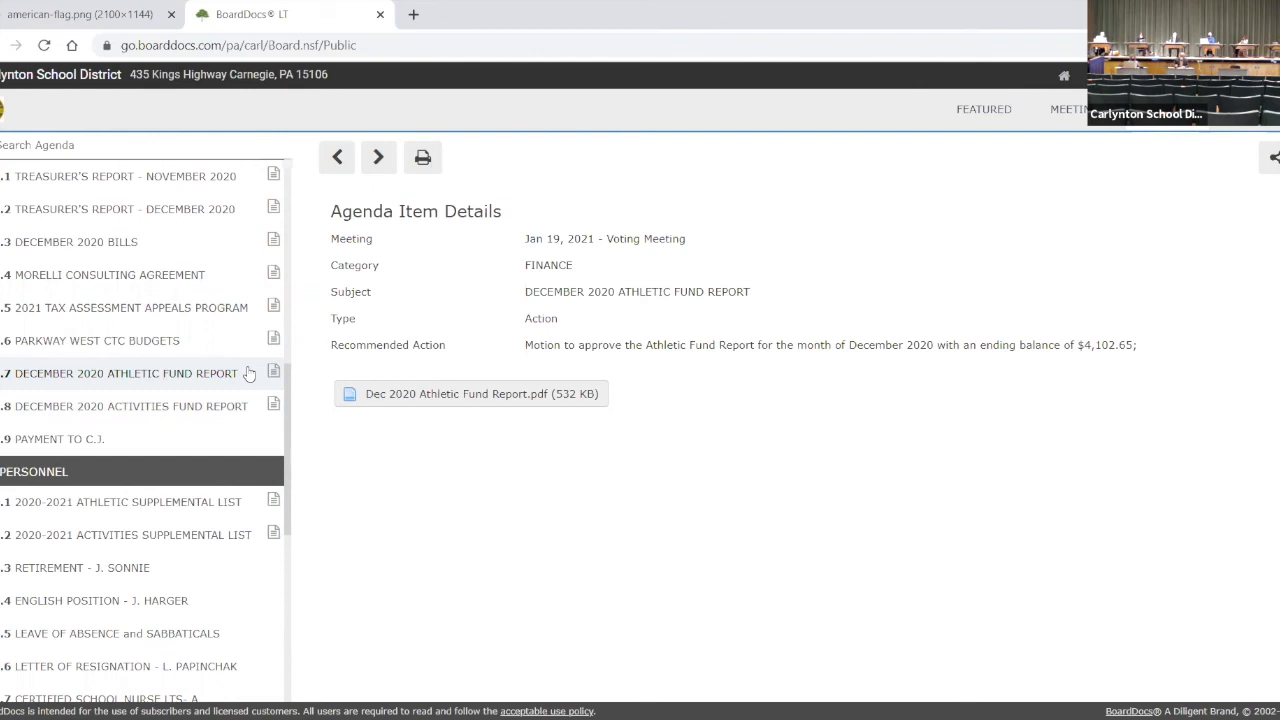
- View the December 2020 Activities Fund Report, then the Payment to C.J. budget-preparation item
click(128, 404)
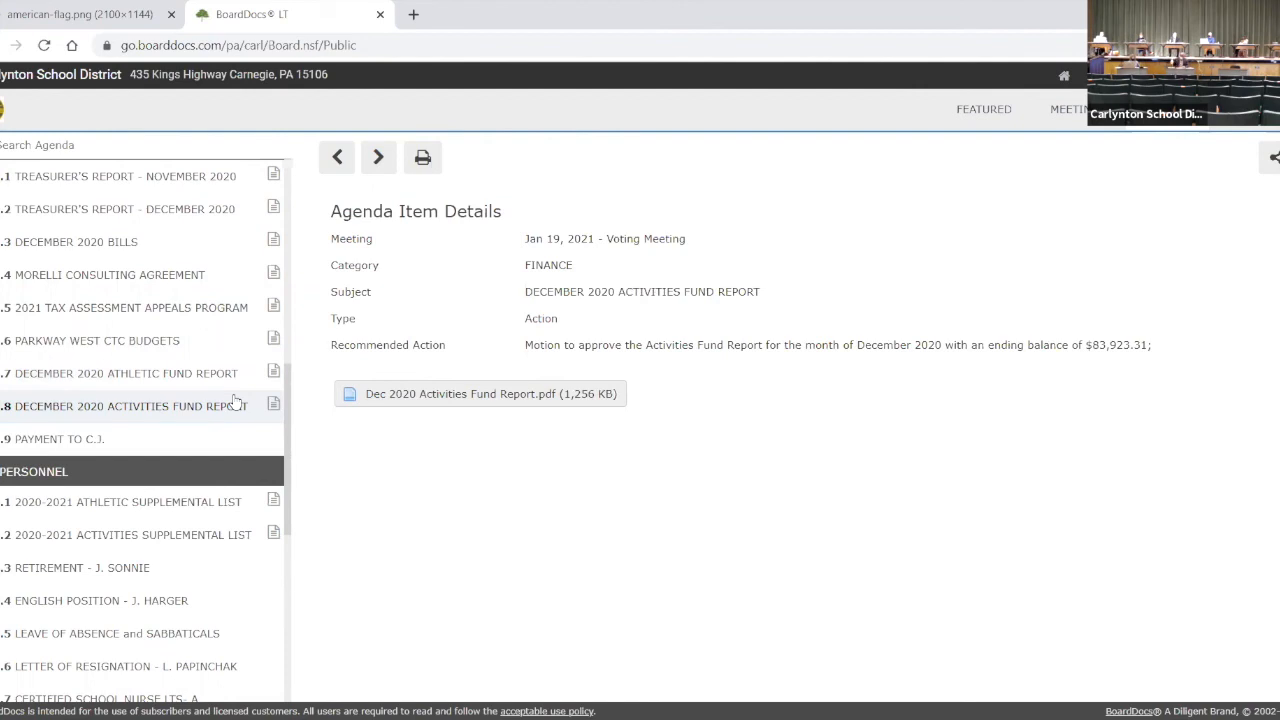
mouse_move(104, 446)
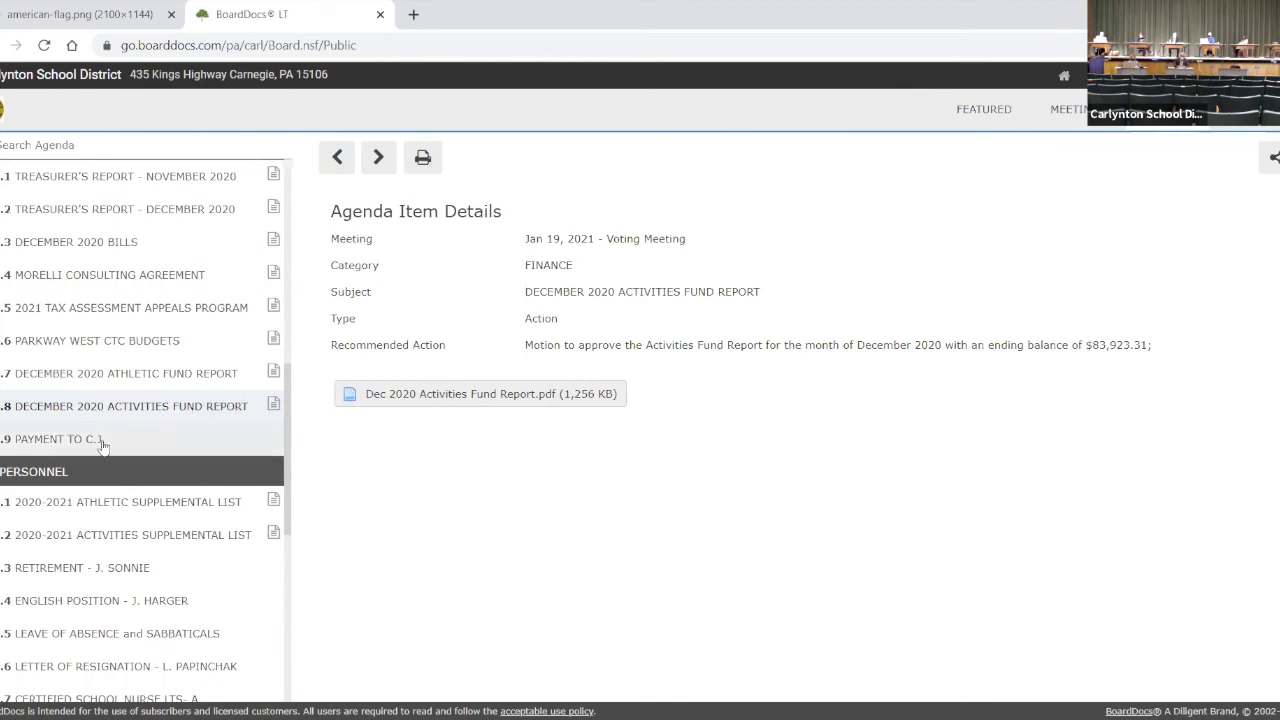
click(60, 440)
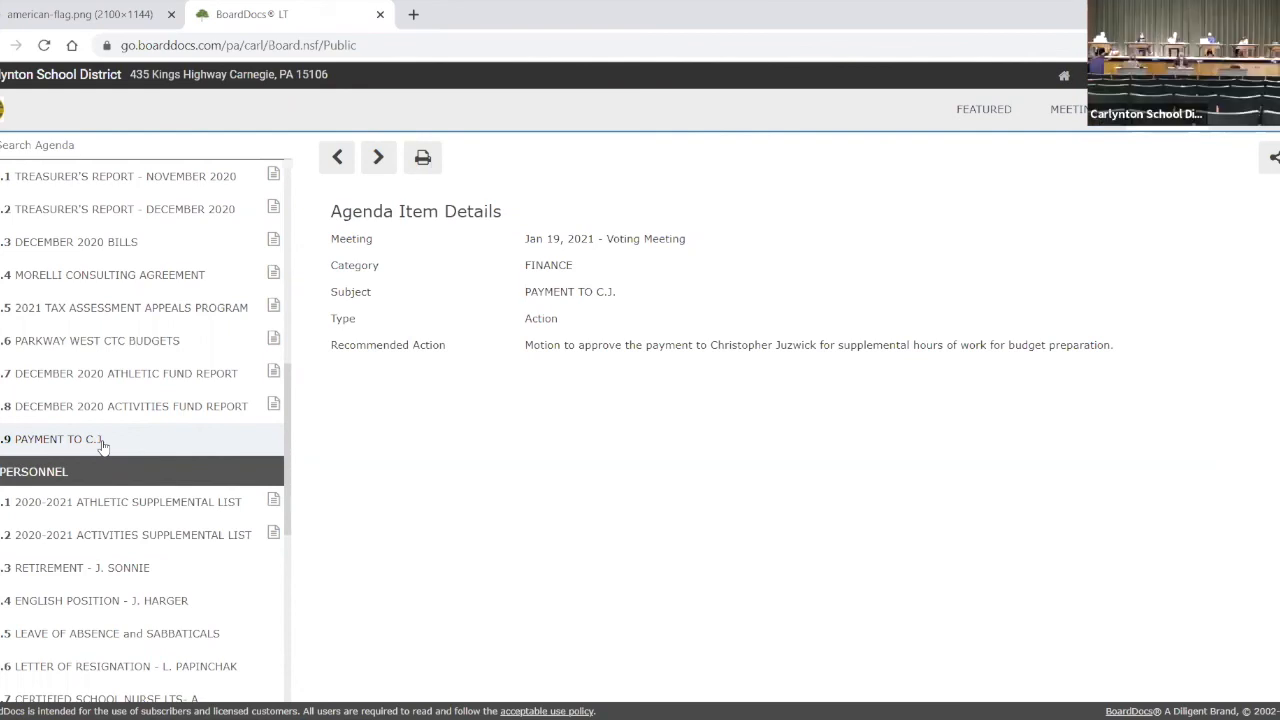
- Under Personnel, view the 2020-2021 Athletic and Activities Supplemental Lists and the retirement item
scroll(down, 3)
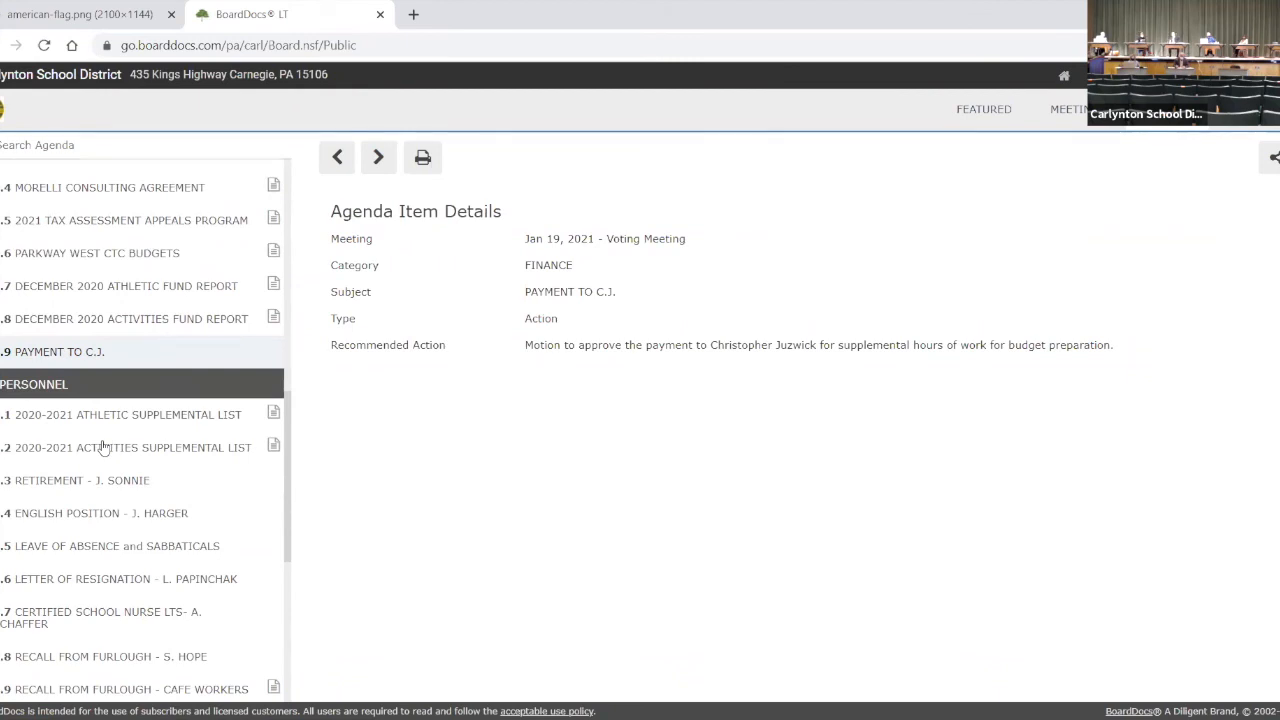
scroll(down, 3)
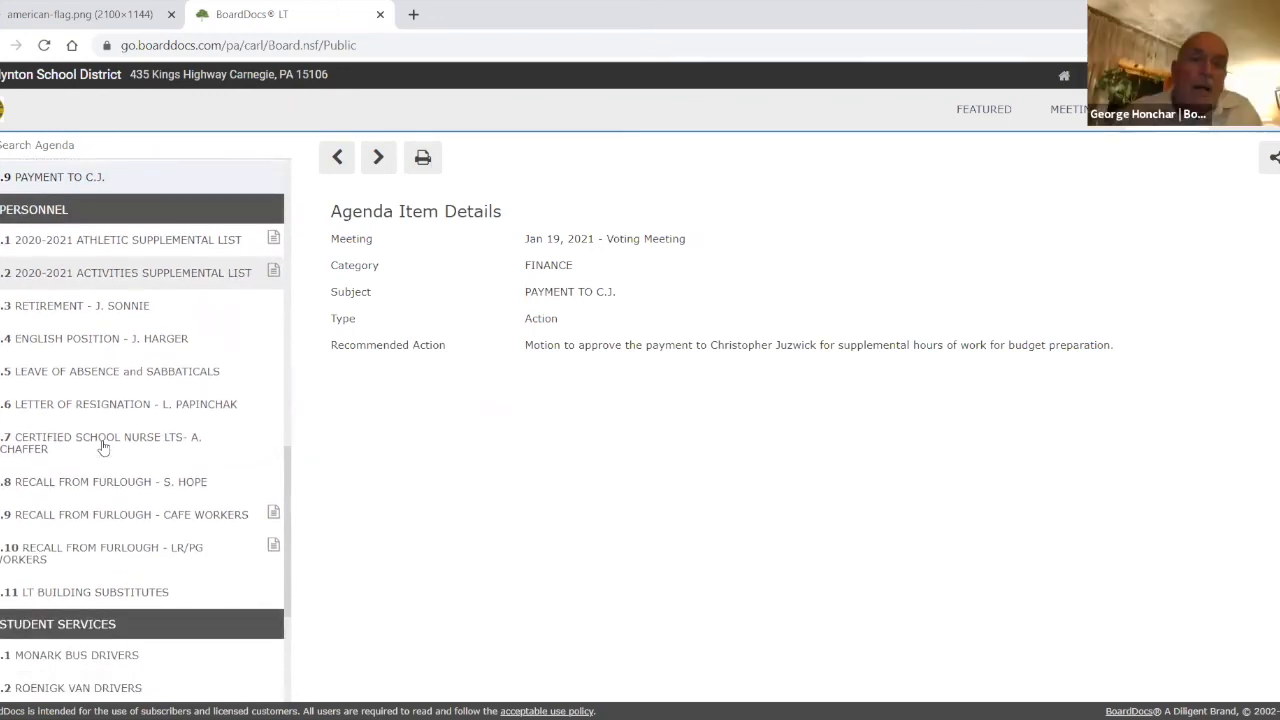
mouse_move(96, 374)
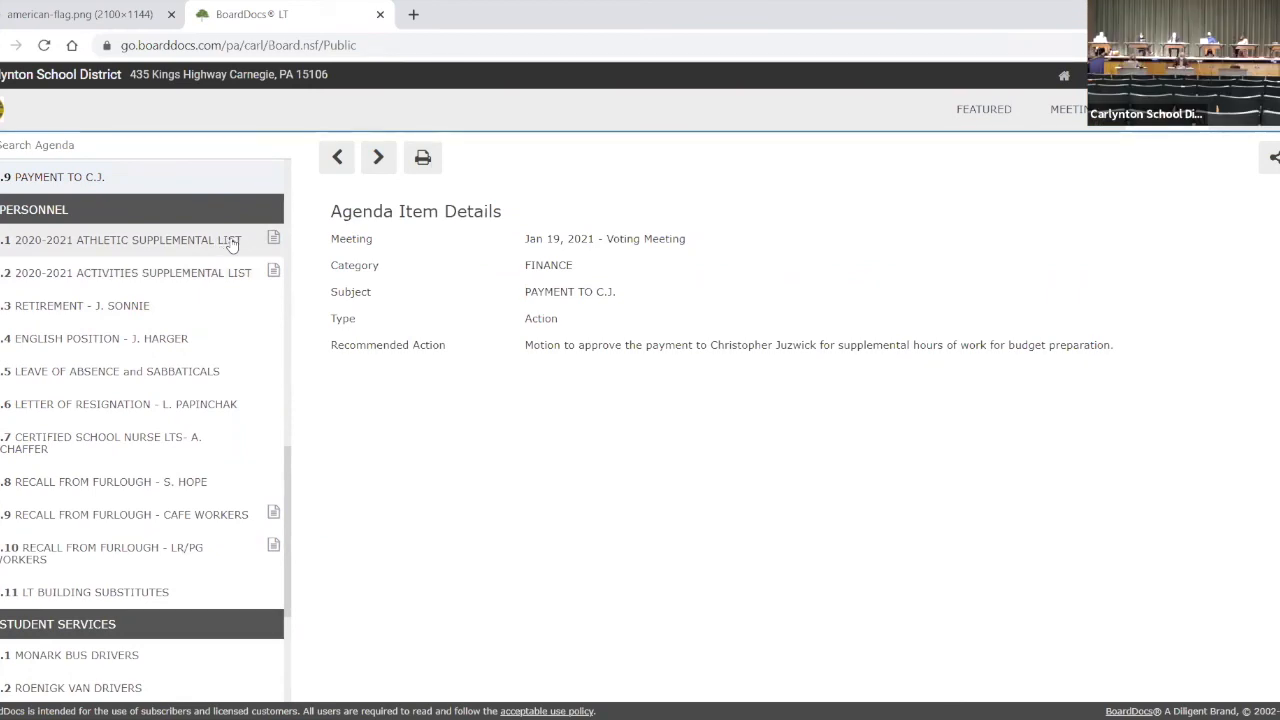
click(124, 240)
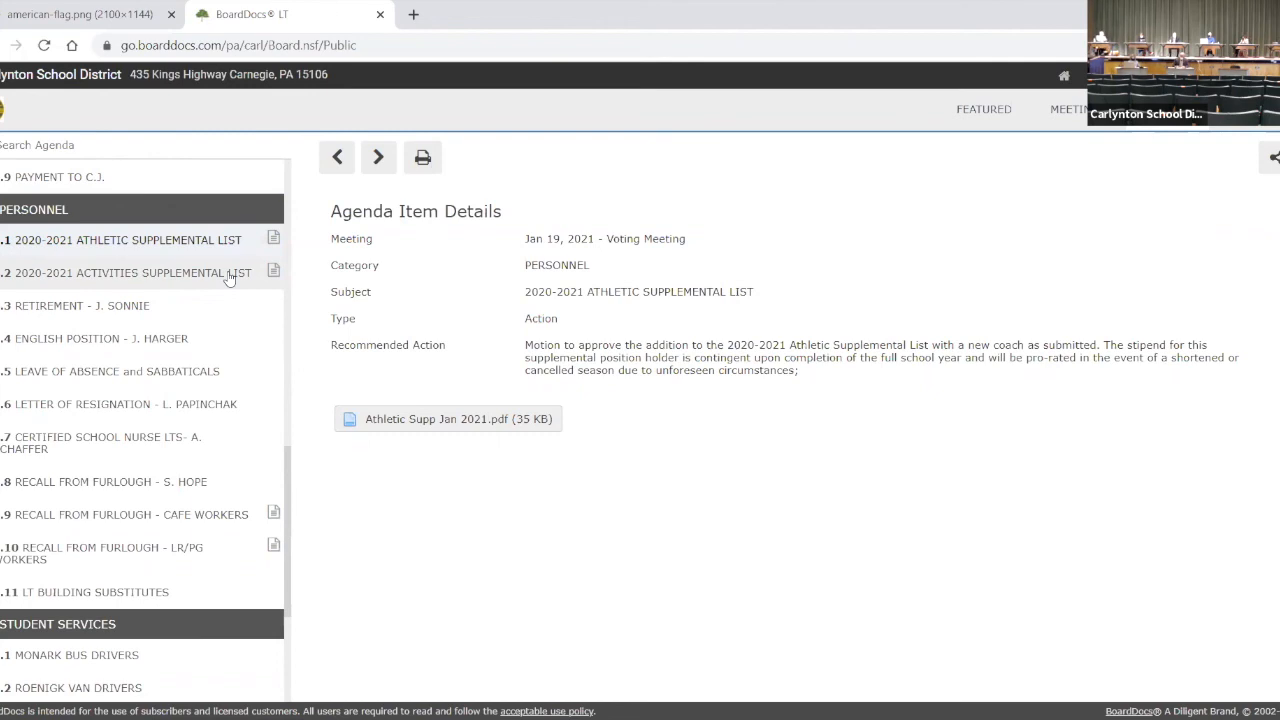
click(128, 272)
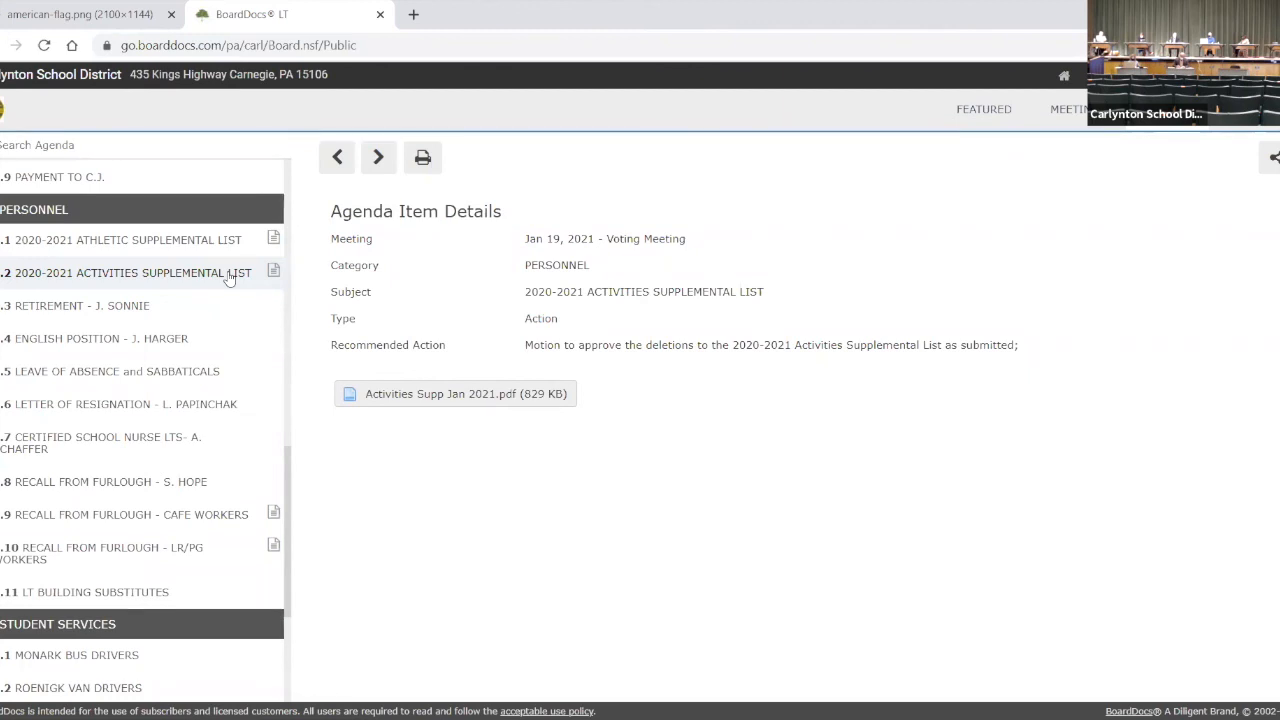
click(84, 304)
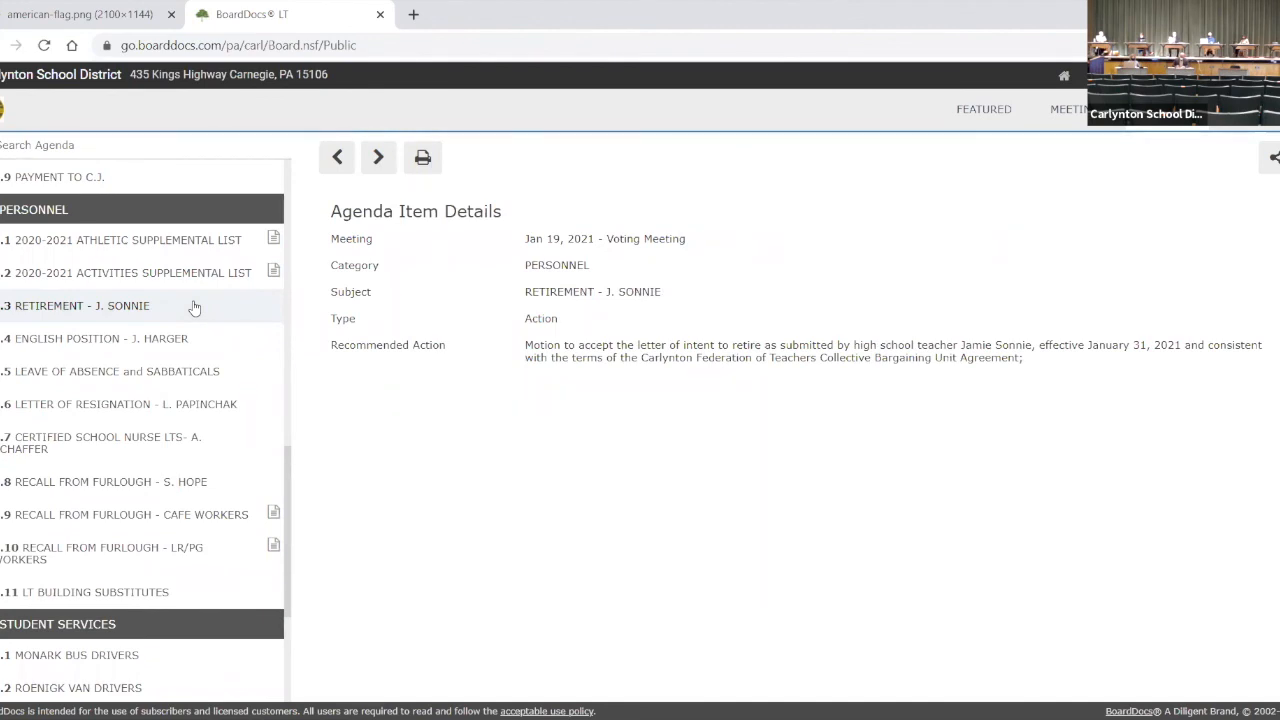
mouse_move(184, 338)
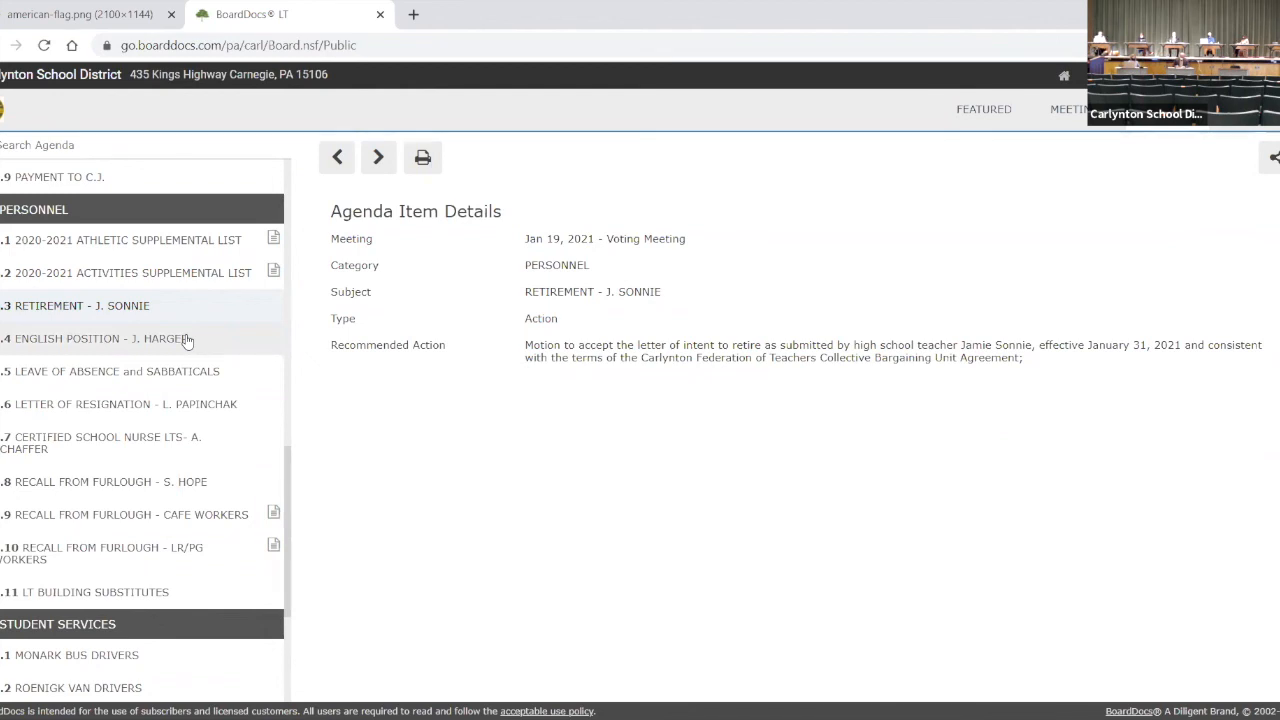
mouse_move(256, 342)
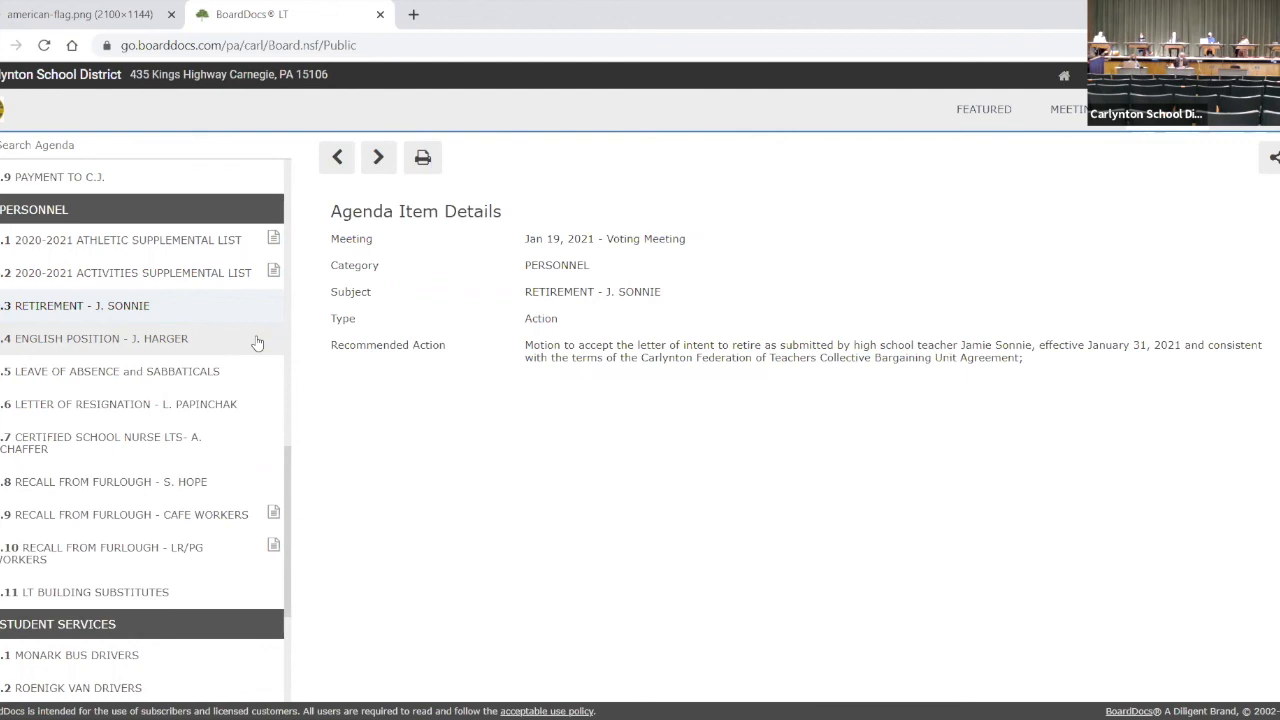
click(100, 338)
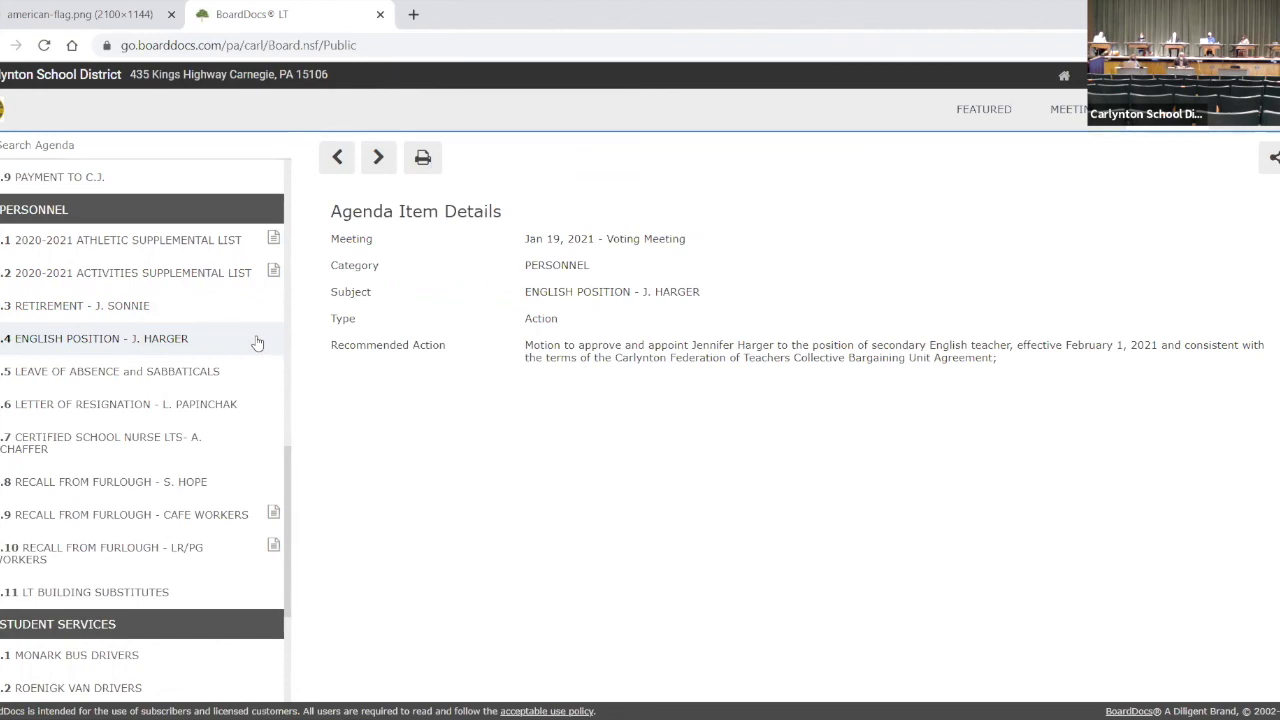
mouse_move(256, 370)
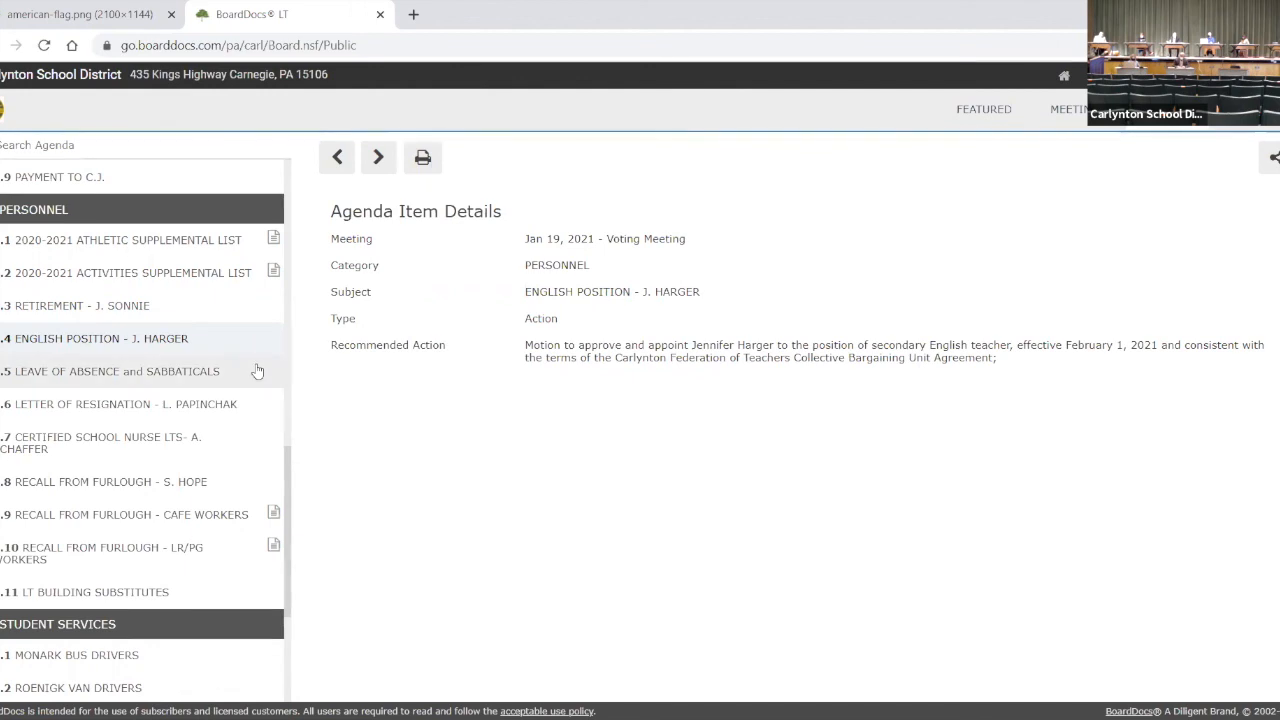
mouse_move(254, 376)
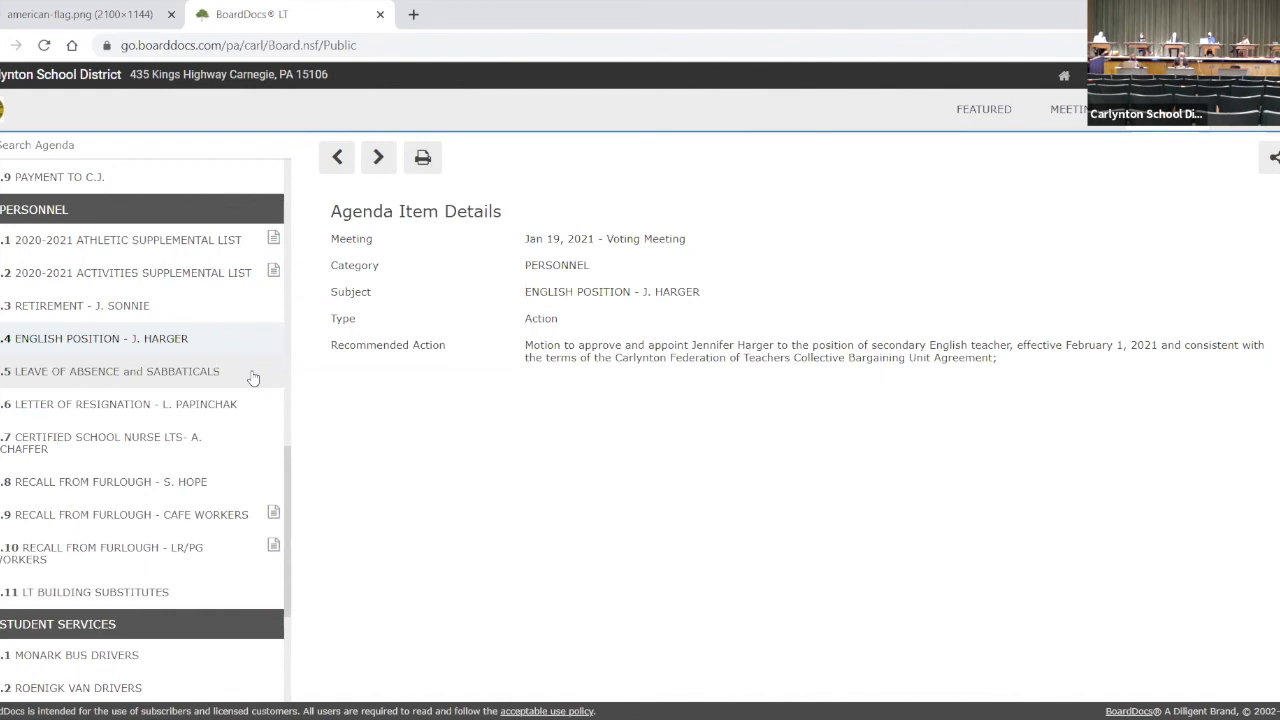
click(114, 370)
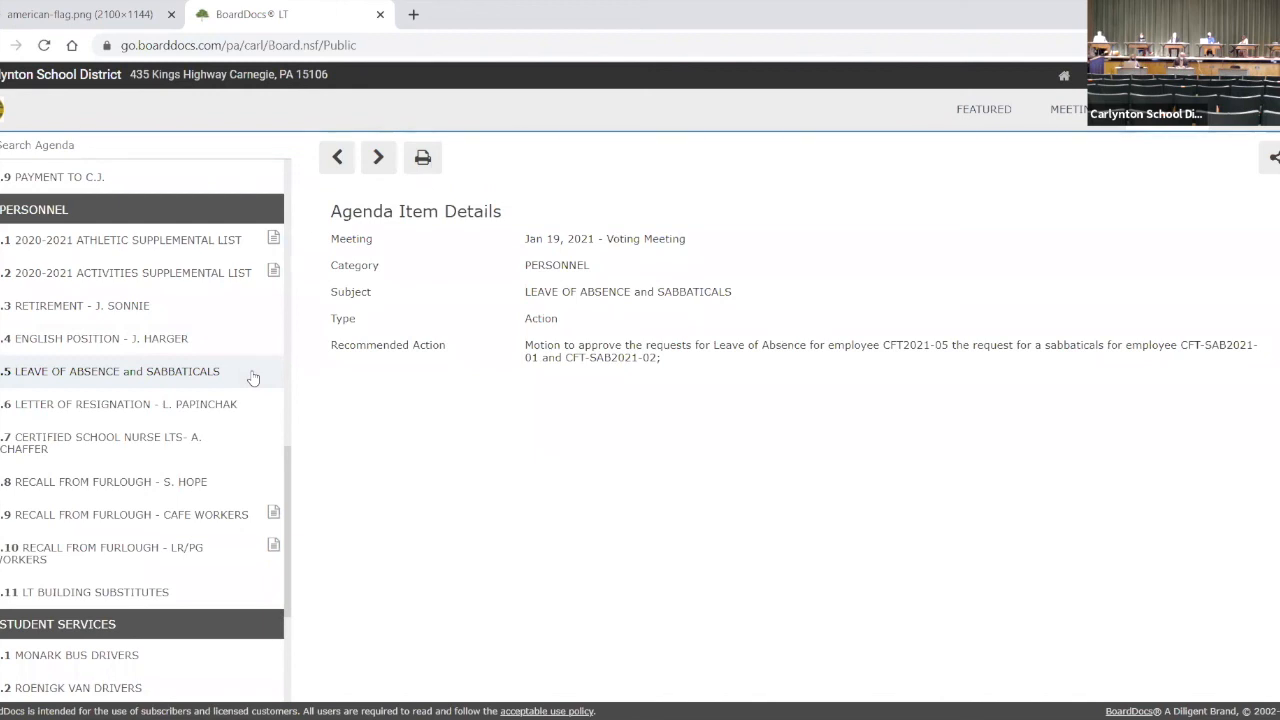
mouse_move(264, 404)
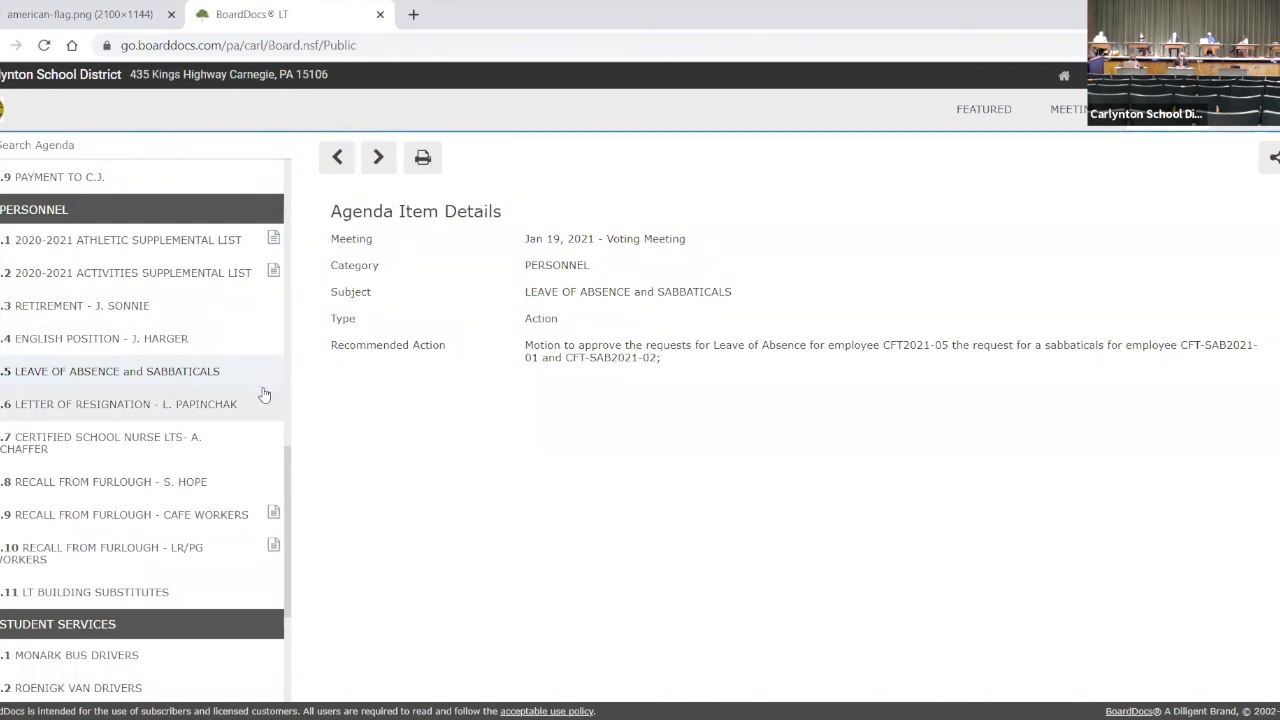
mouse_move(256, 410)
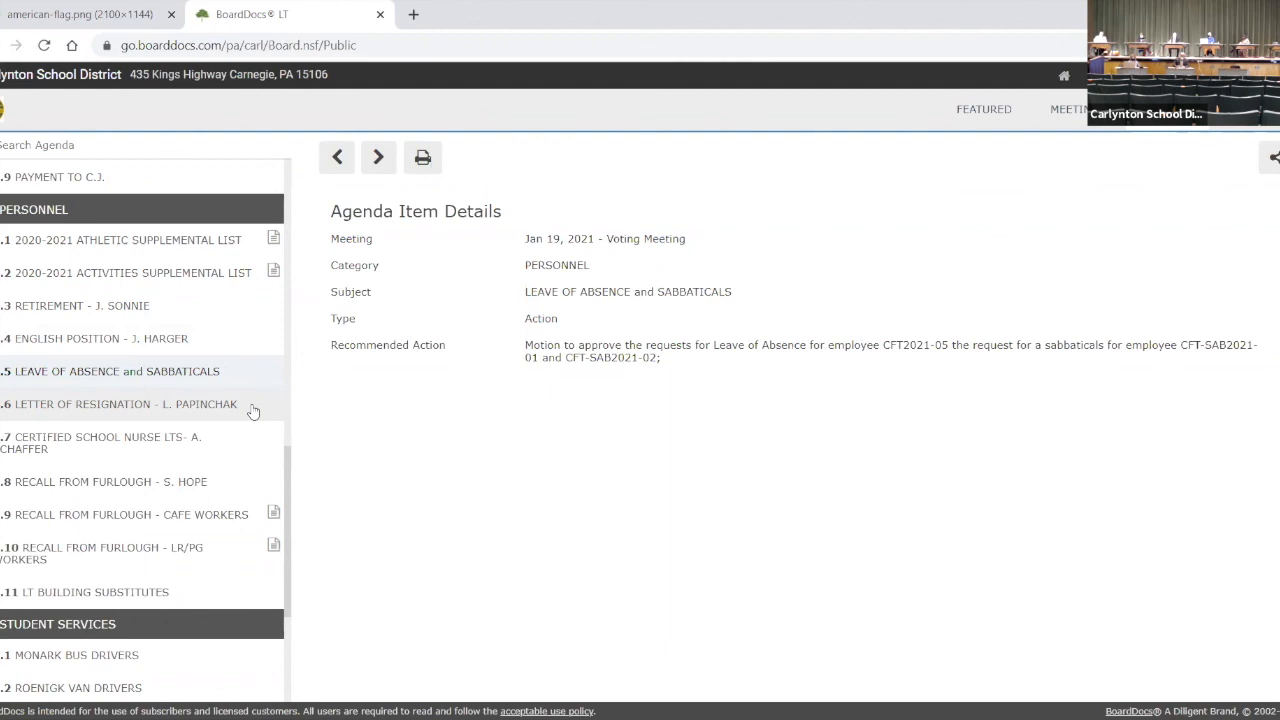
click(124, 404)
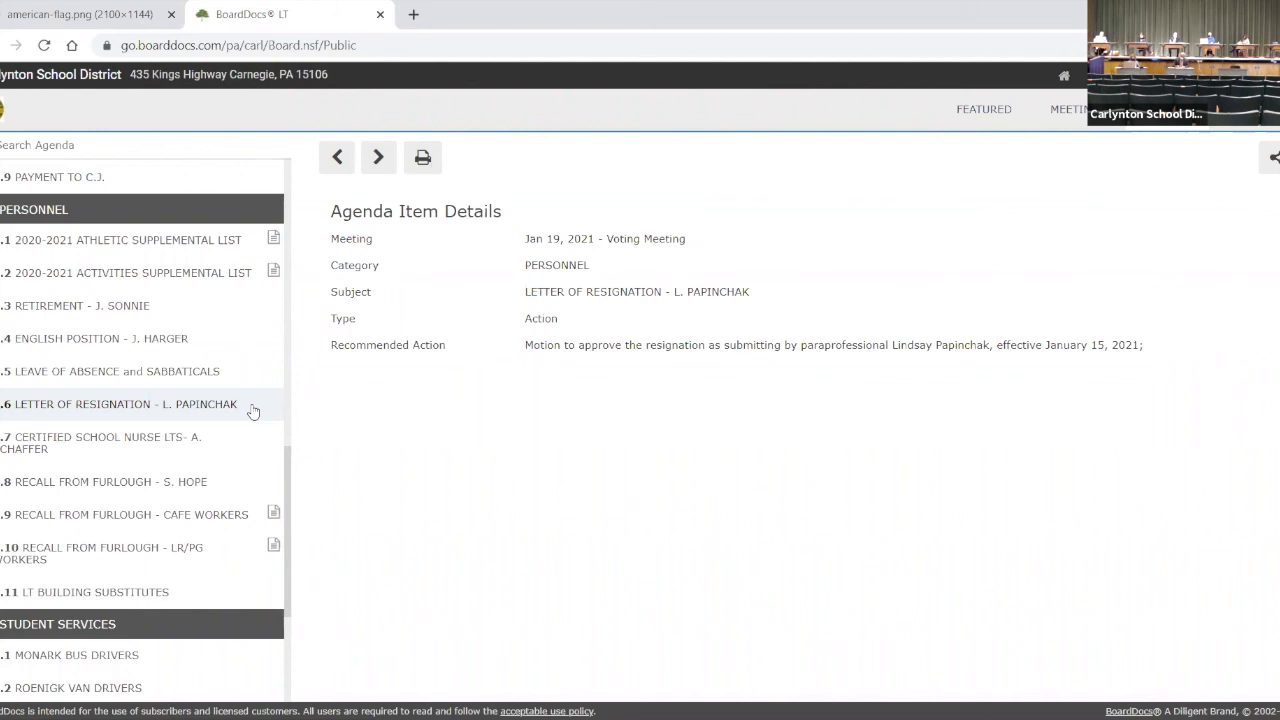
mouse_move(224, 450)
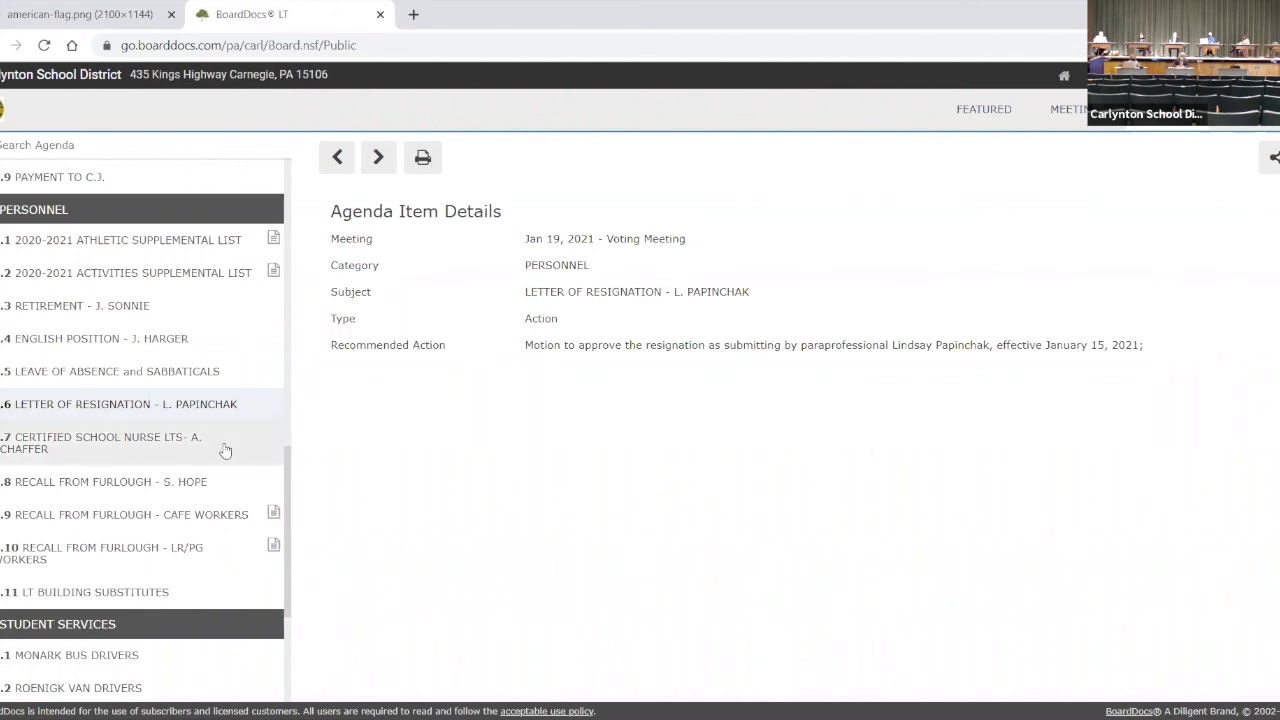
click(116, 442)
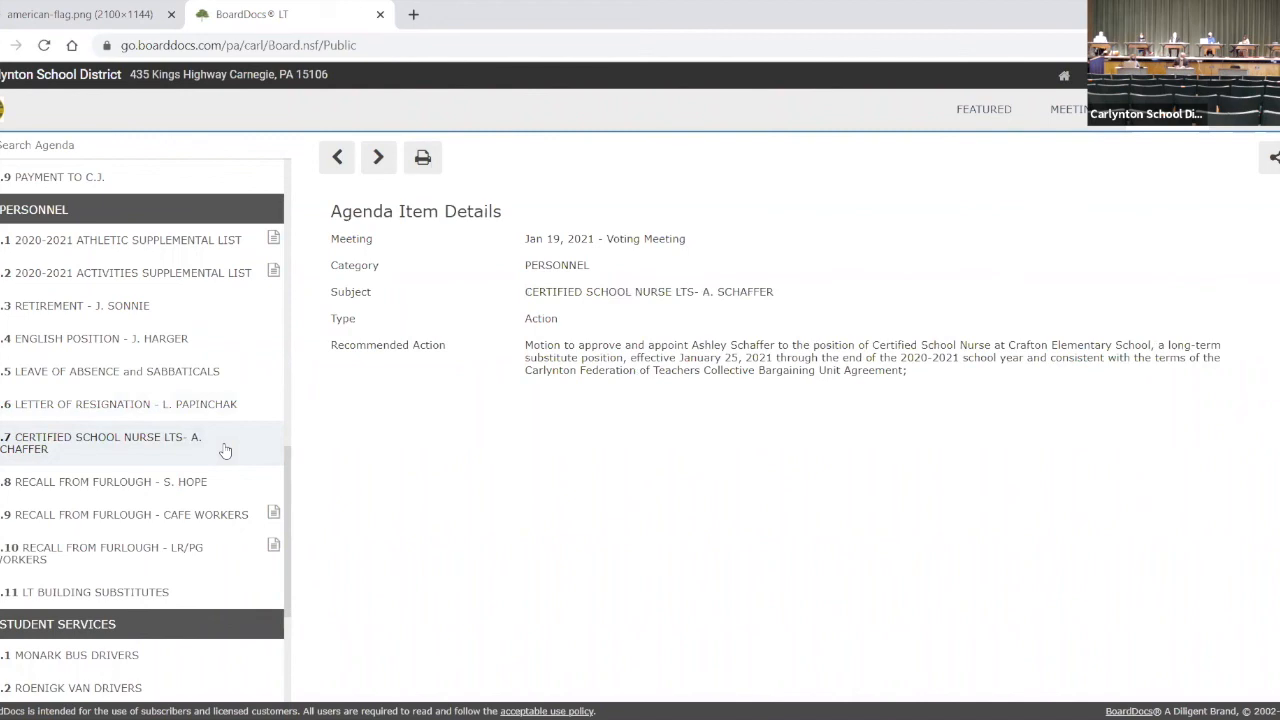
mouse_move(232, 480)
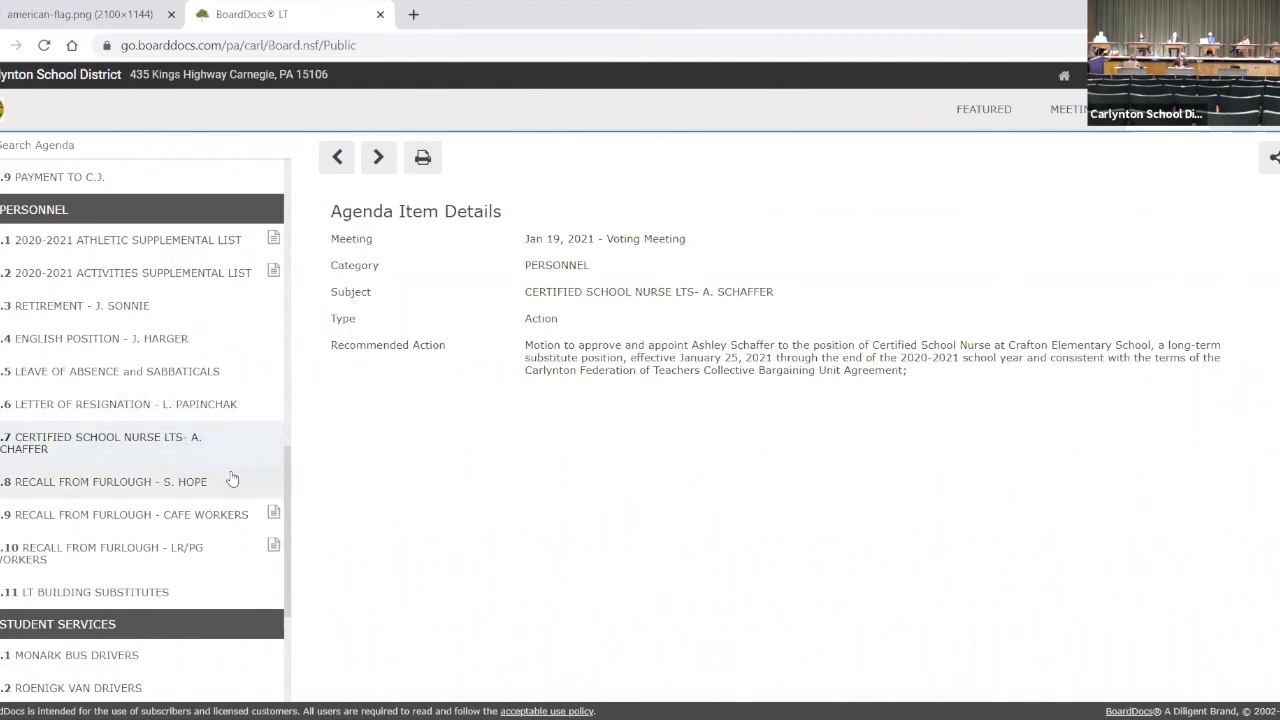
click(110, 480)
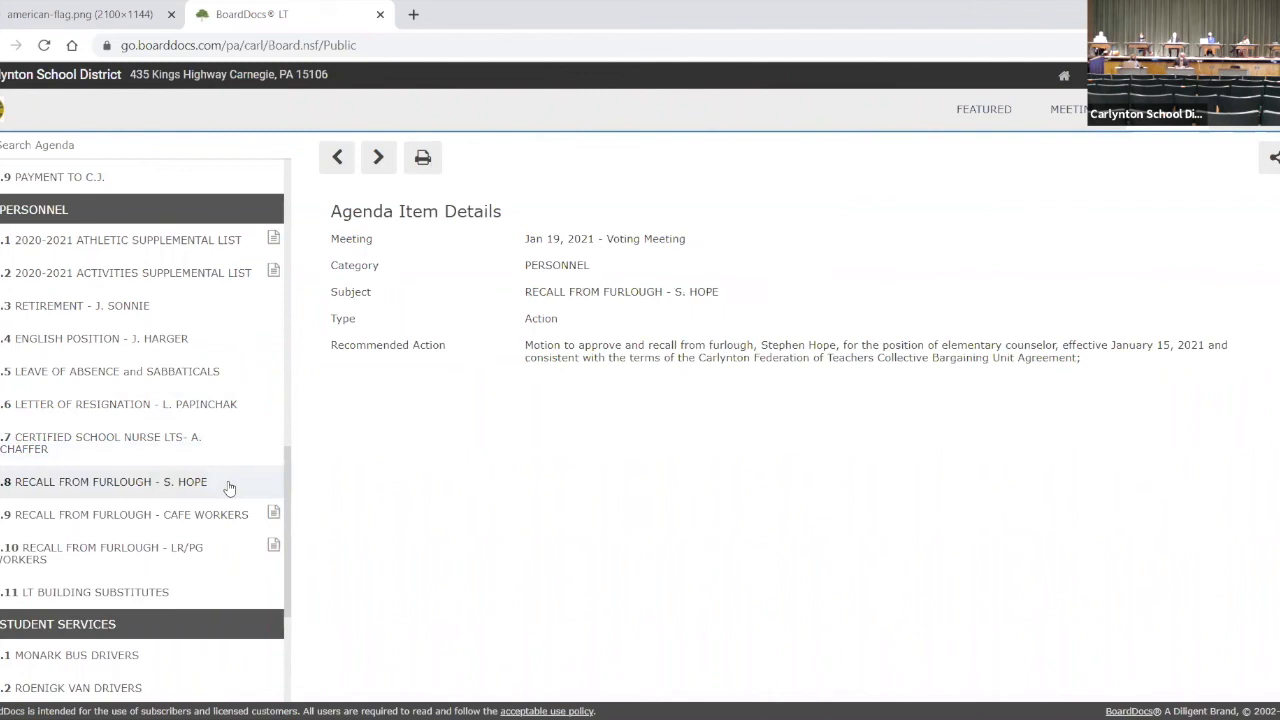
mouse_move(224, 472)
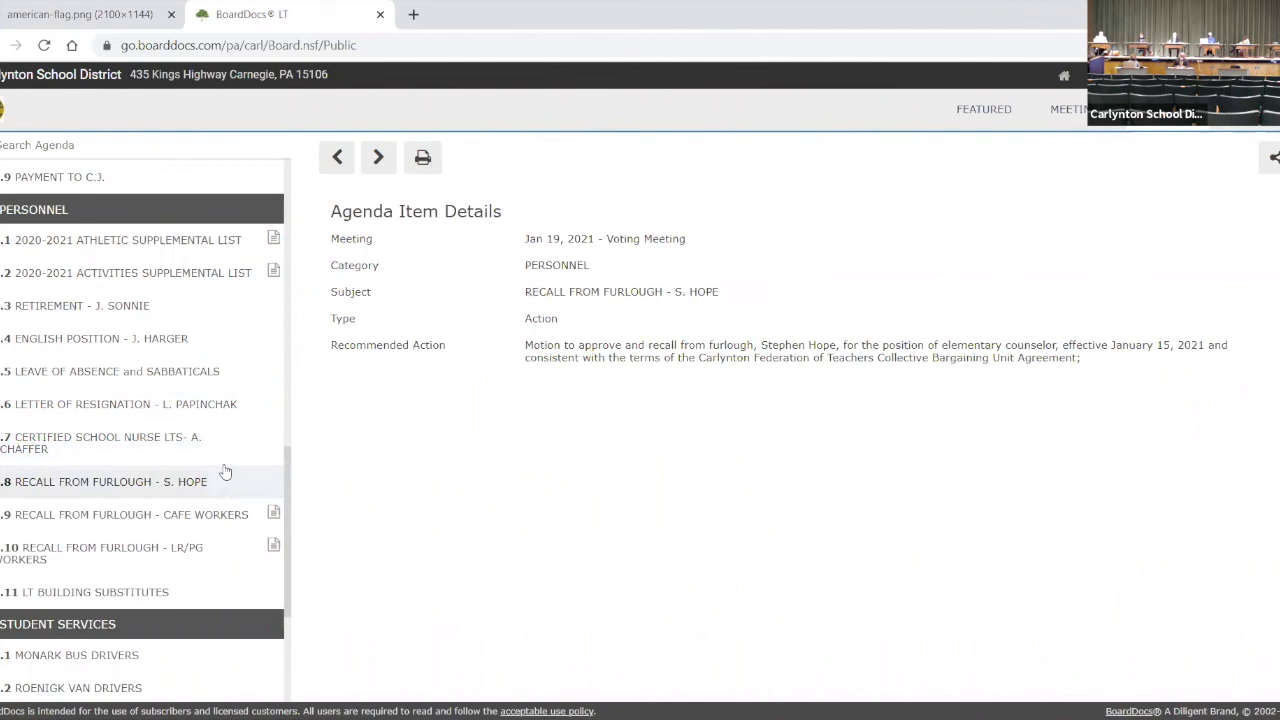
mouse_move(226, 464)
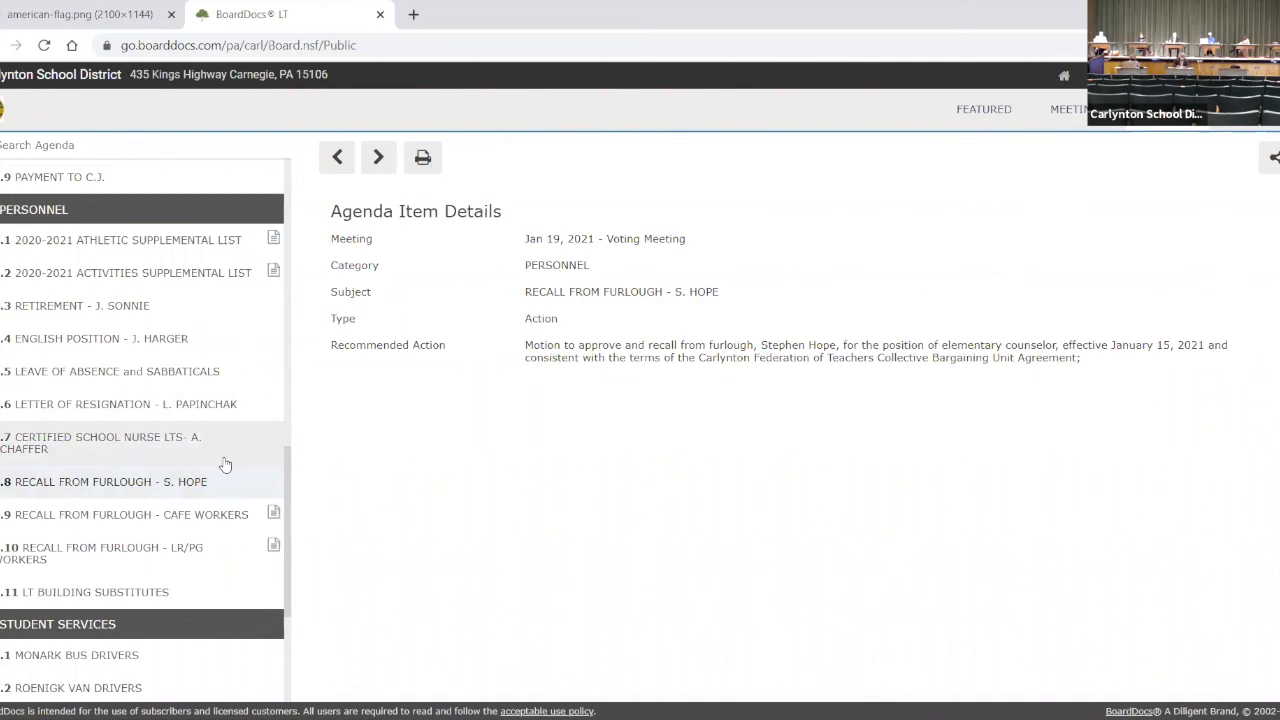
mouse_move(396, 344)
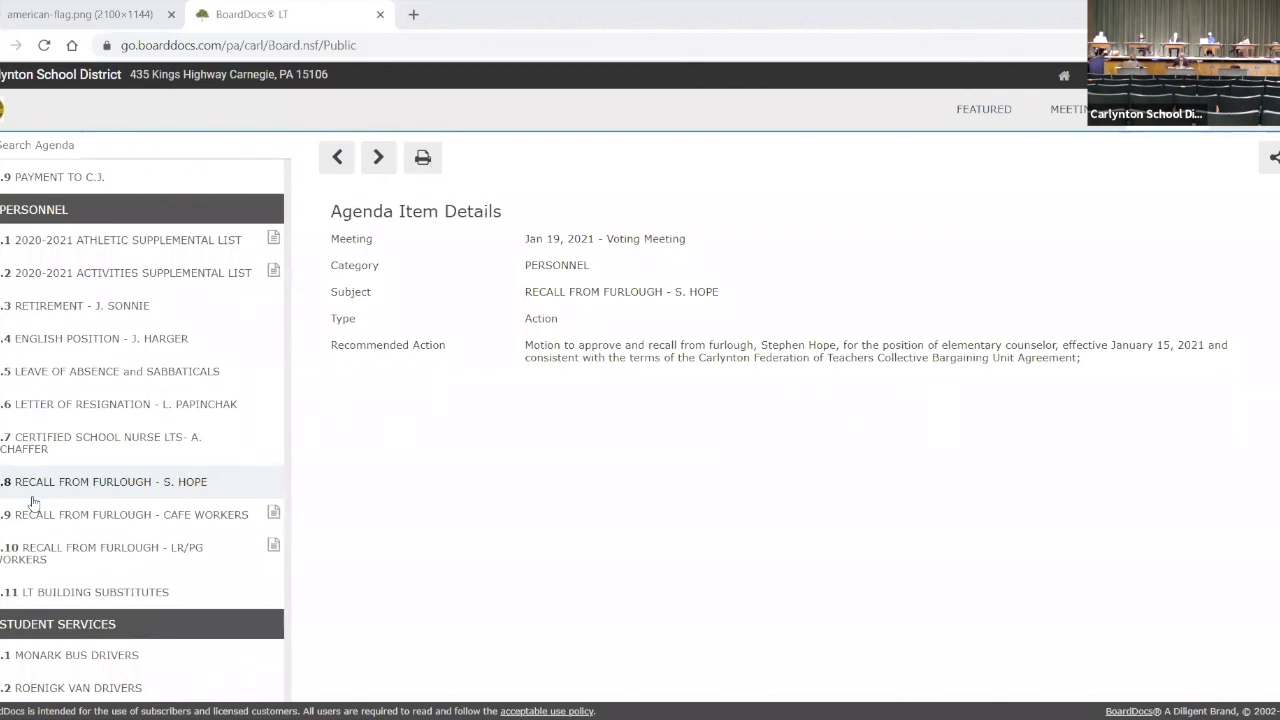
mouse_move(40, 514)
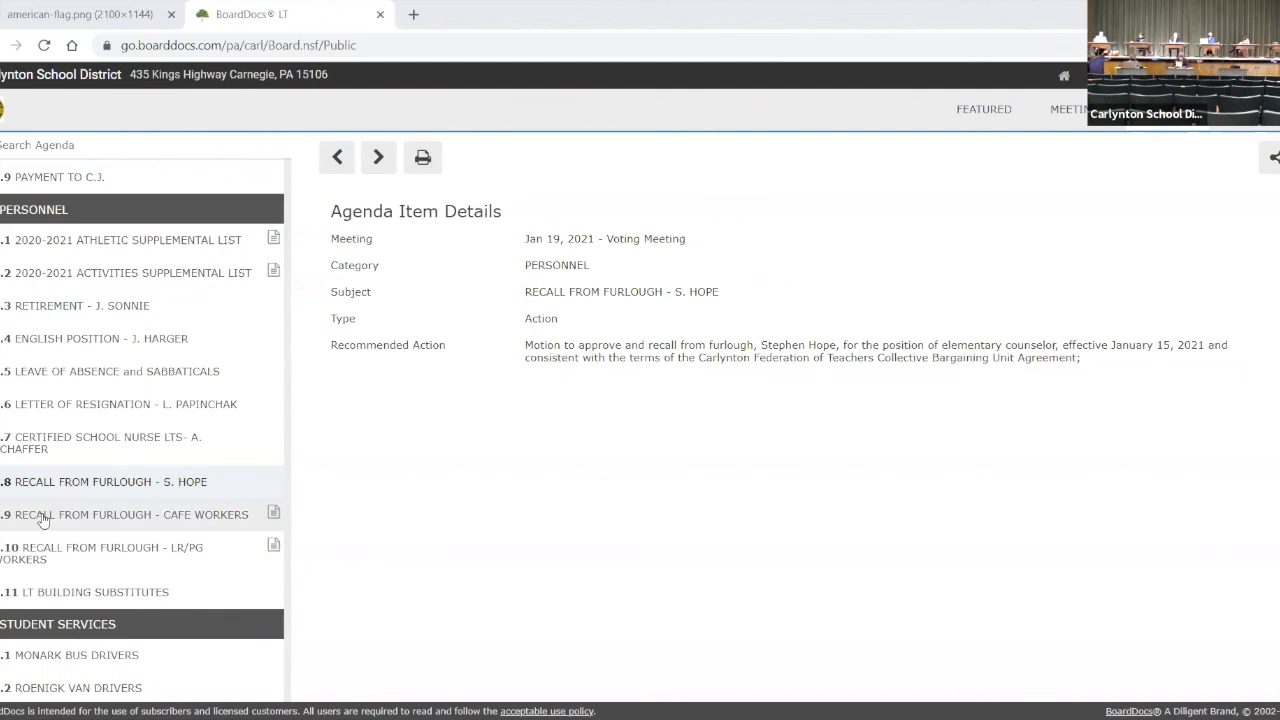
- View the Recall From Furlough - Cafe Workers and LR/PG Workers items
click(130, 514)
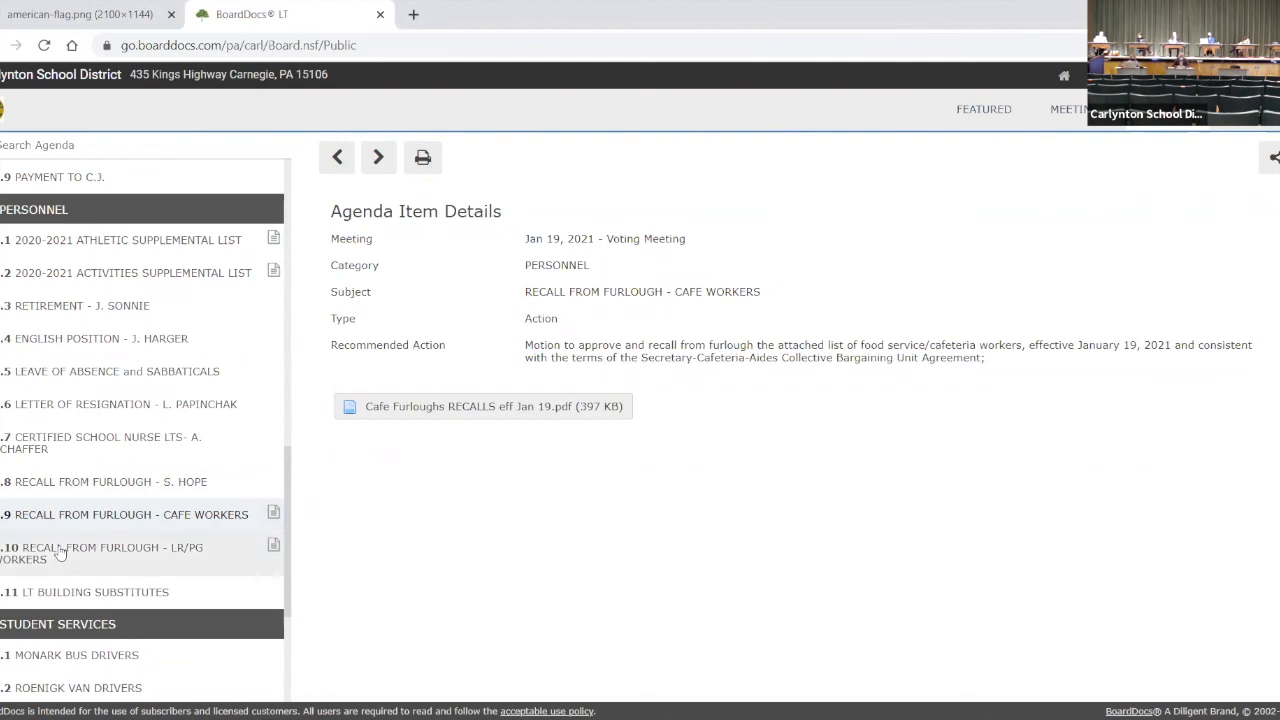
click(104, 552)
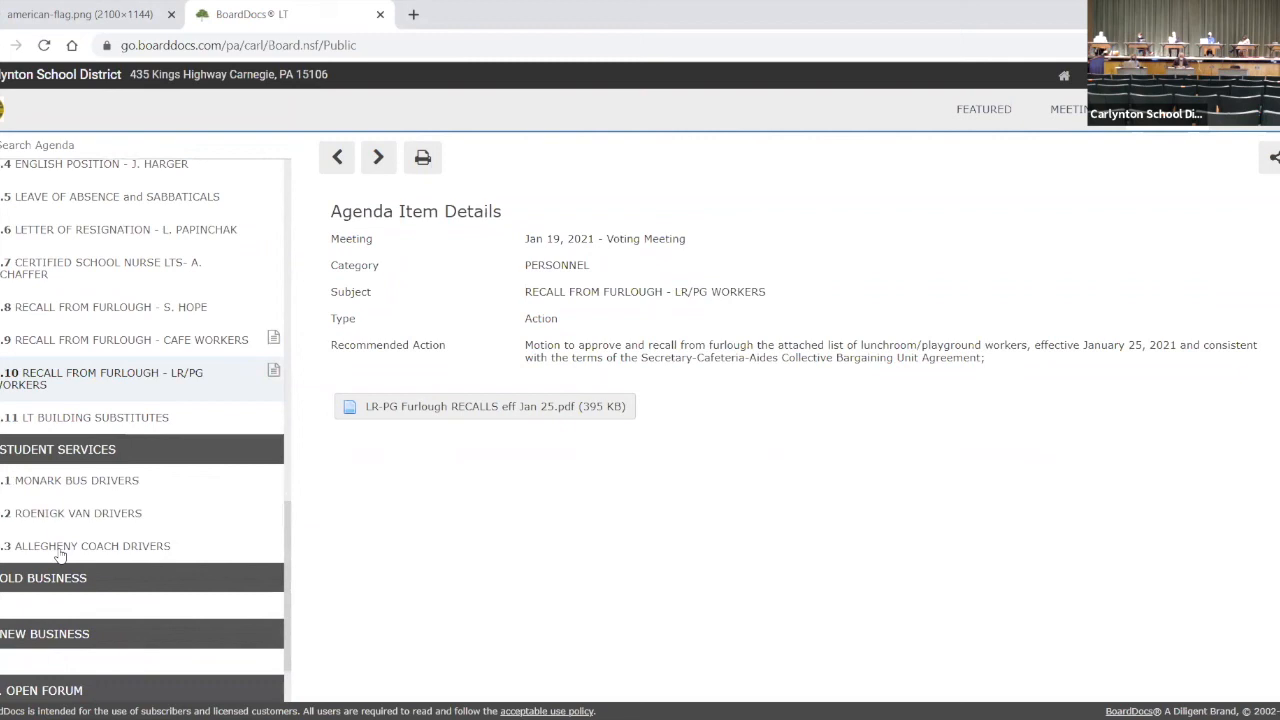
scroll(down, 3)
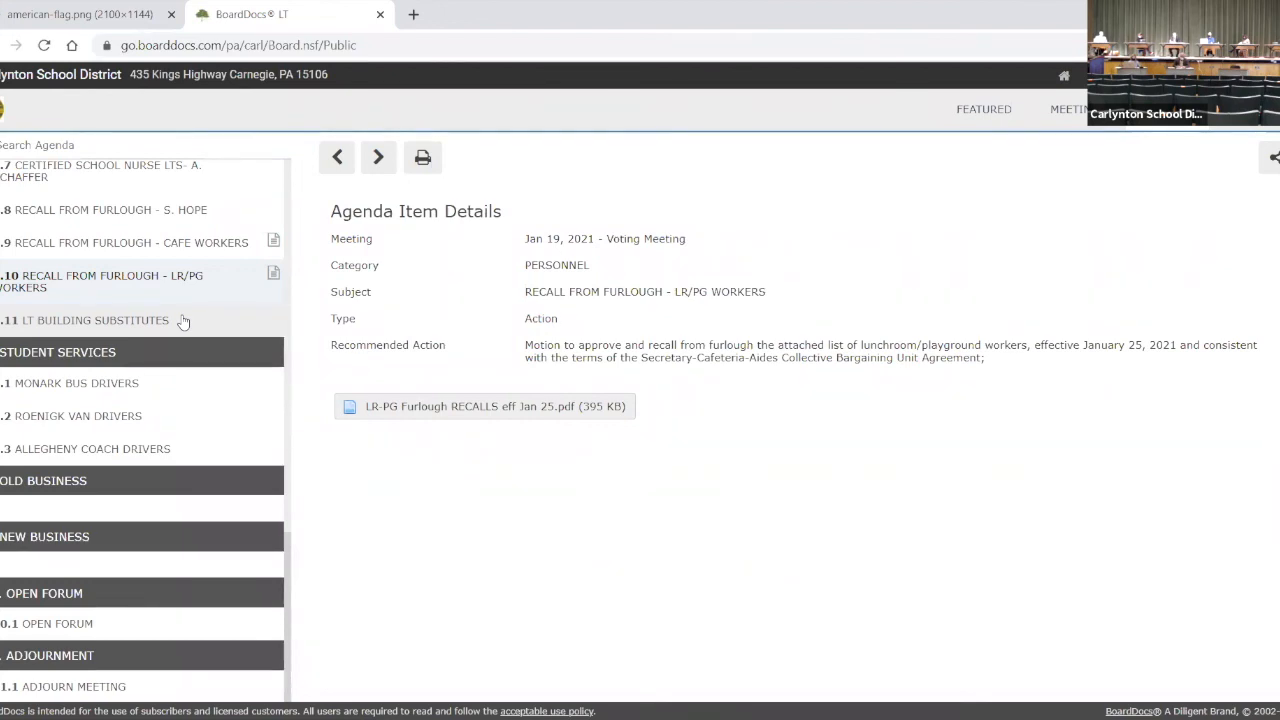
- View the LT Building Substitutes item approving two long-term substitutes from January 19, 2021
click(96, 320)
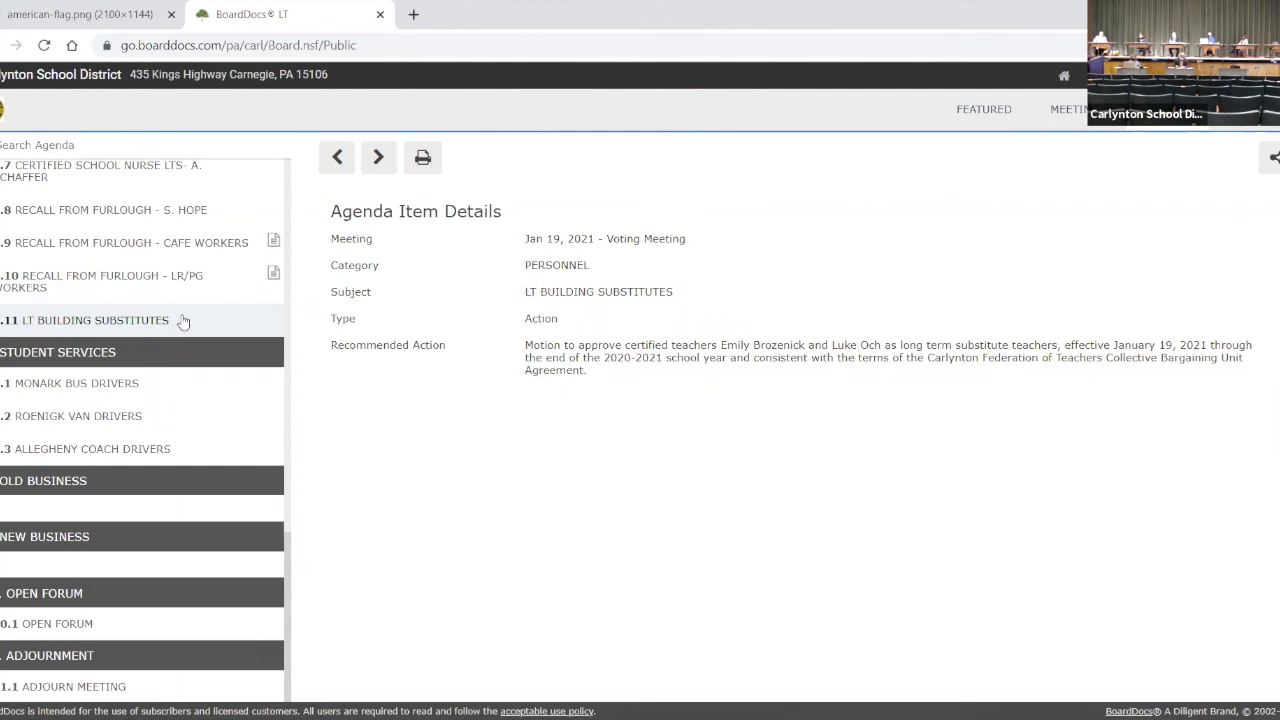
mouse_move(170, 388)
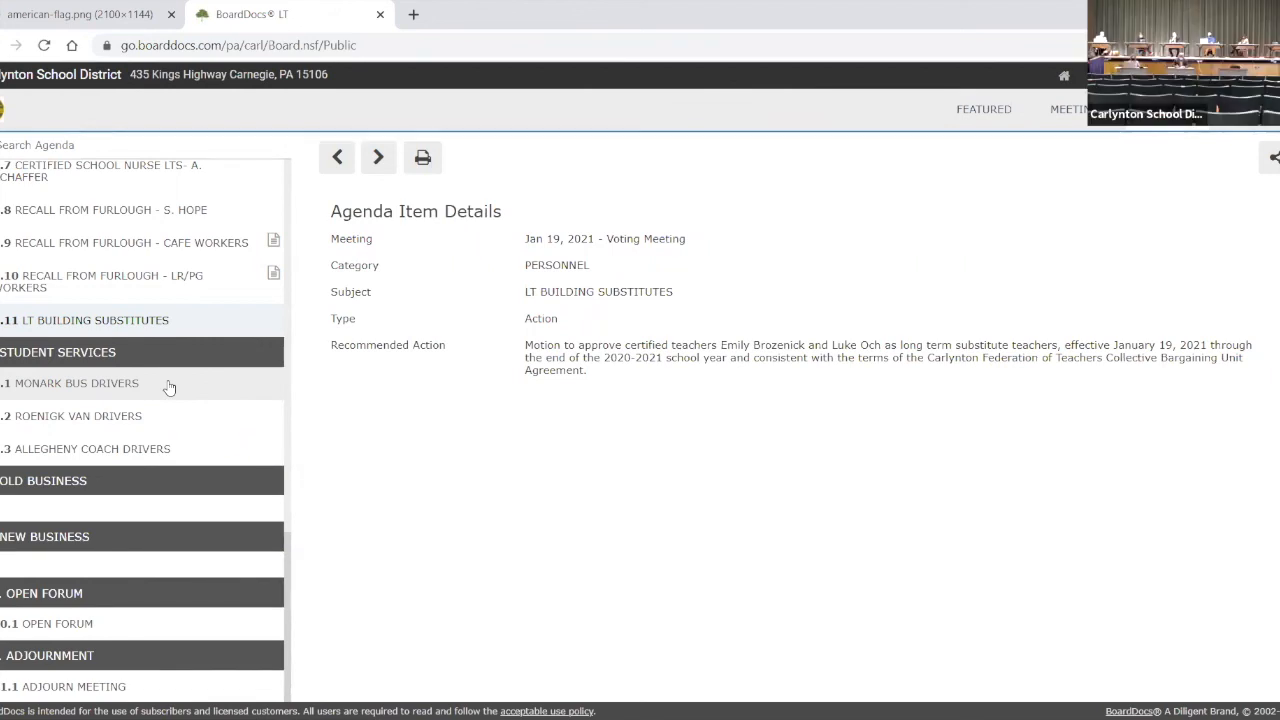
mouse_move(250, 396)
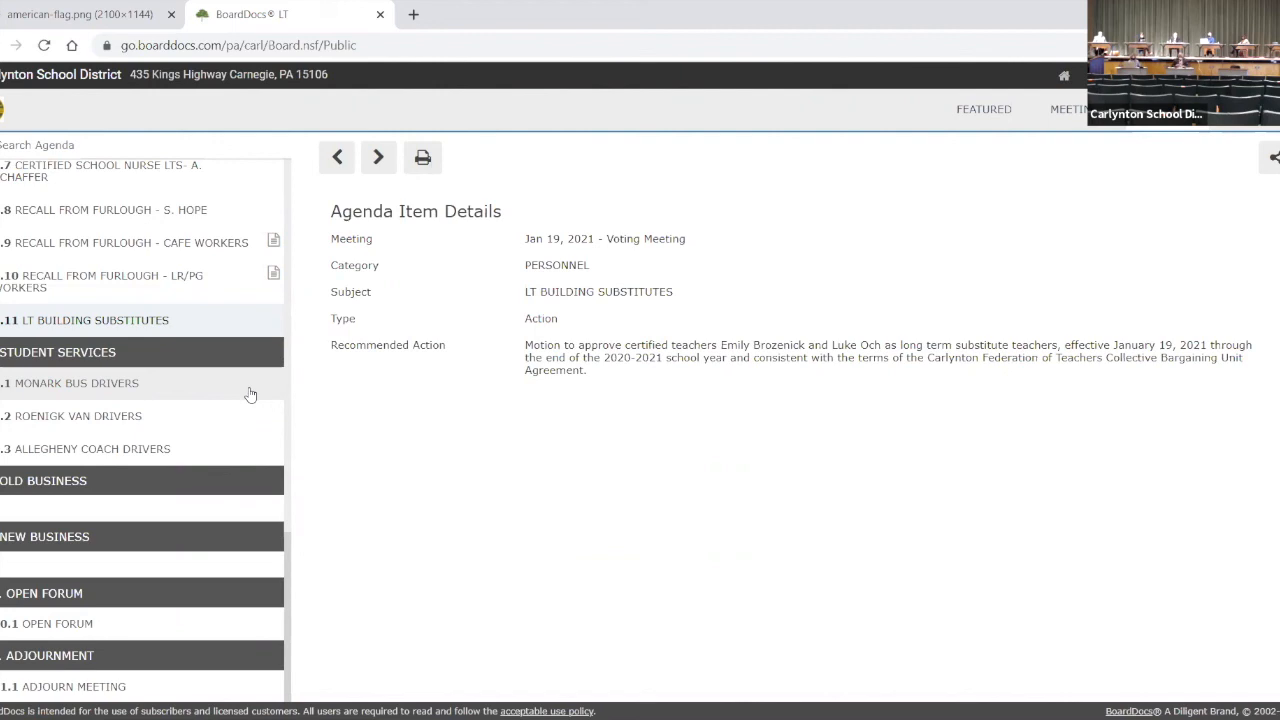
- Under Student Services, view the Monark Bus Drivers item, then Roenigk Van Drivers
click(76, 384)
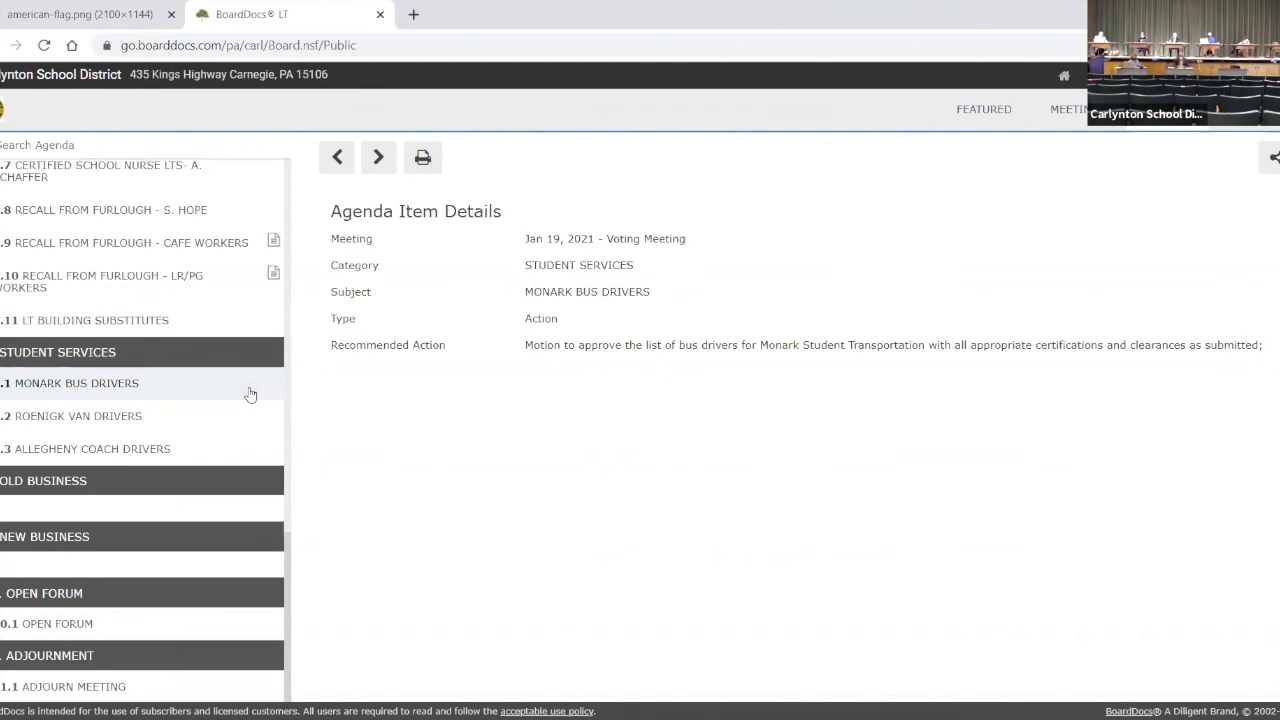
click(76, 416)
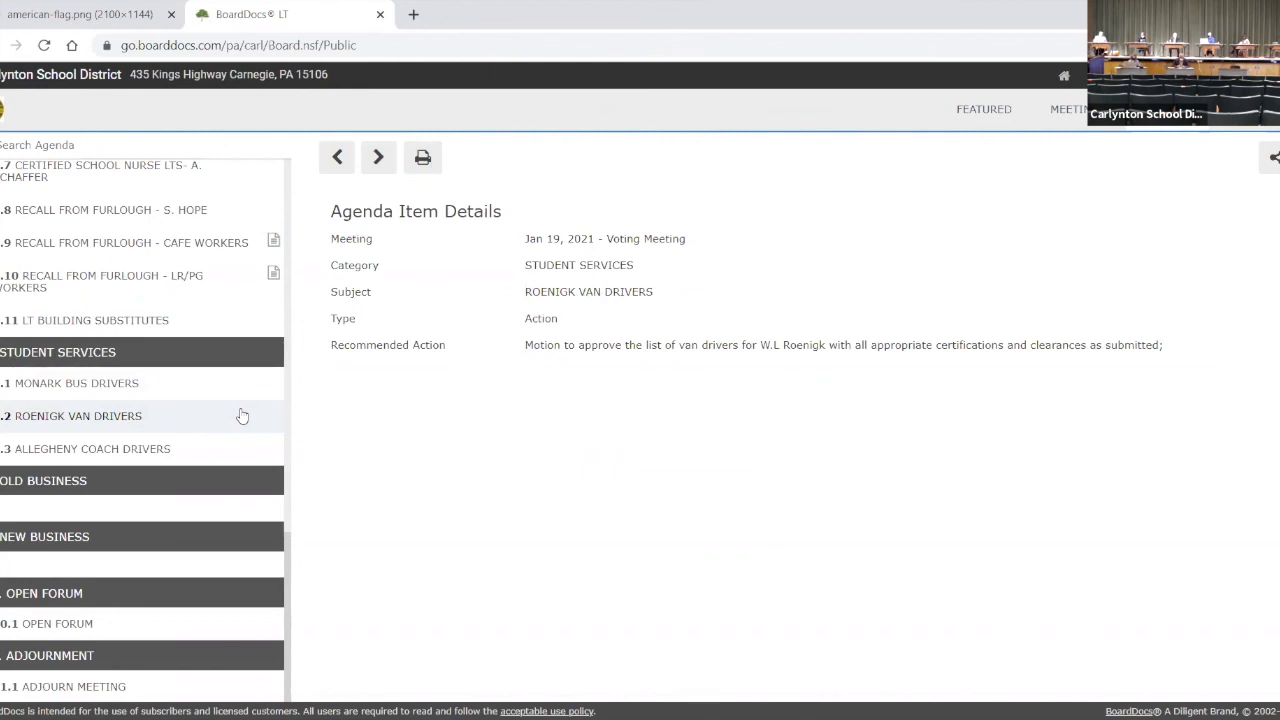
- View the Allegheny Coach Drivers item approving its list of drivers
click(92, 448)
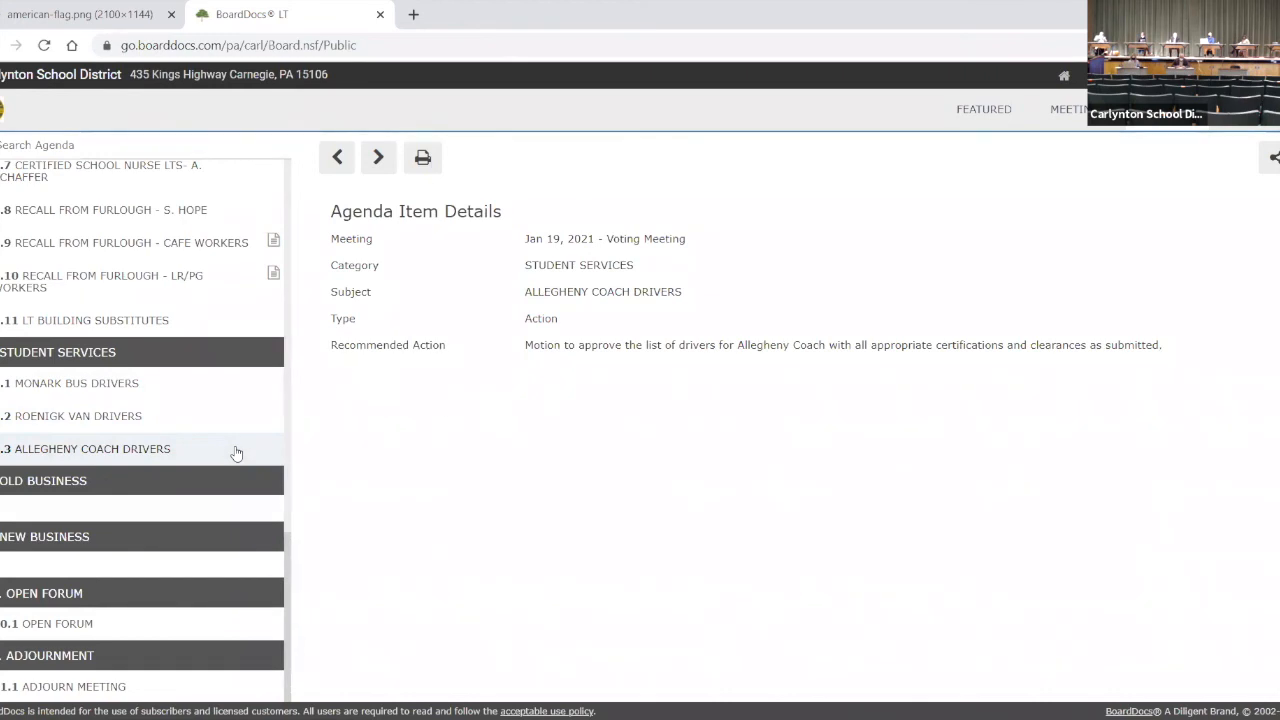
mouse_move(446, 408)
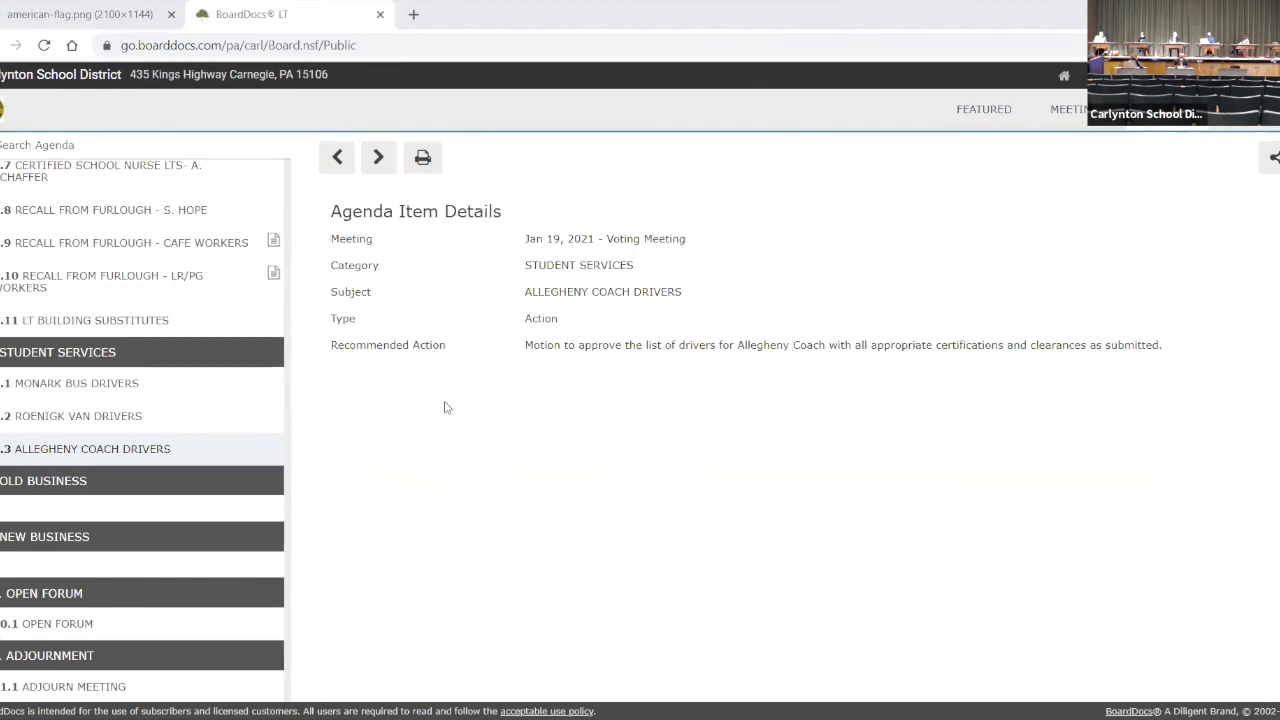
mouse_move(98, 504)
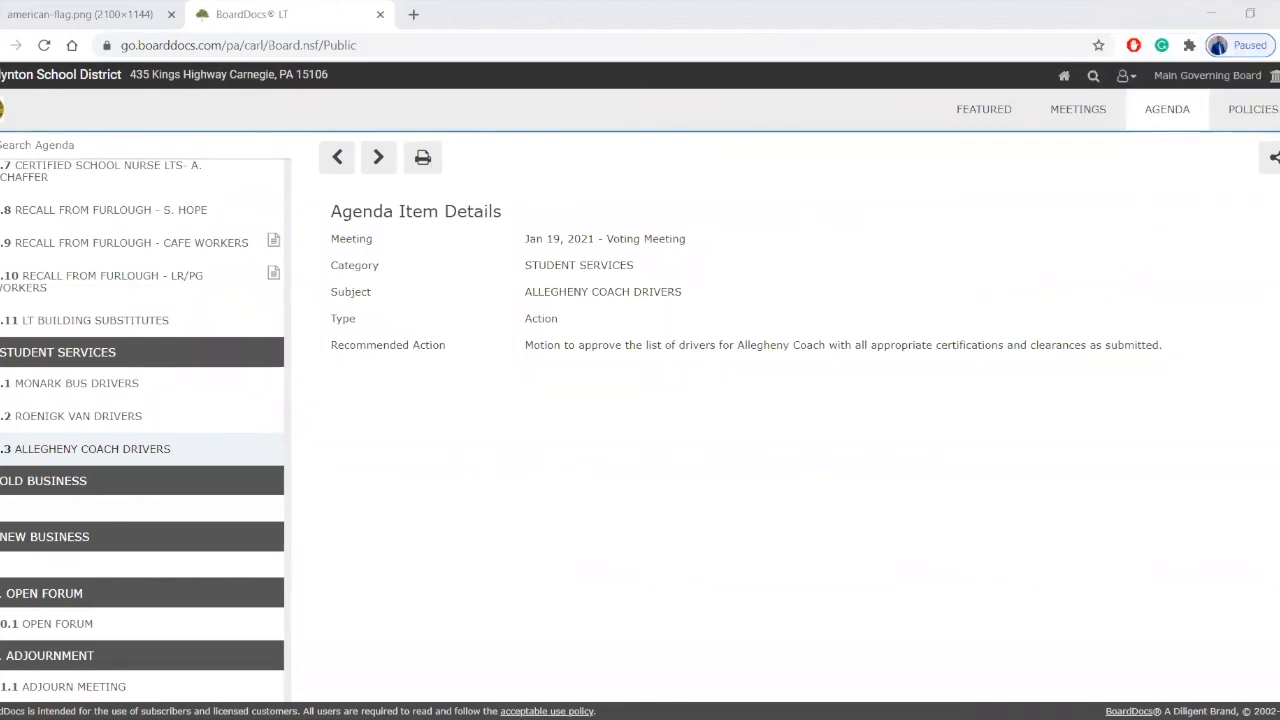
mouse_move(658, 6)
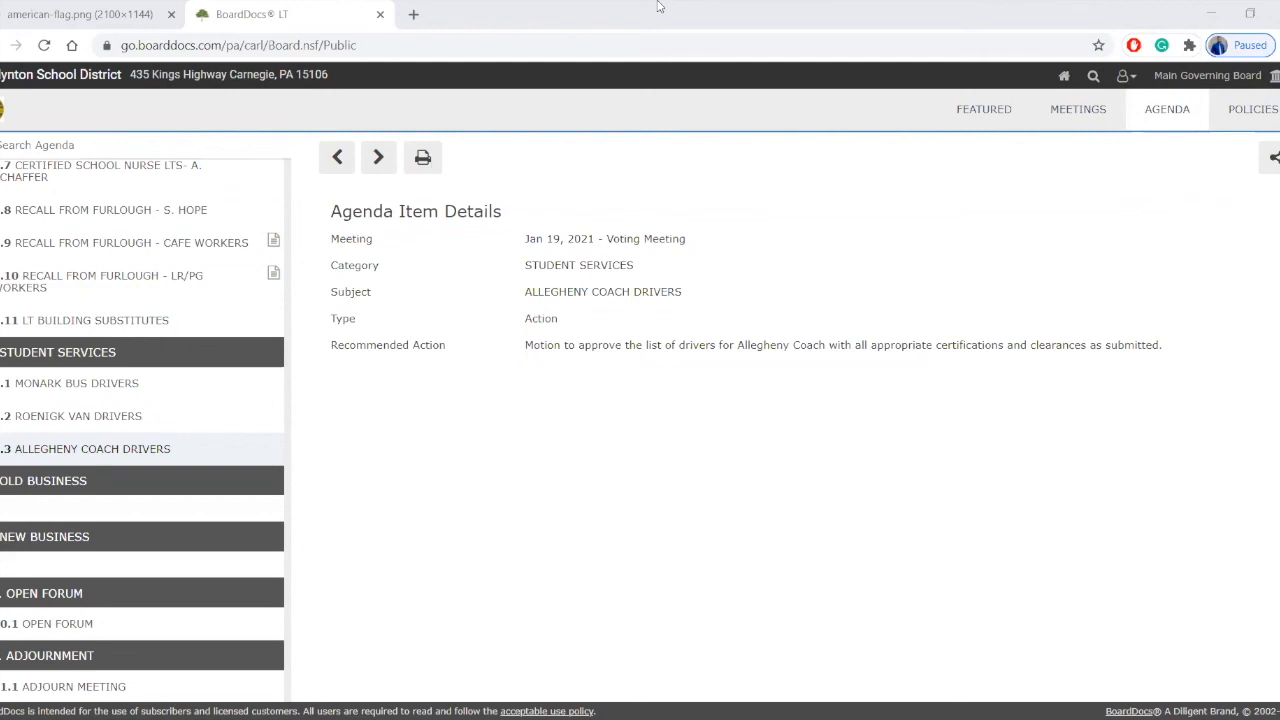
mouse_move(772, 120)
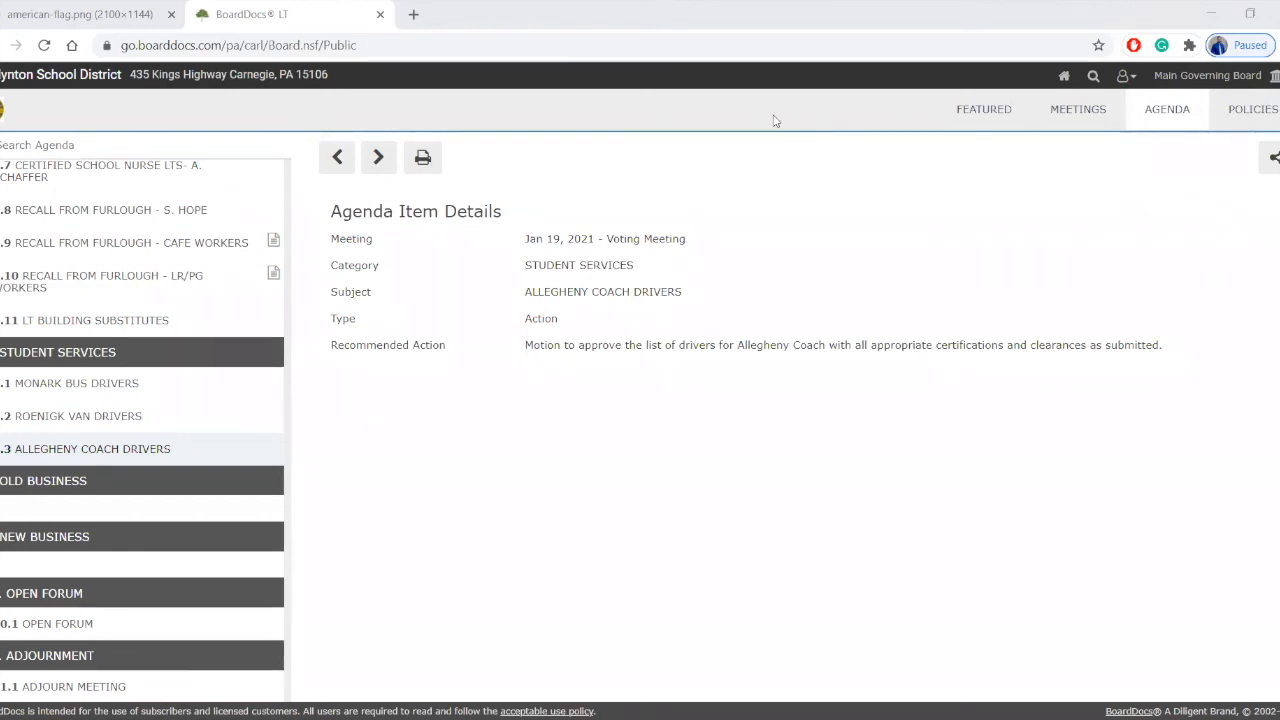
mouse_move(896, 136)
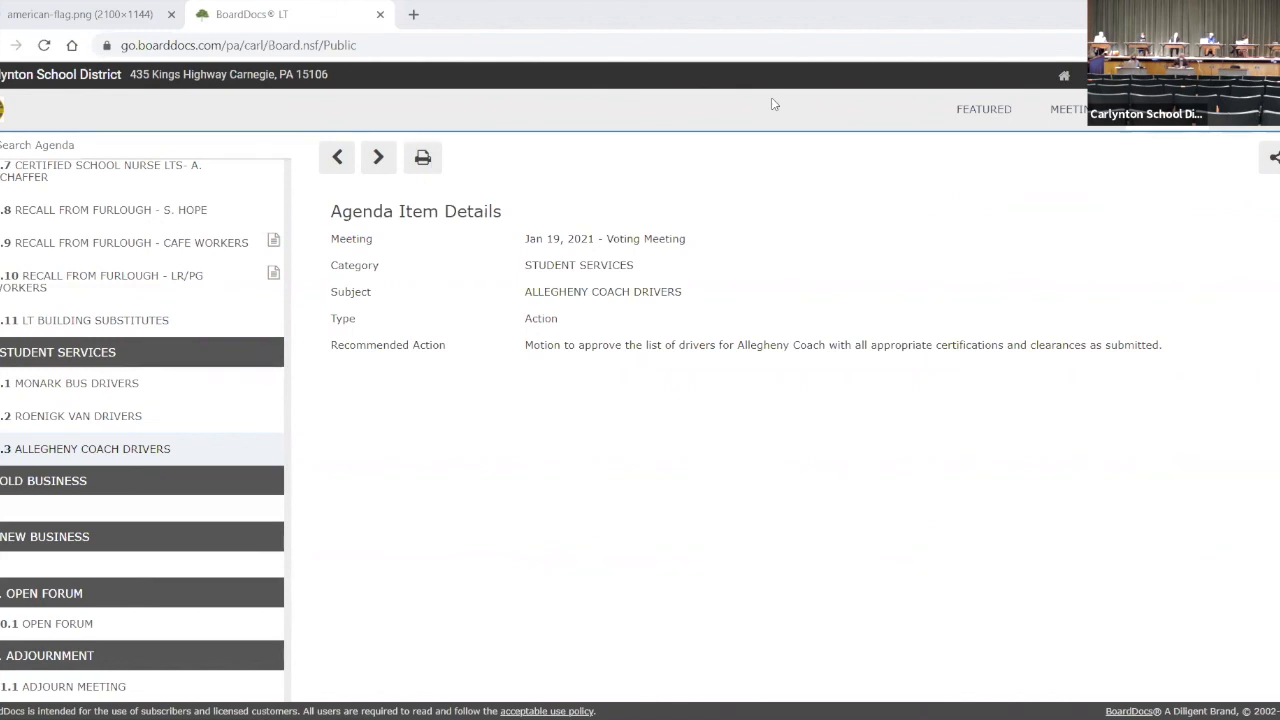
mouse_move(760, 100)
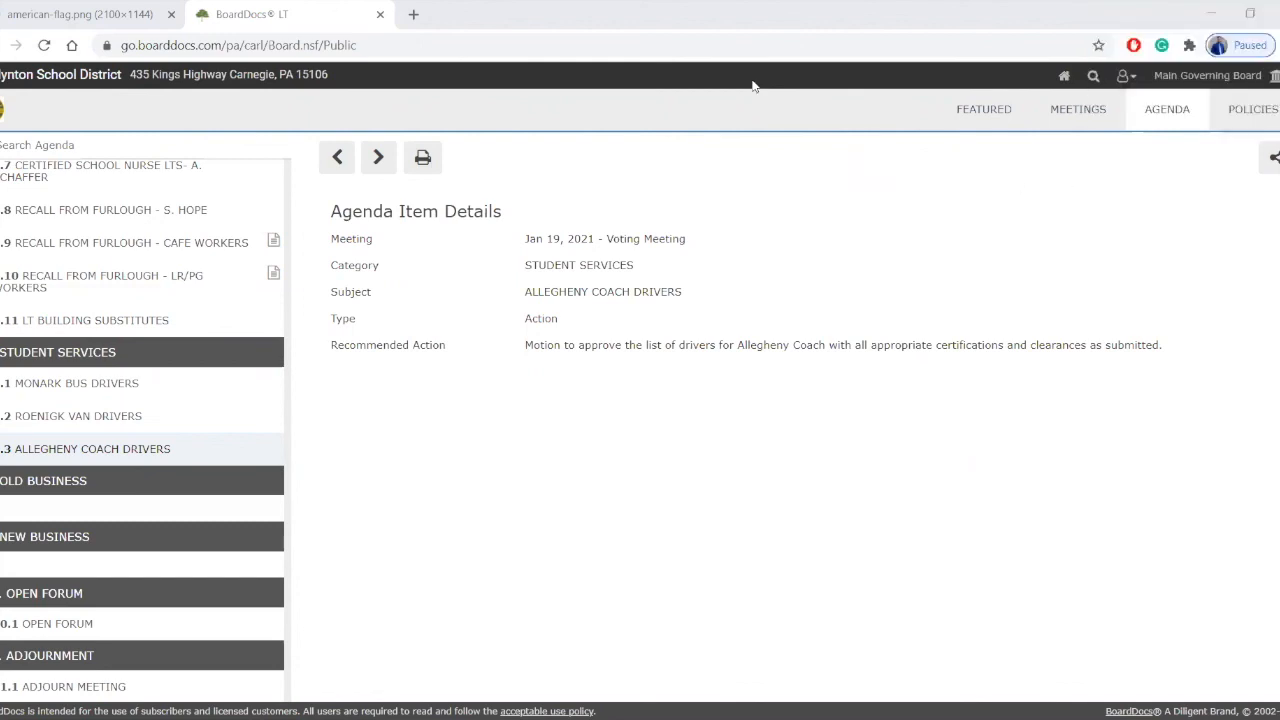
mouse_move(868, 620)
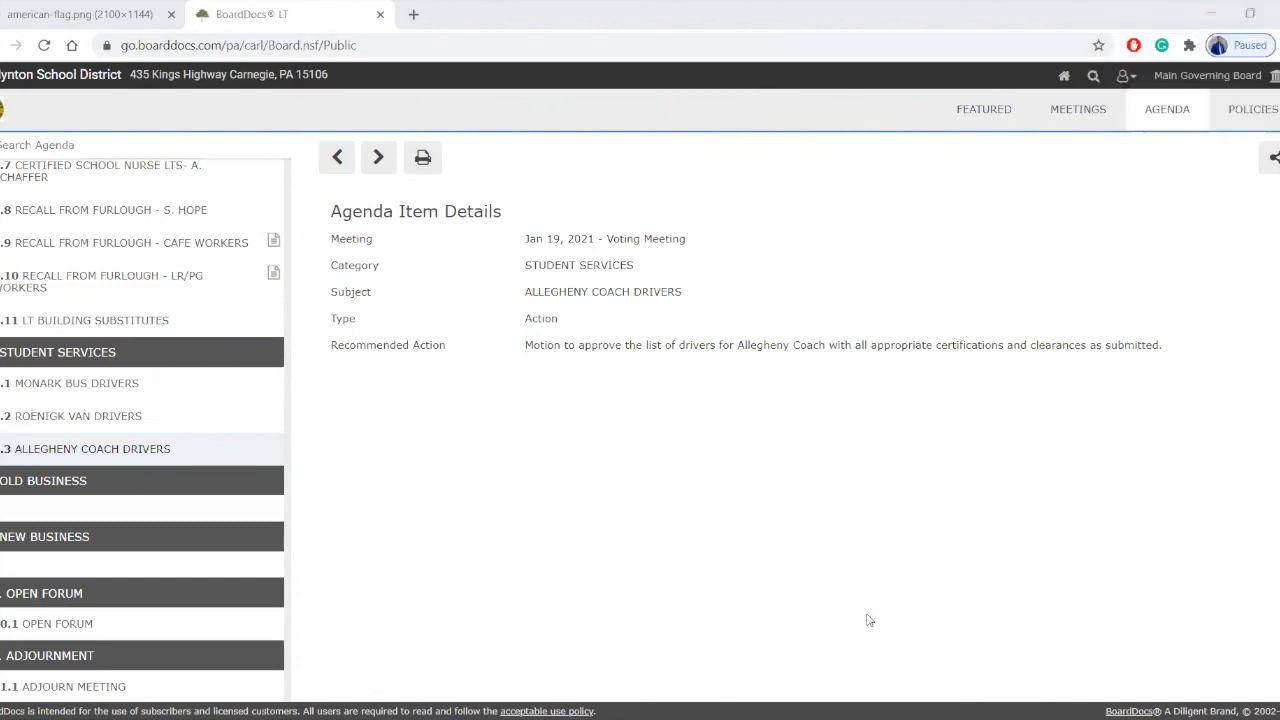
mouse_move(880, 628)
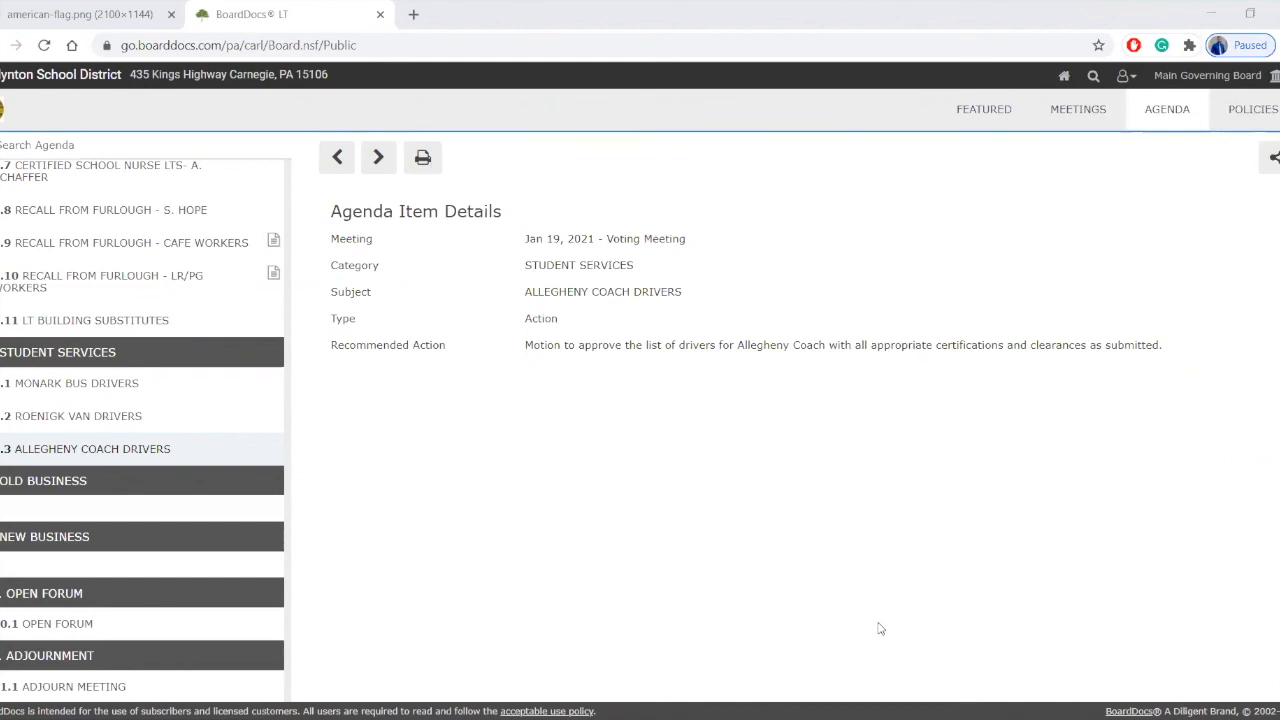